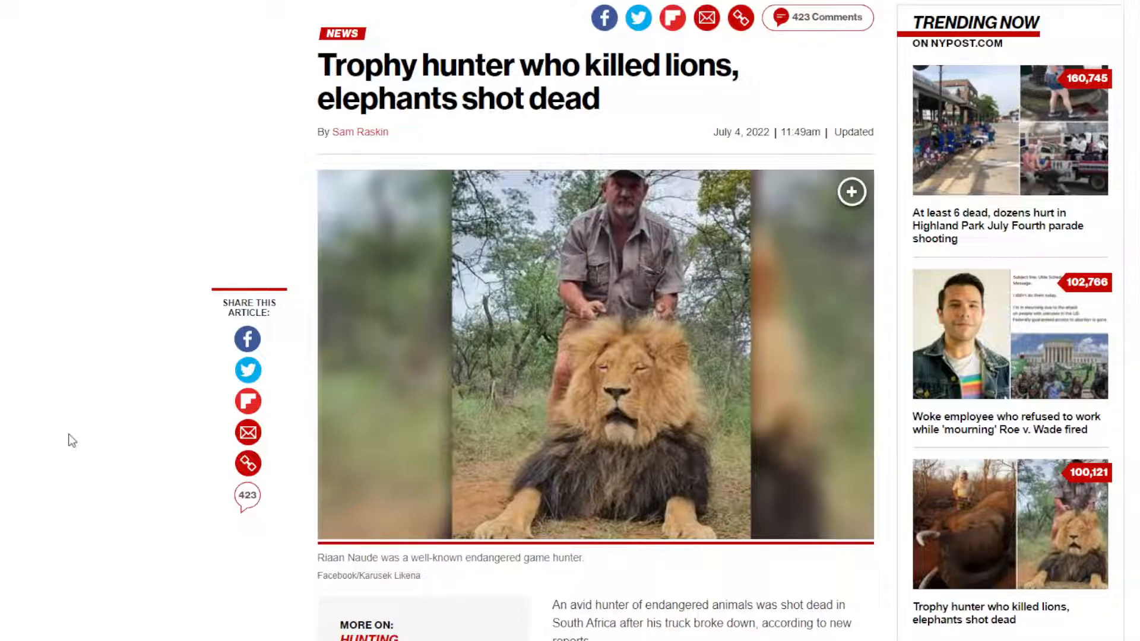
mouse_move(362, 361)
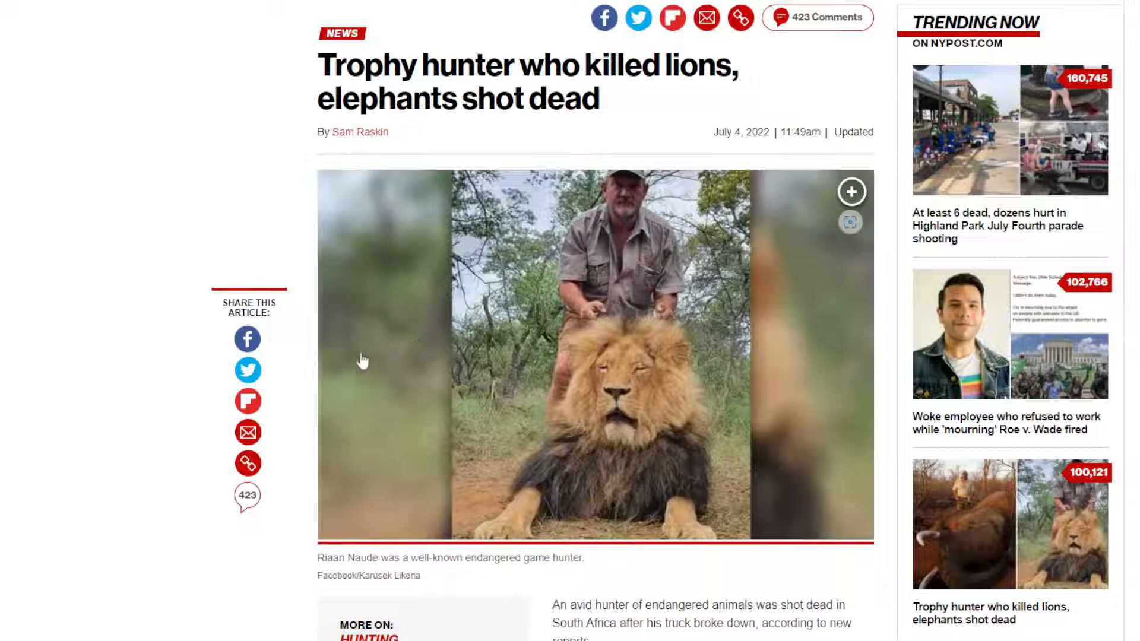
Step: Read from the headline past the lion photo and opening paragraphs to the elephant photo
scroll("down", 3)
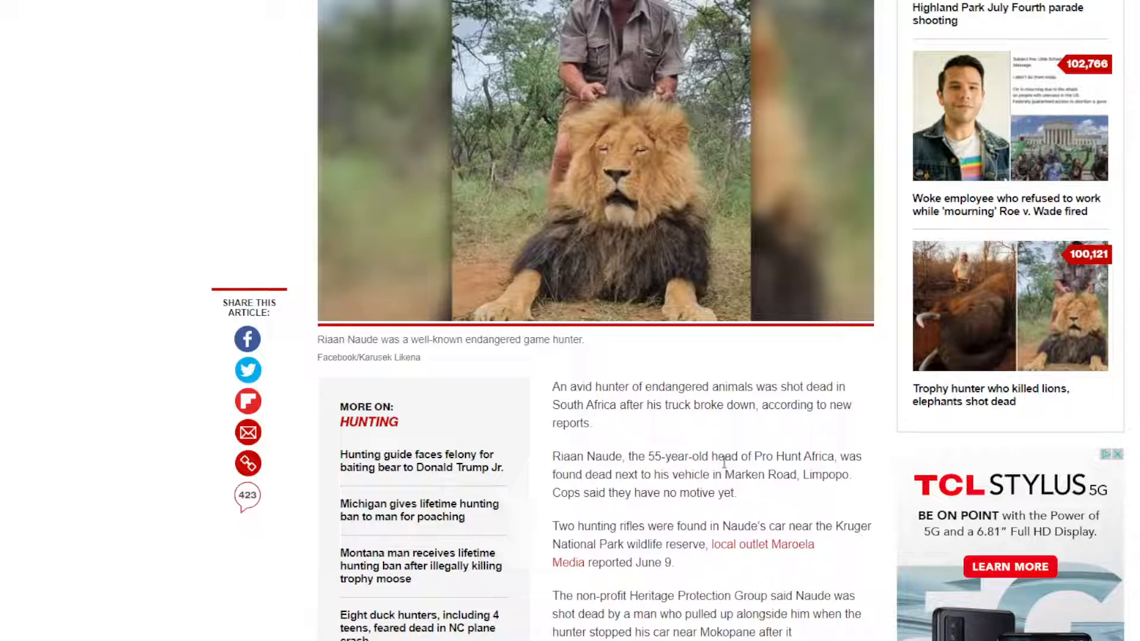
mouse_move(825, 469)
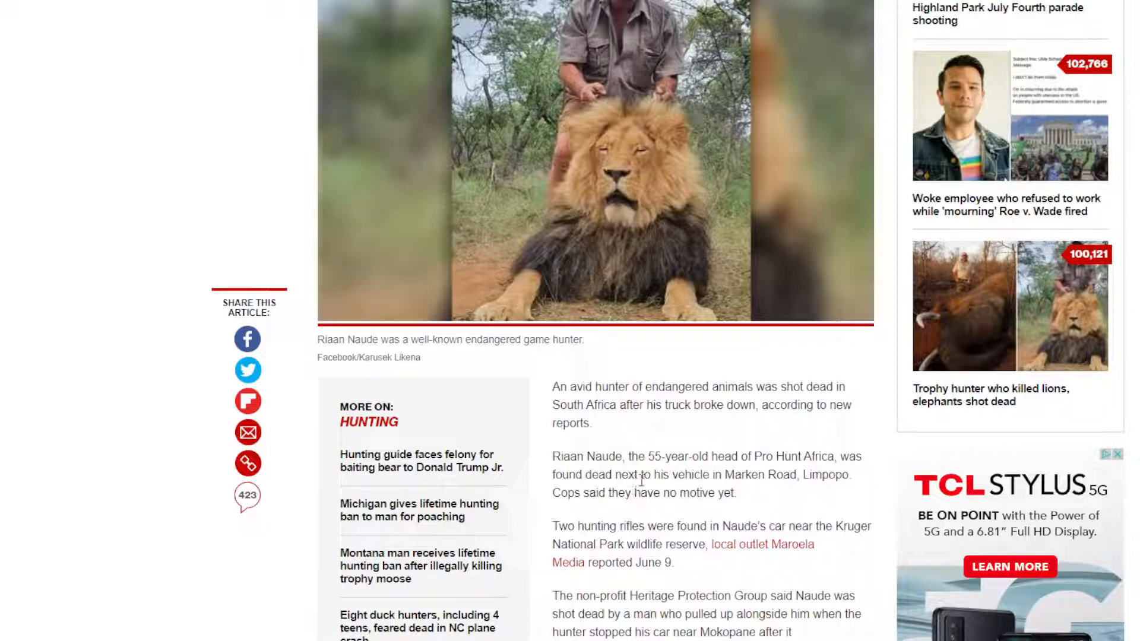
mouse_move(782, 490)
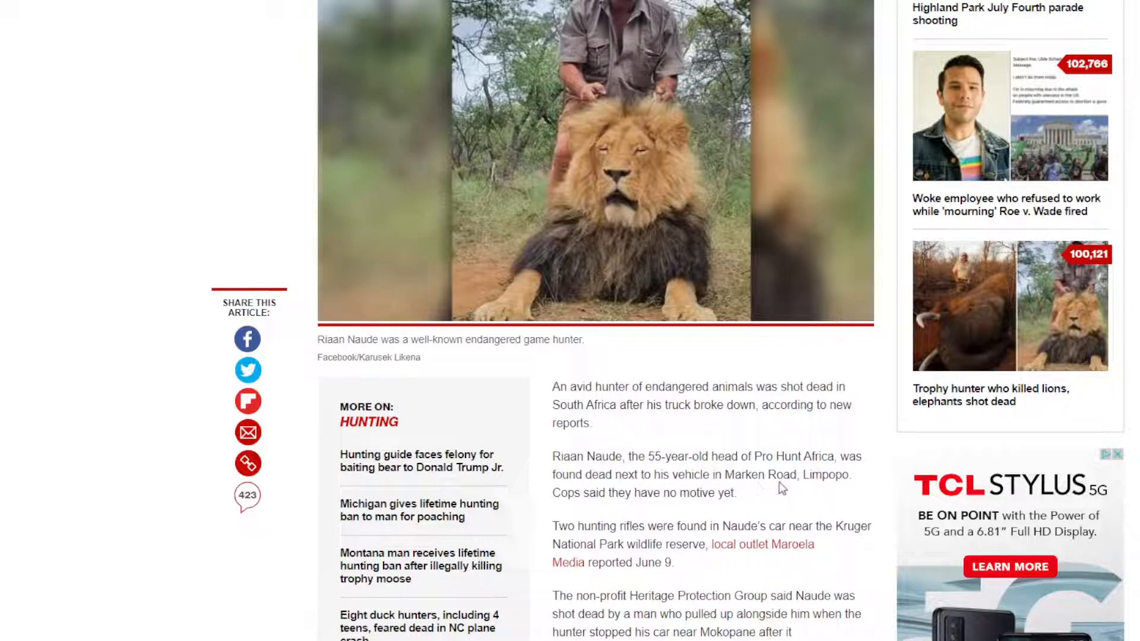
mouse_move(836, 483)
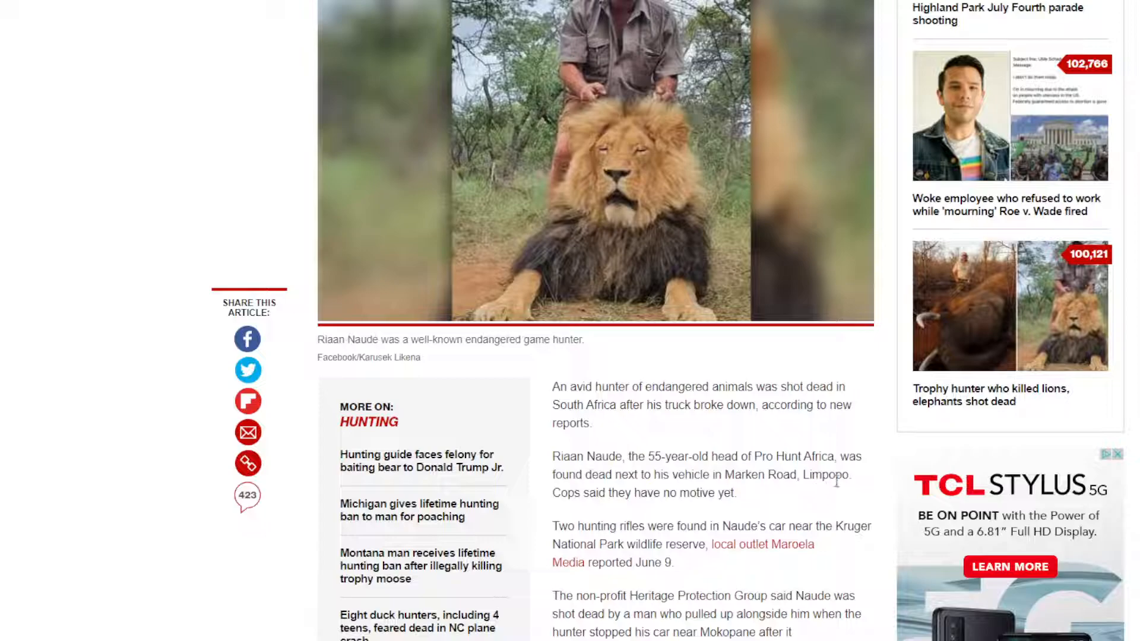
mouse_move(709, 509)
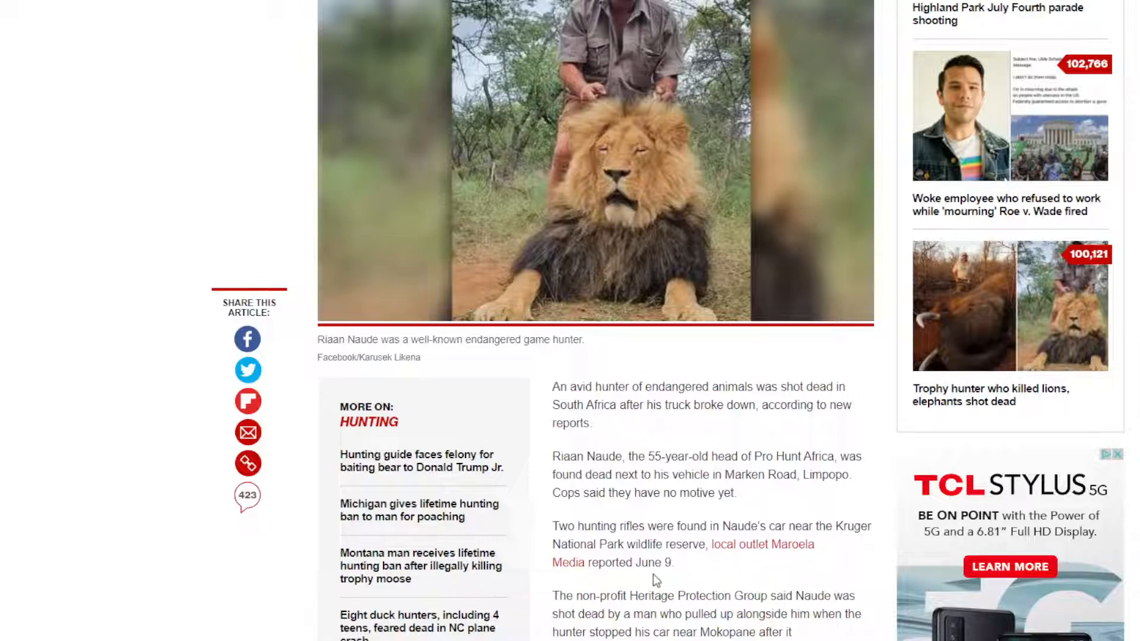
scroll("down", 3)
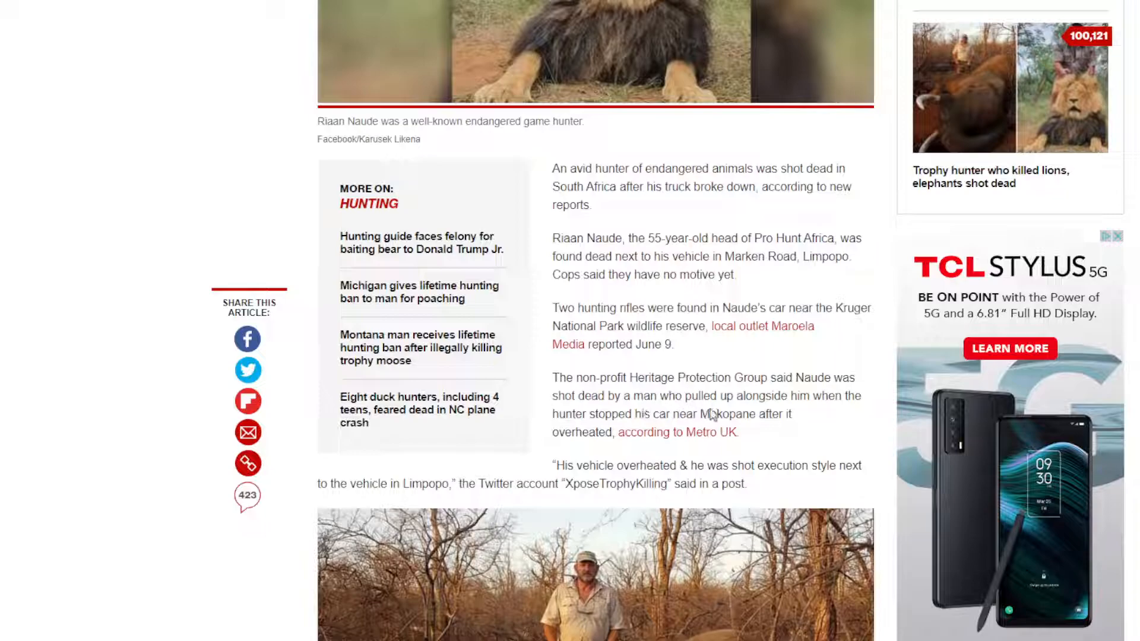
mouse_move(803, 419)
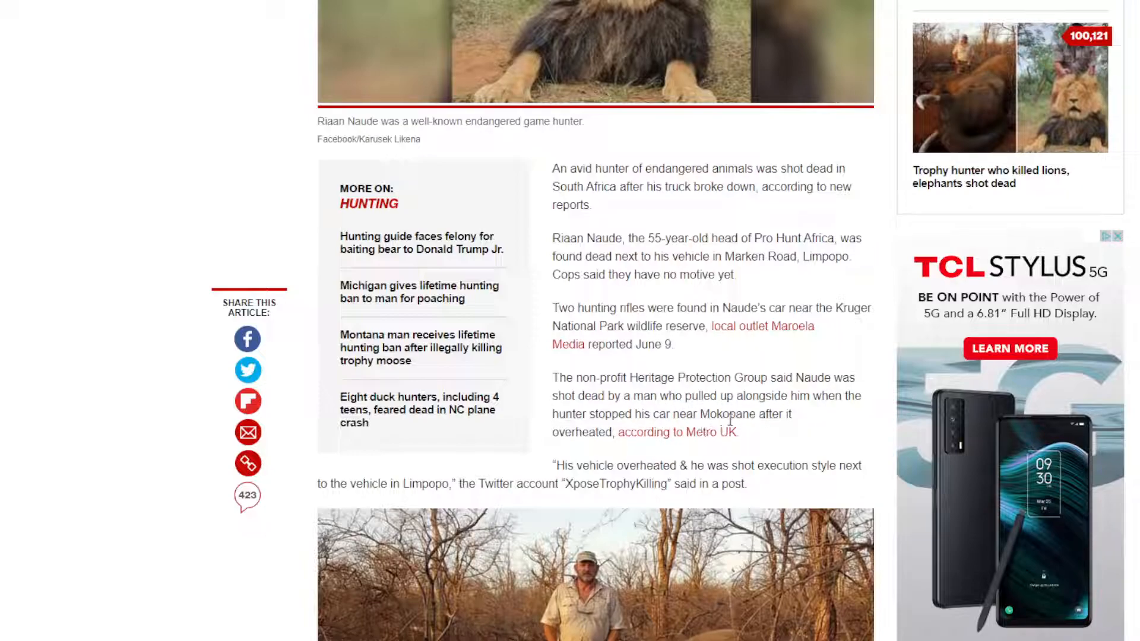
mouse_move(642, 443)
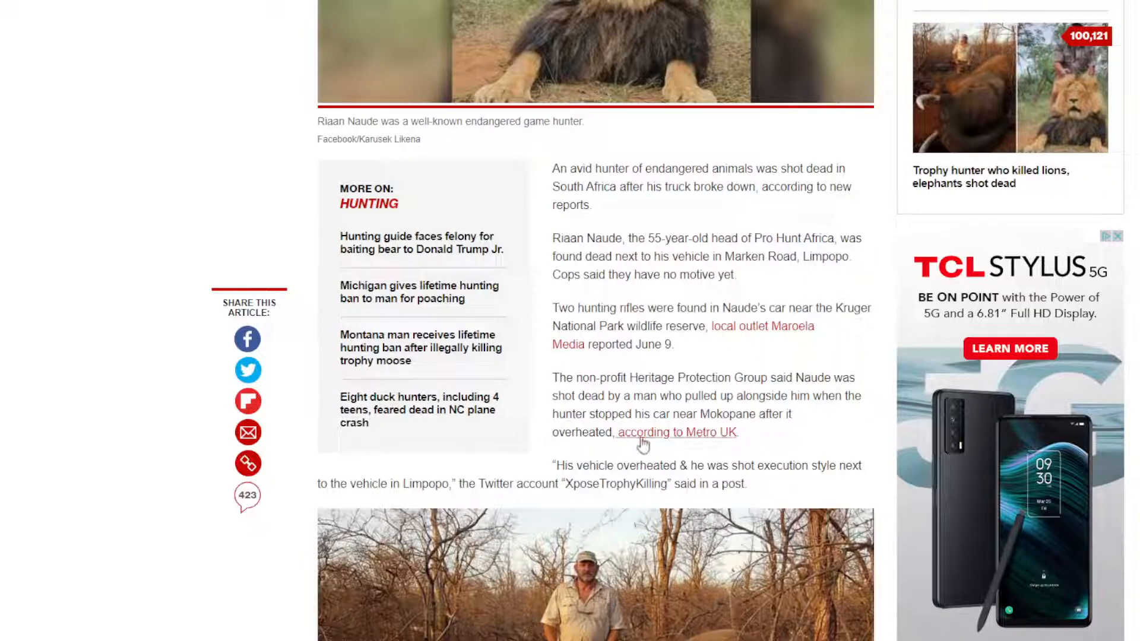
mouse_move(812, 425)
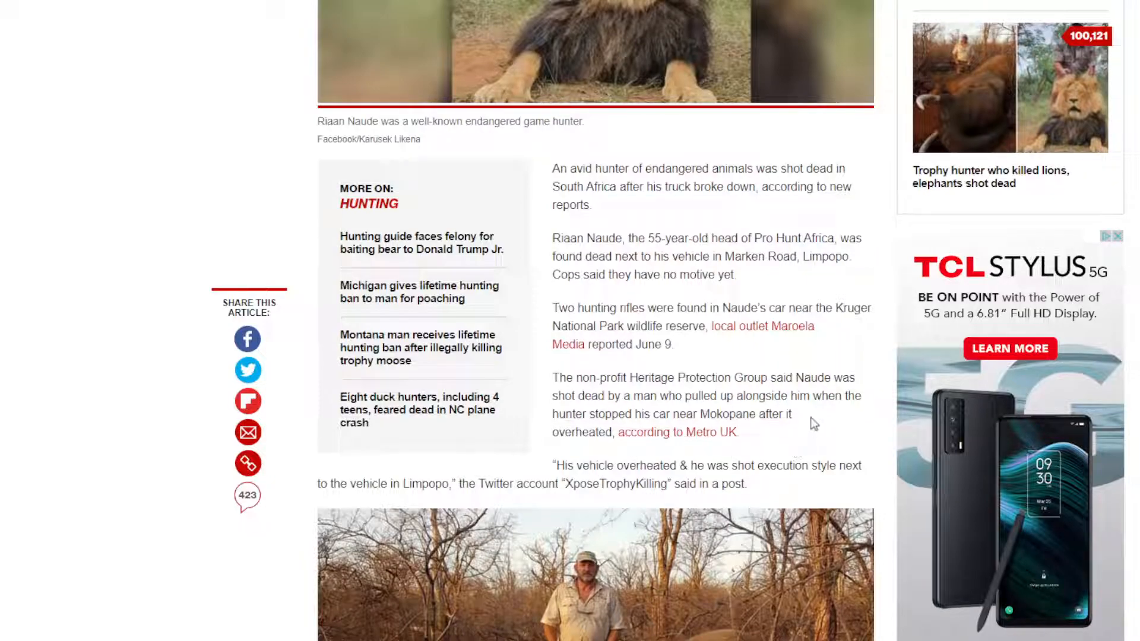
scroll("down", 3)
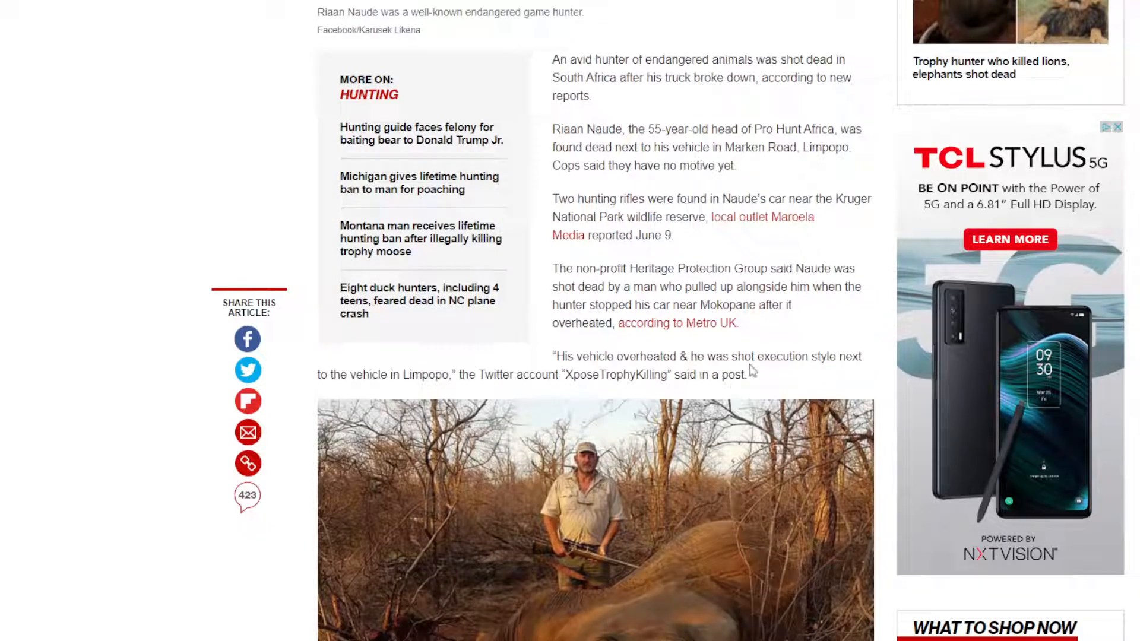
double_click(781, 356)
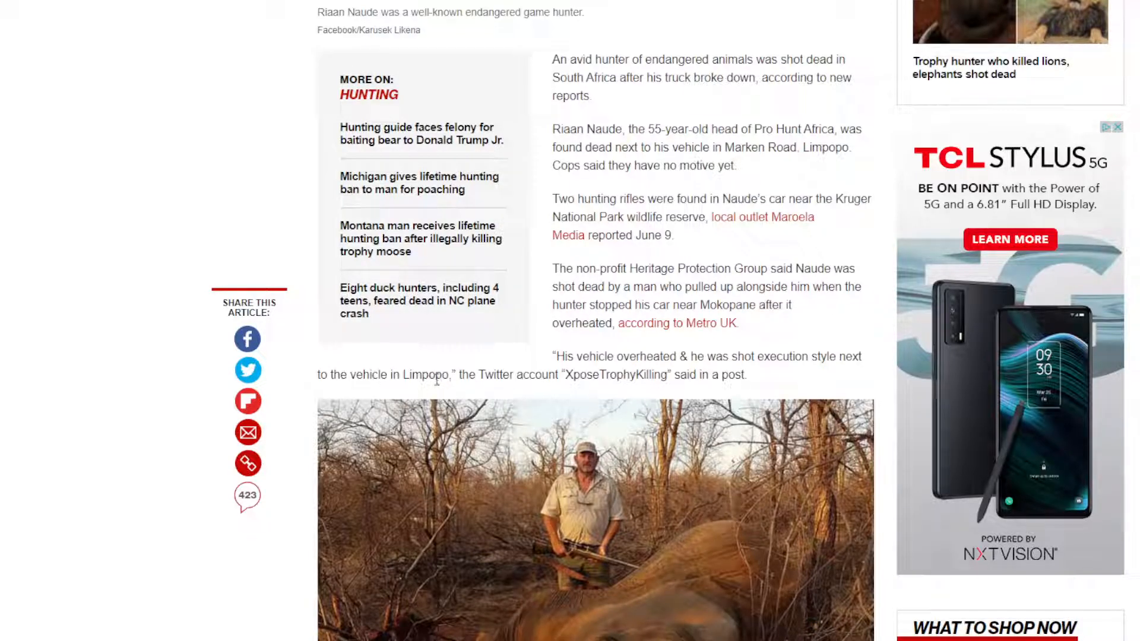
mouse_move(599, 380)
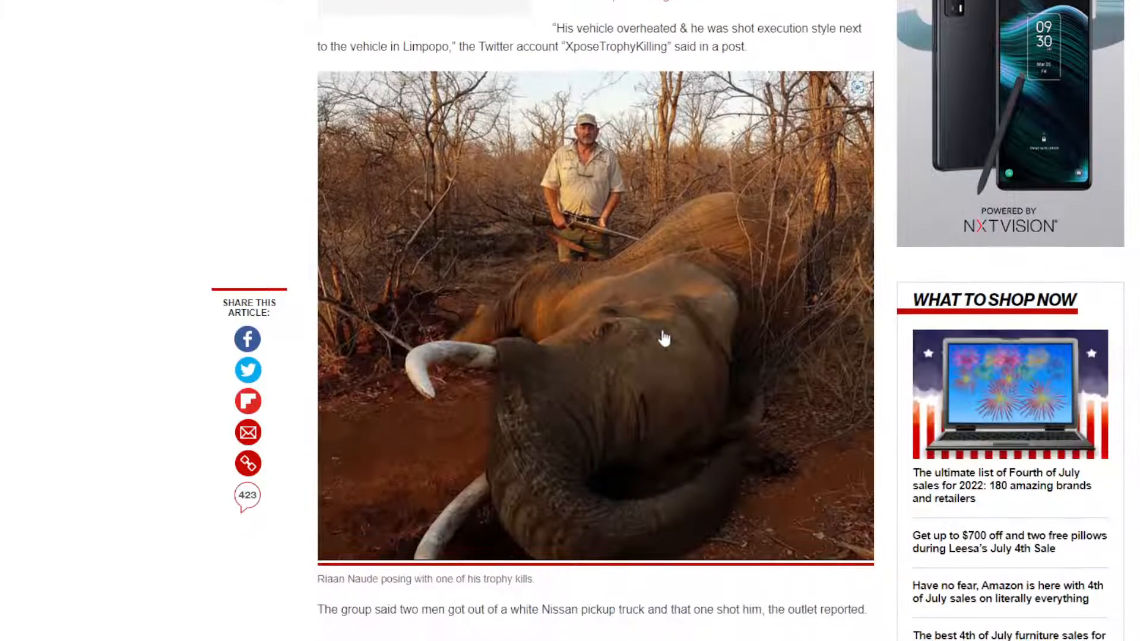
Step: Read past the truck and kudu photos and police account to the 'Post a comment' prompt and giraffe/lion photos
scroll("down", 3)
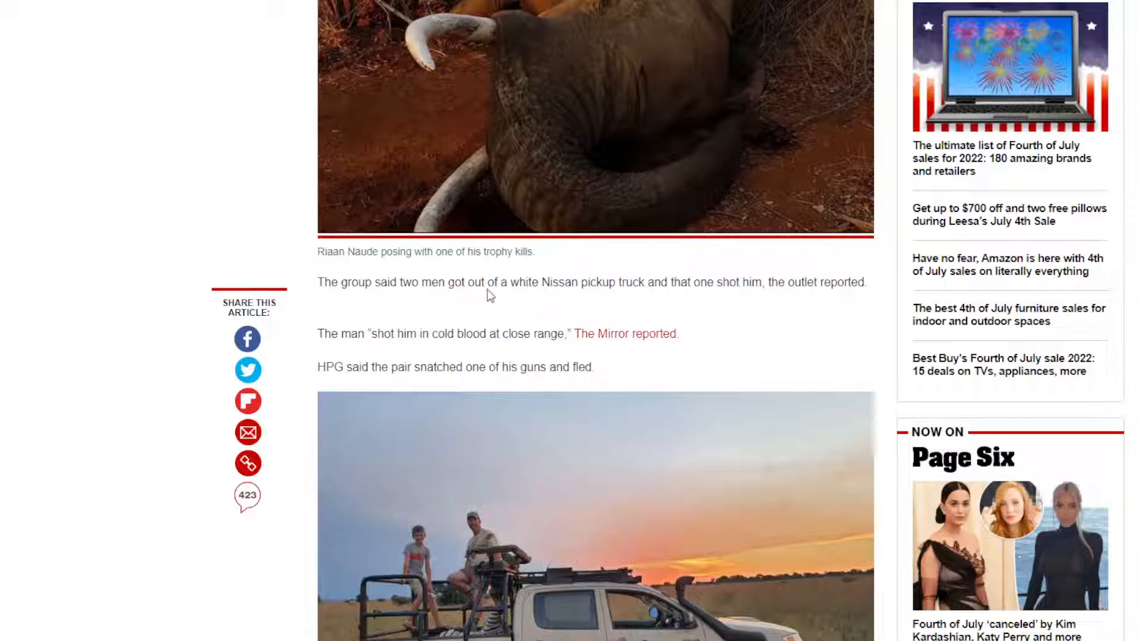
mouse_move(663, 284)
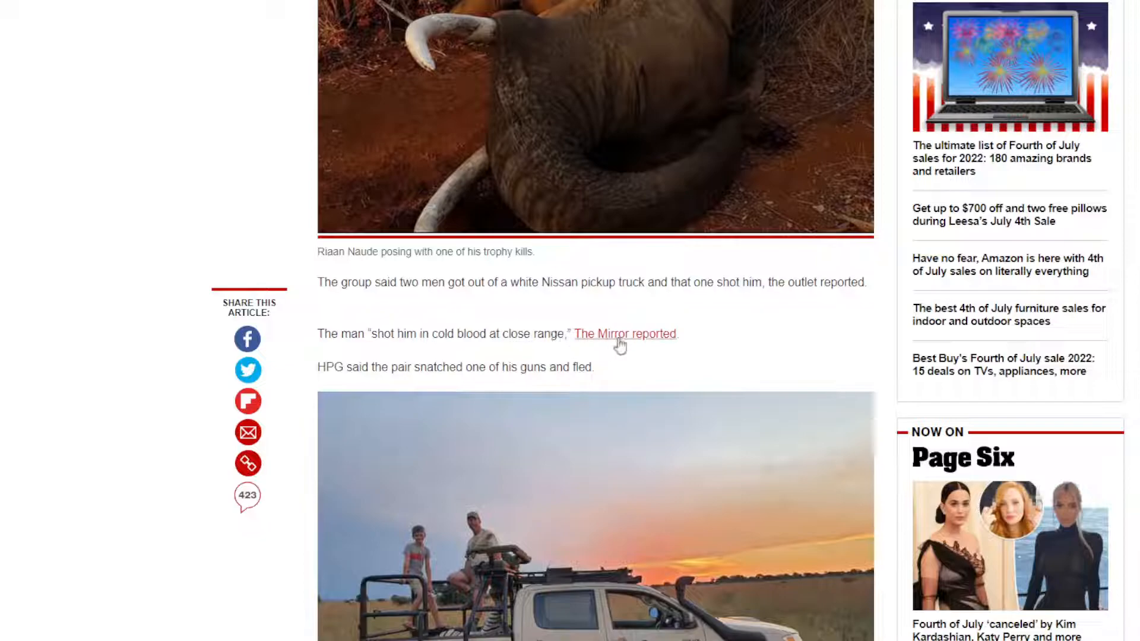
mouse_move(411, 363)
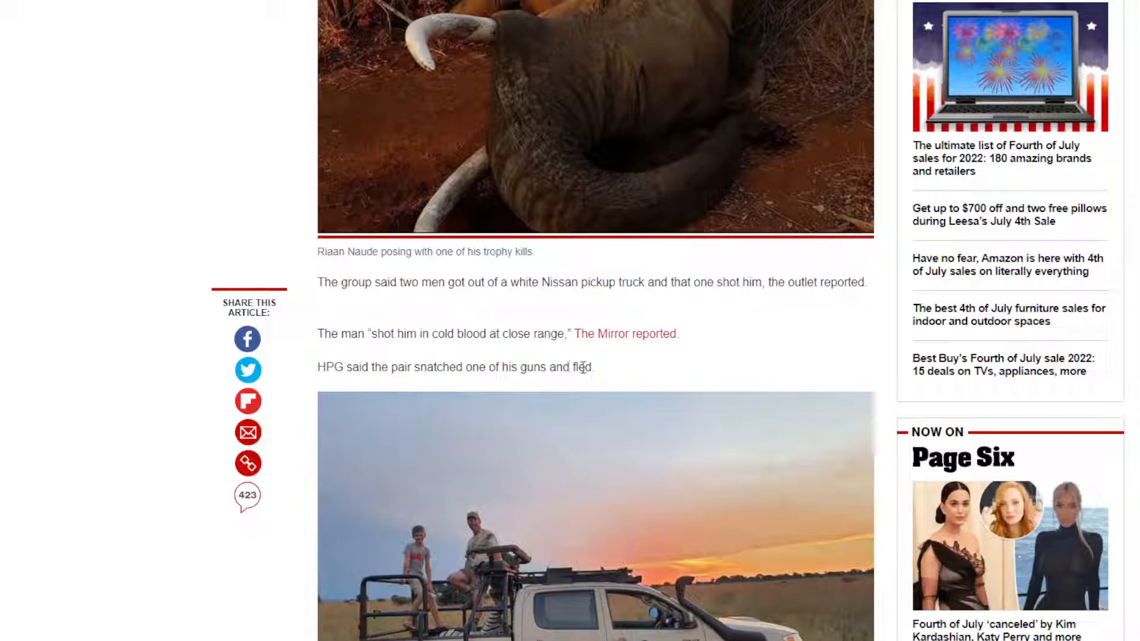
scroll("down", 3)
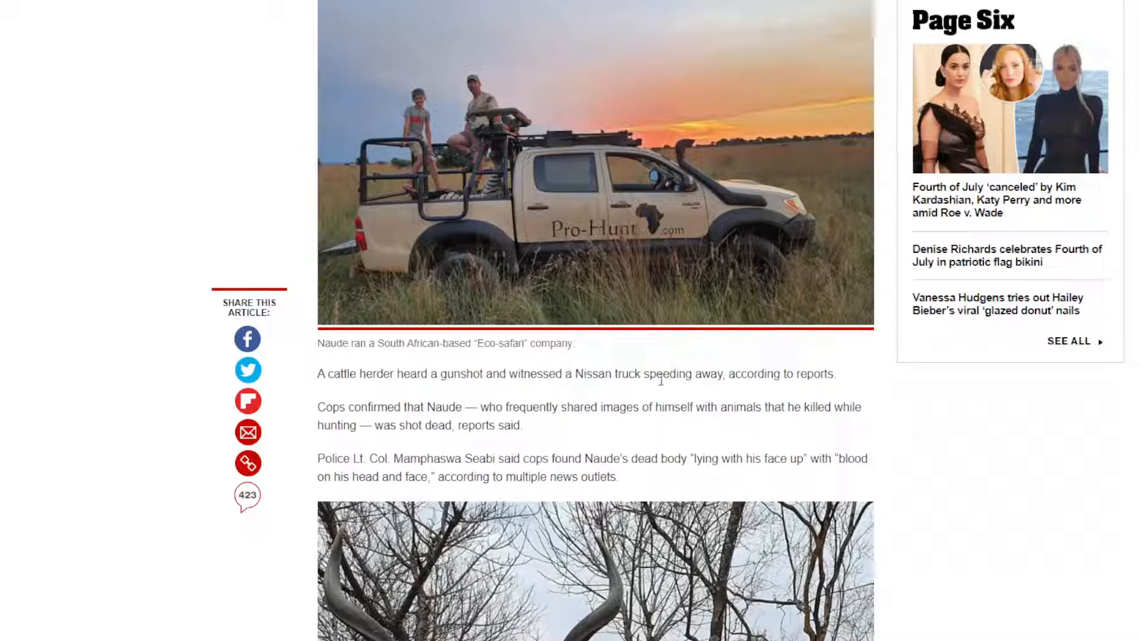
mouse_move(744, 391)
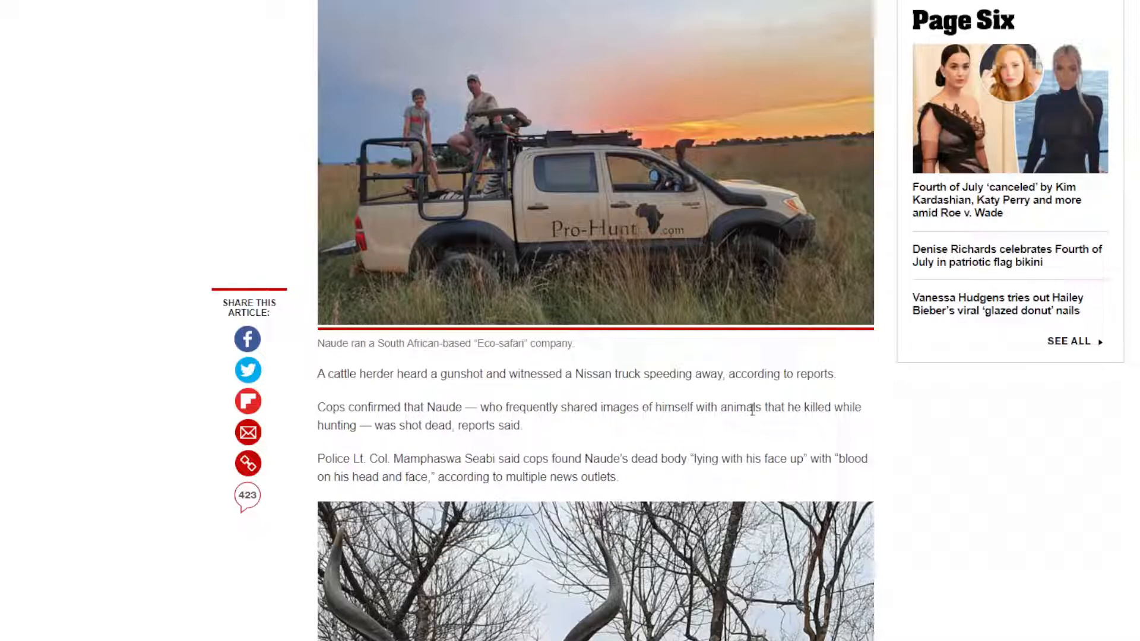
mouse_move(362, 447)
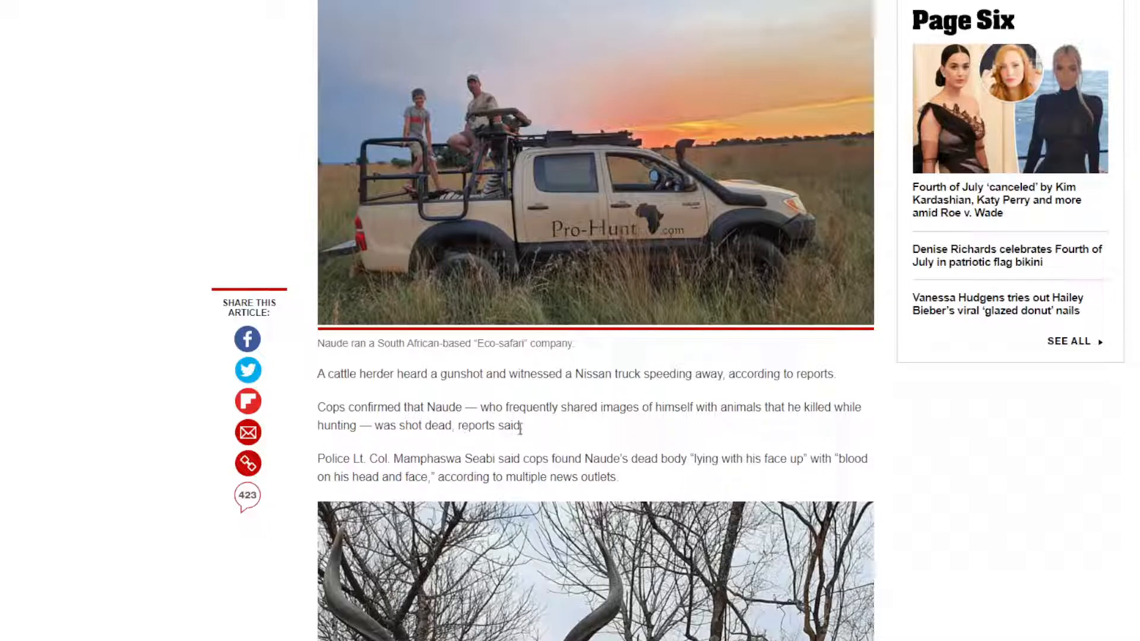
scroll("down", 3)
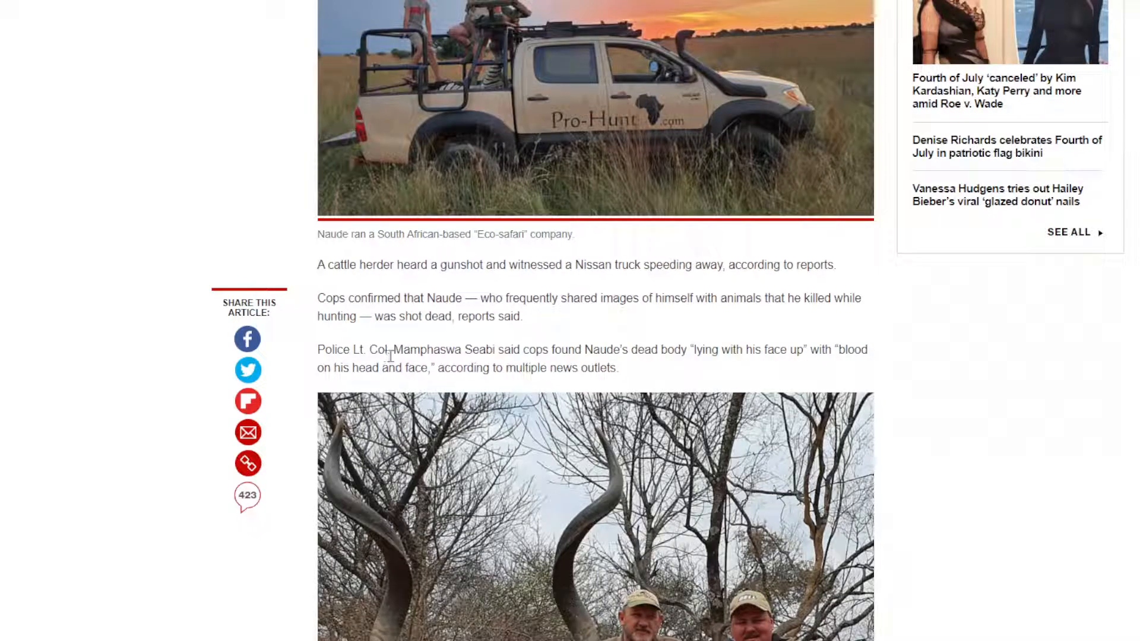
mouse_move(456, 357)
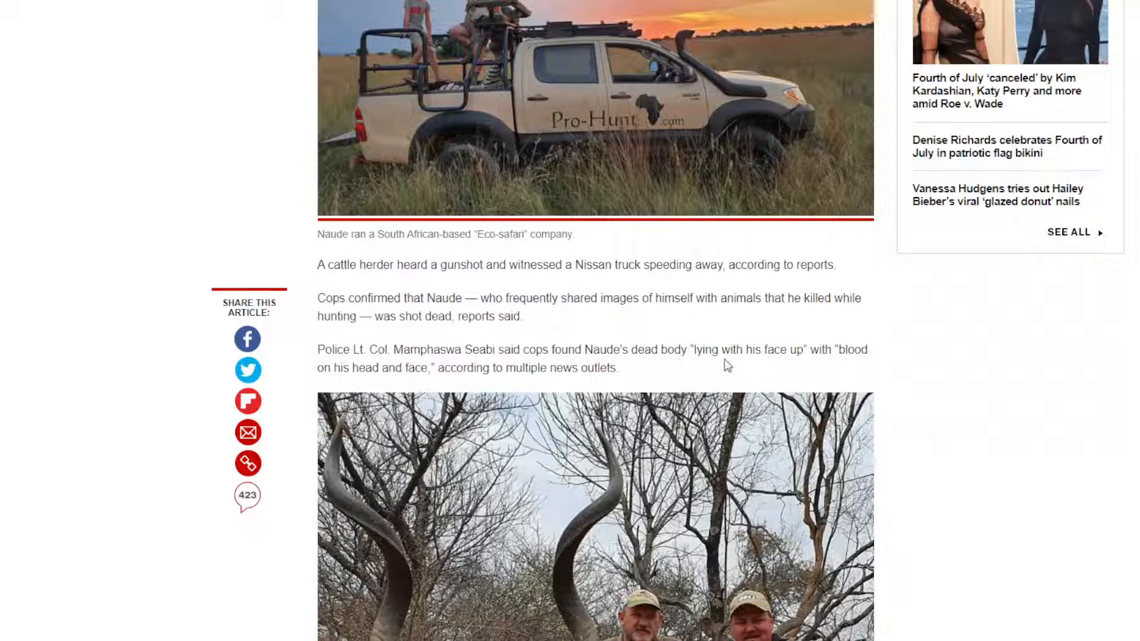
mouse_move(876, 368)
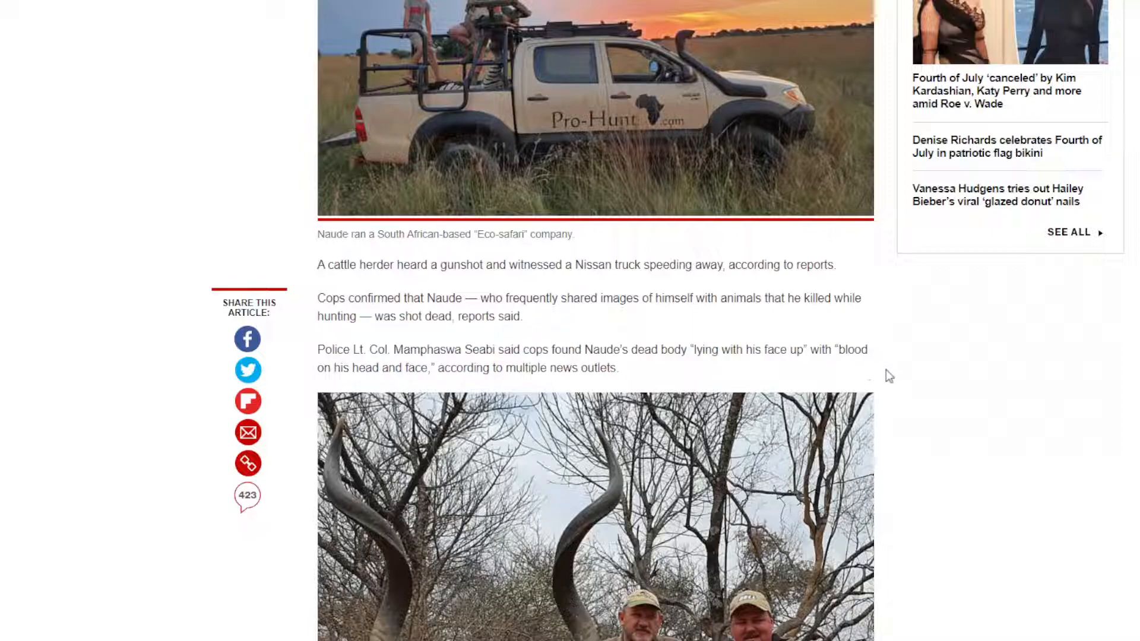
scroll("down", 3)
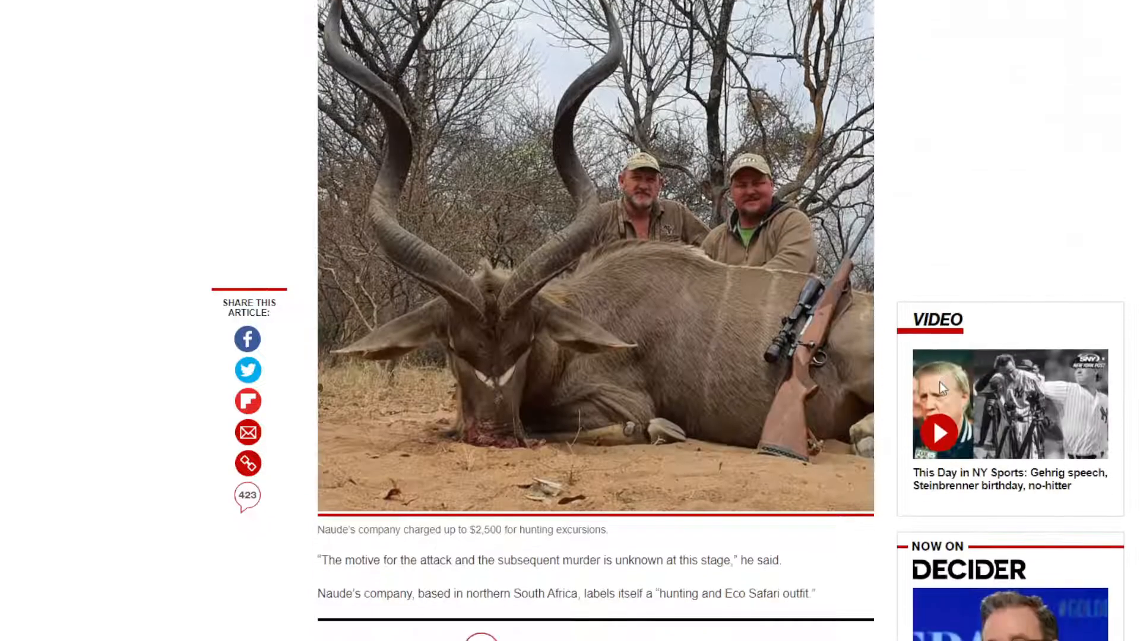
scroll("down", 3)
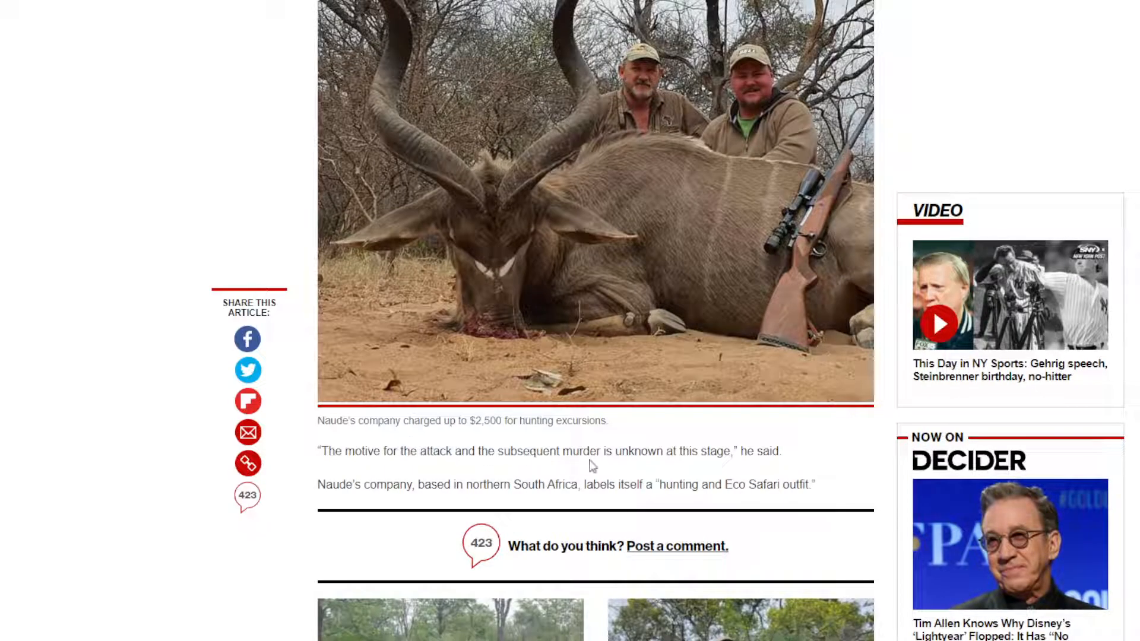
mouse_move(750, 470)
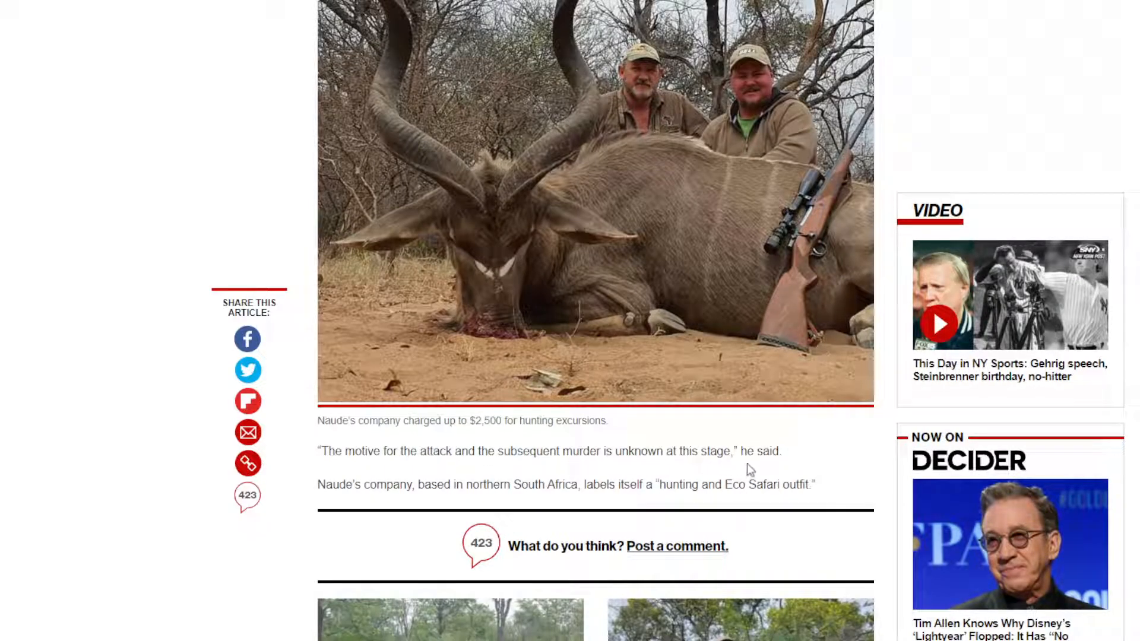
mouse_move(436, 499)
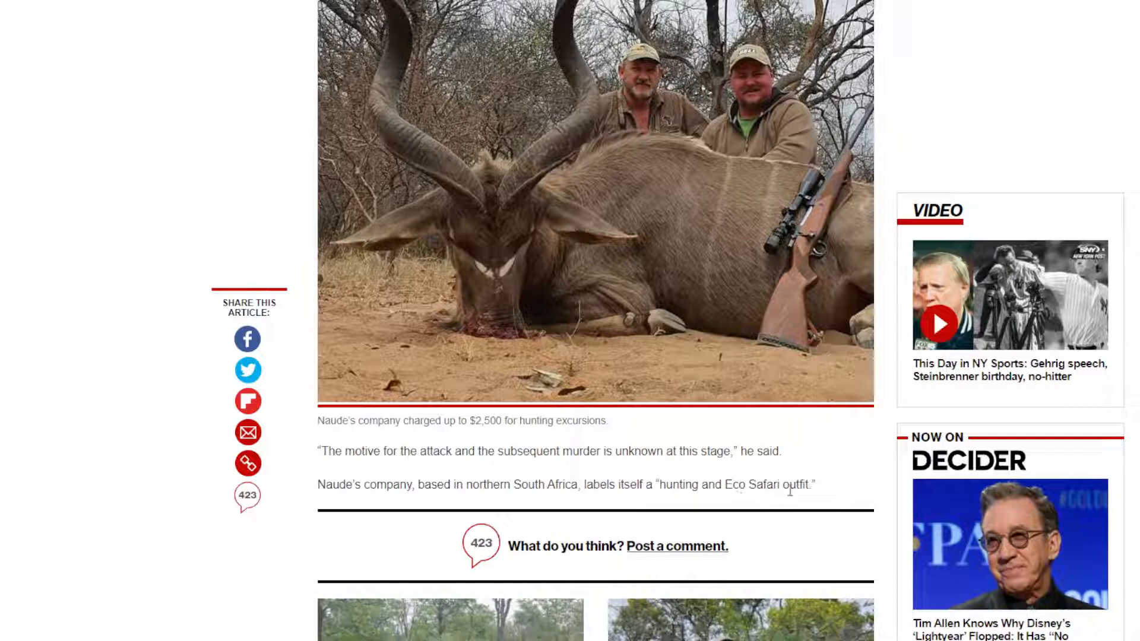
scroll("down", 3)
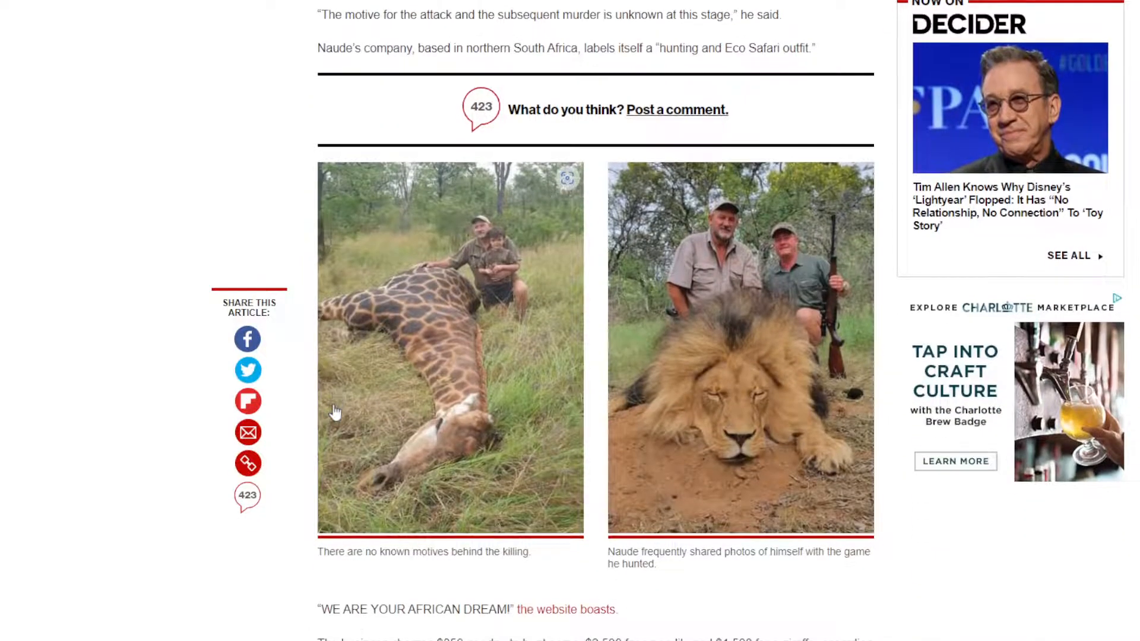
Step: Bring the giraffe and lion photos and the paragraph quoting Pro Hunt Africa's prices into view
scroll("down", 3)
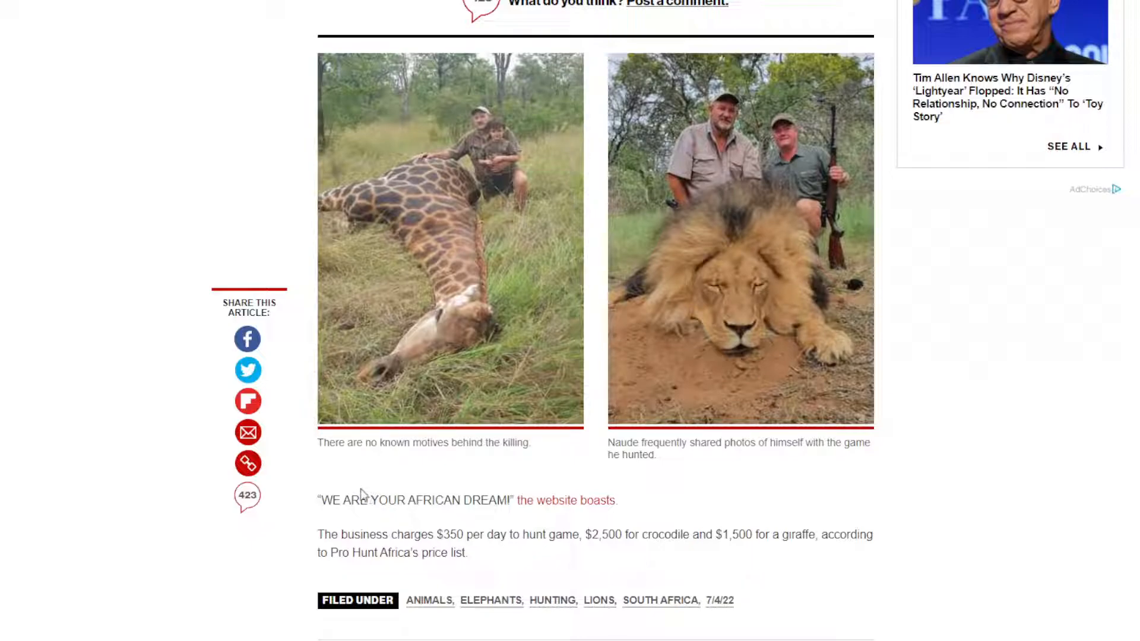
mouse_move(474, 532)
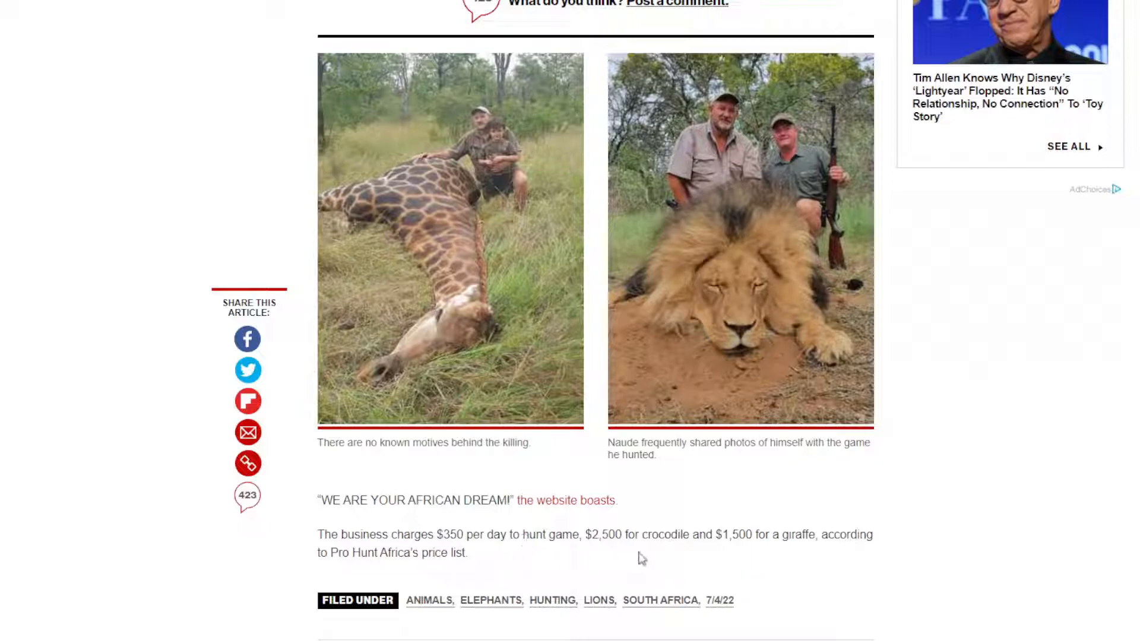
mouse_move(649, 558)
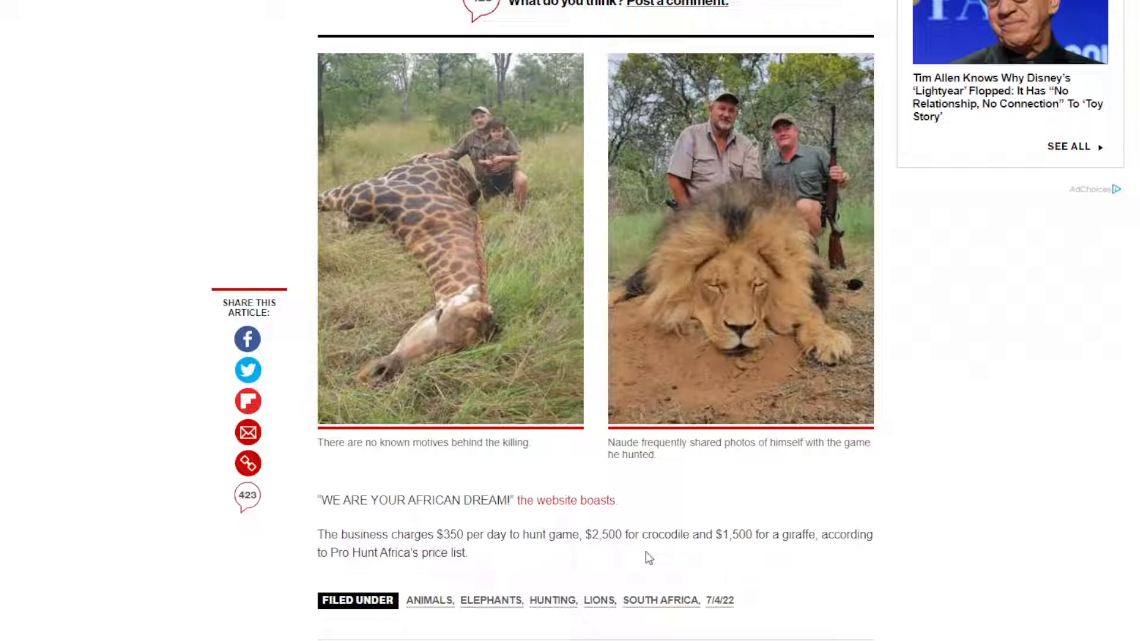
mouse_move(612, 524)
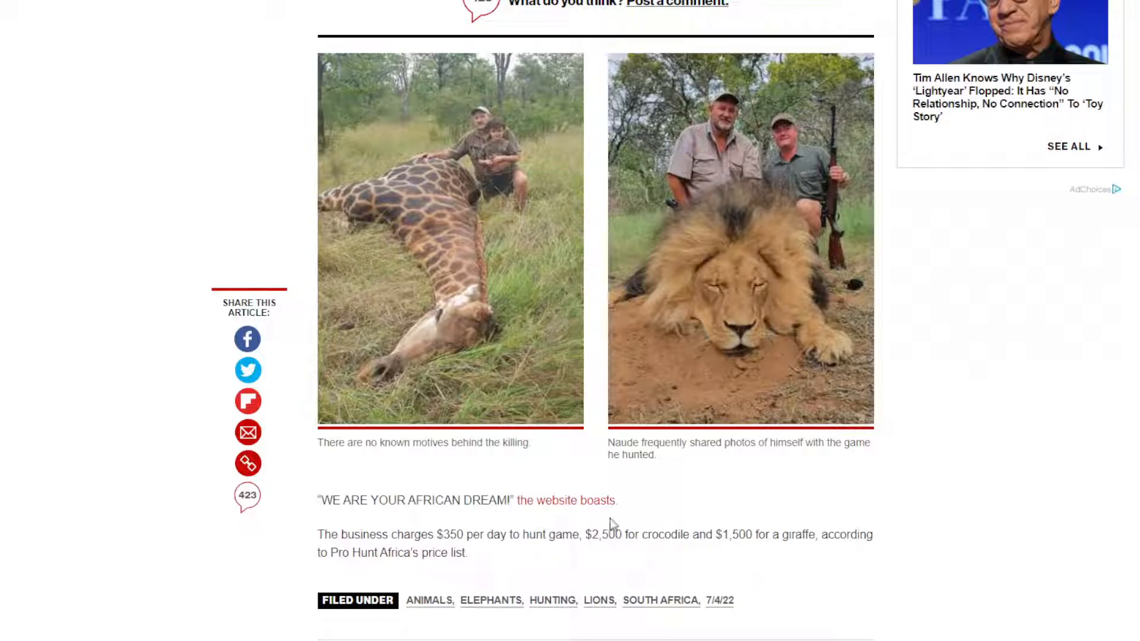
mouse_move(566, 500)
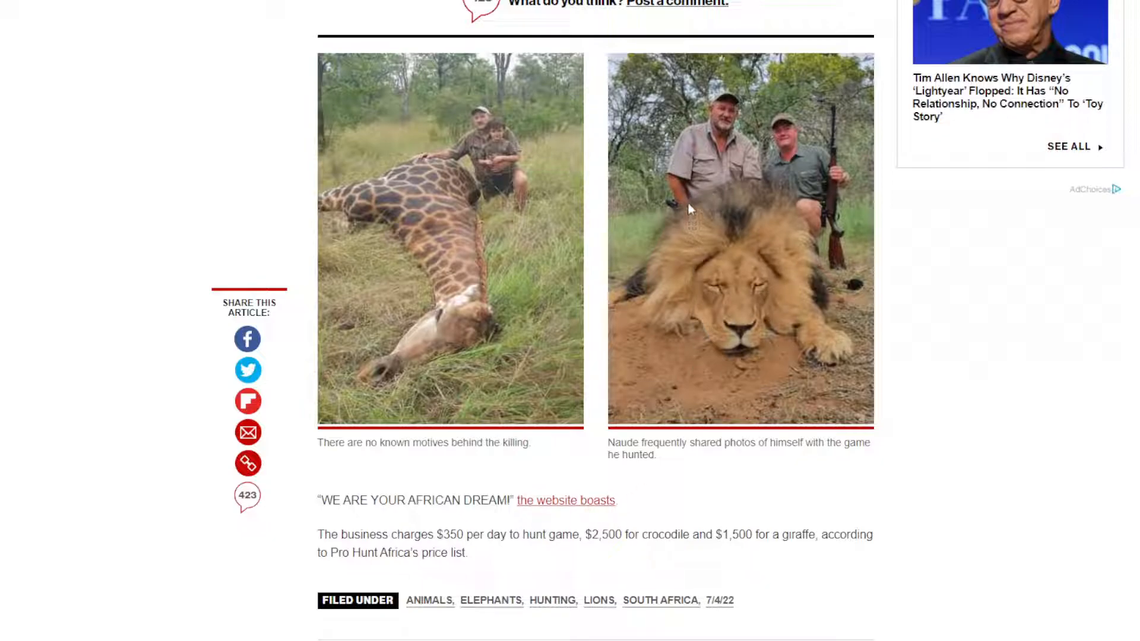
mouse_move(303, 64)
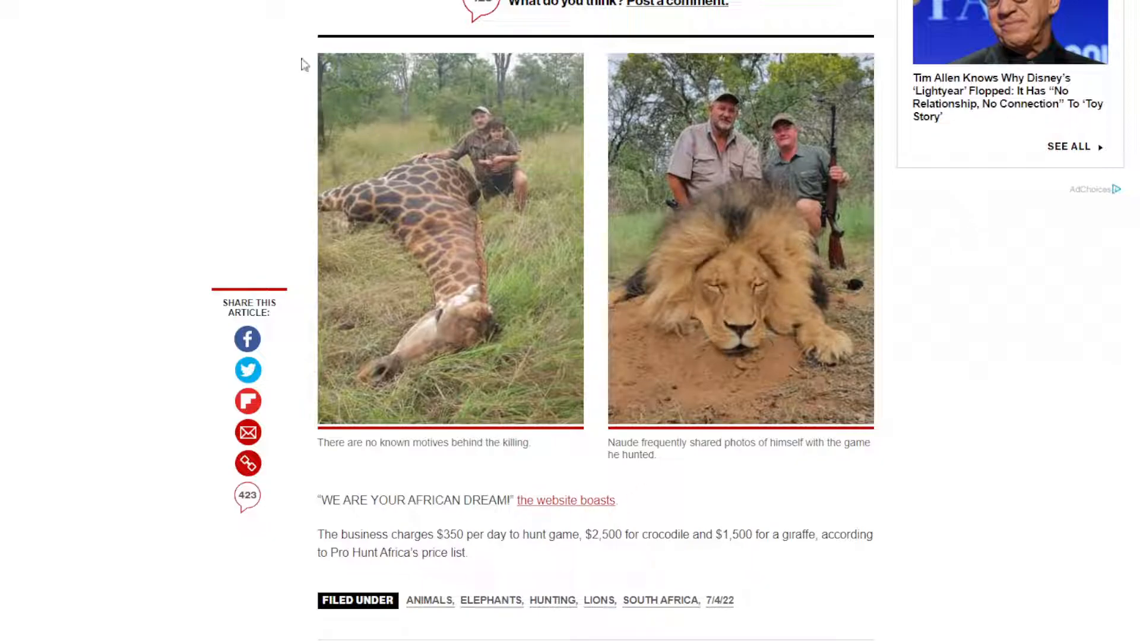
Step: Follow the 'the website boasts' link to Pro Hunt Africa's homepage, read its intro, and return to the top
left_click(567, 500)
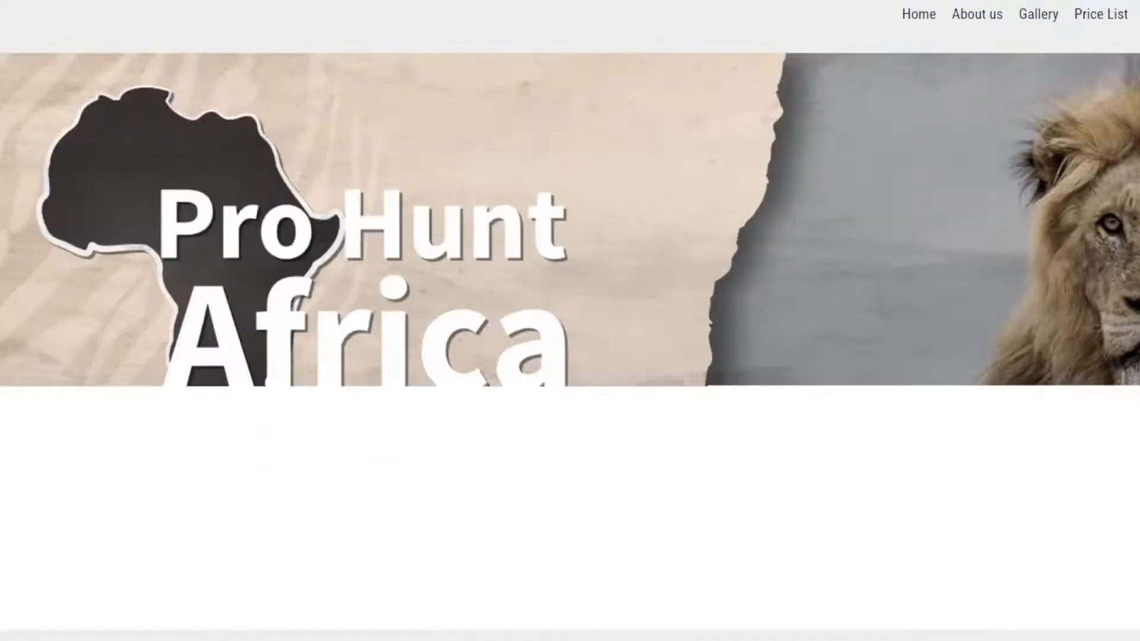
scroll("down", 3)
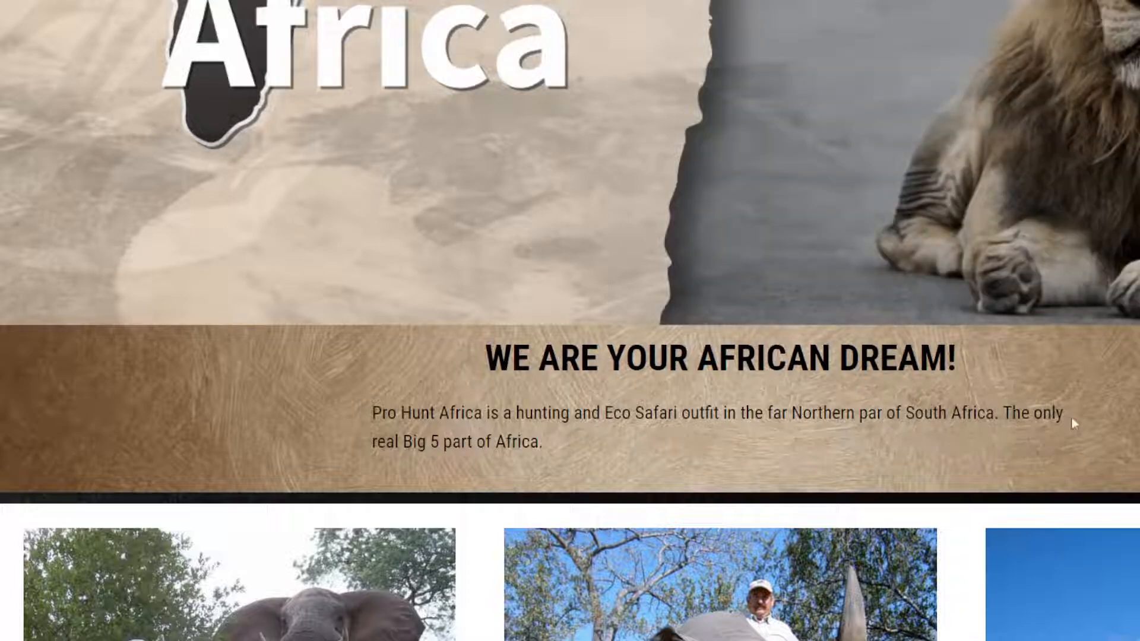
scroll("down", 3)
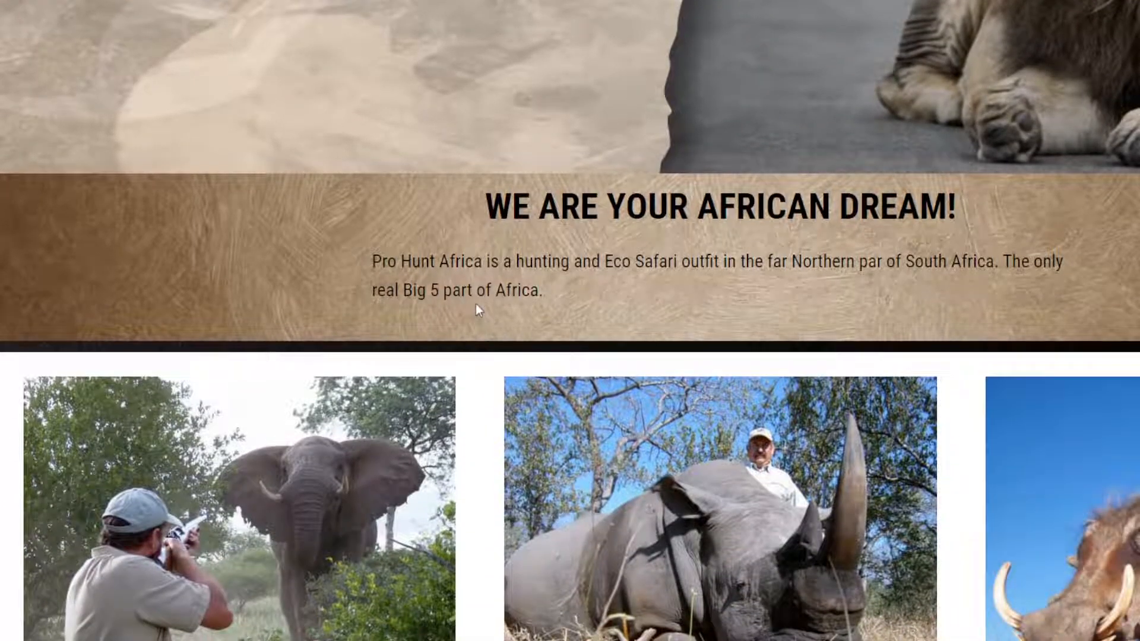
scroll("down", 3)
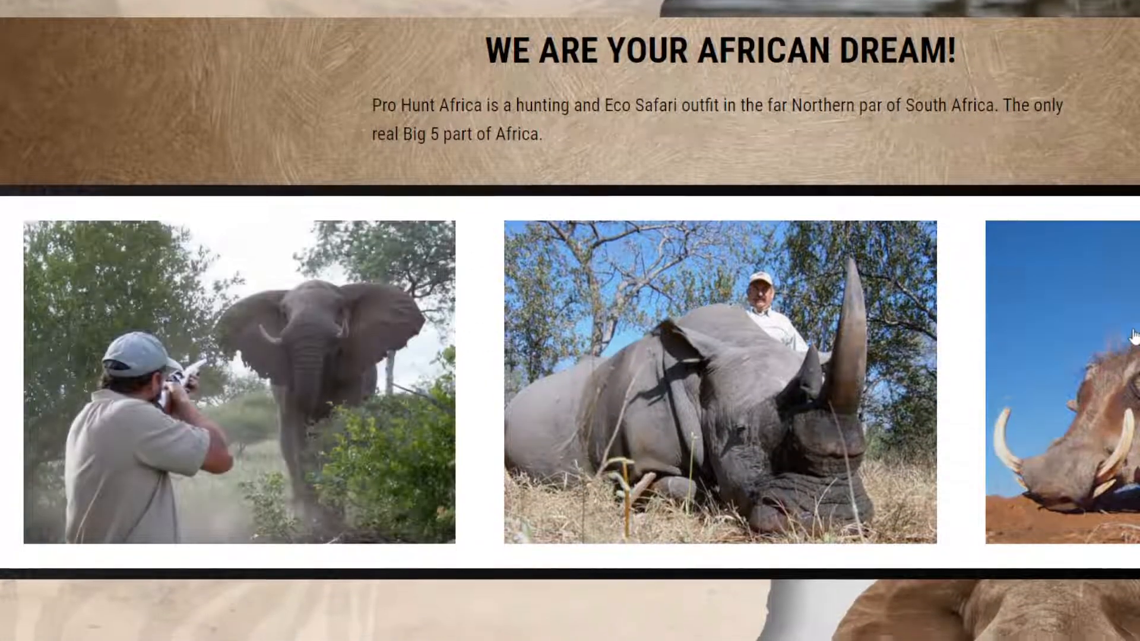
scroll("down", 3)
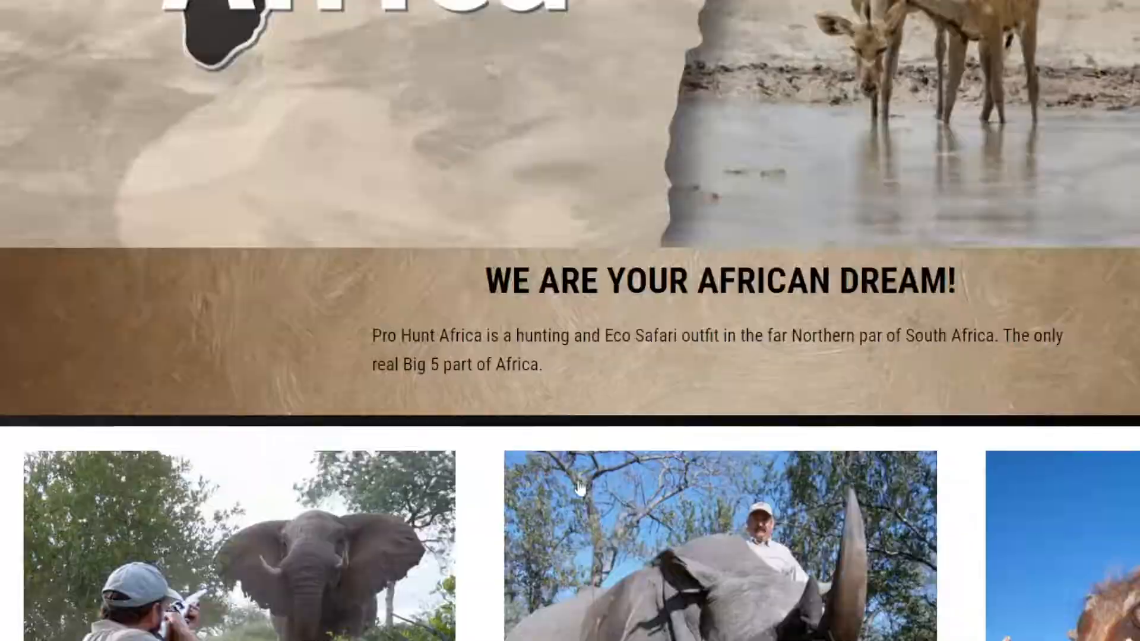
scroll("up", 3)
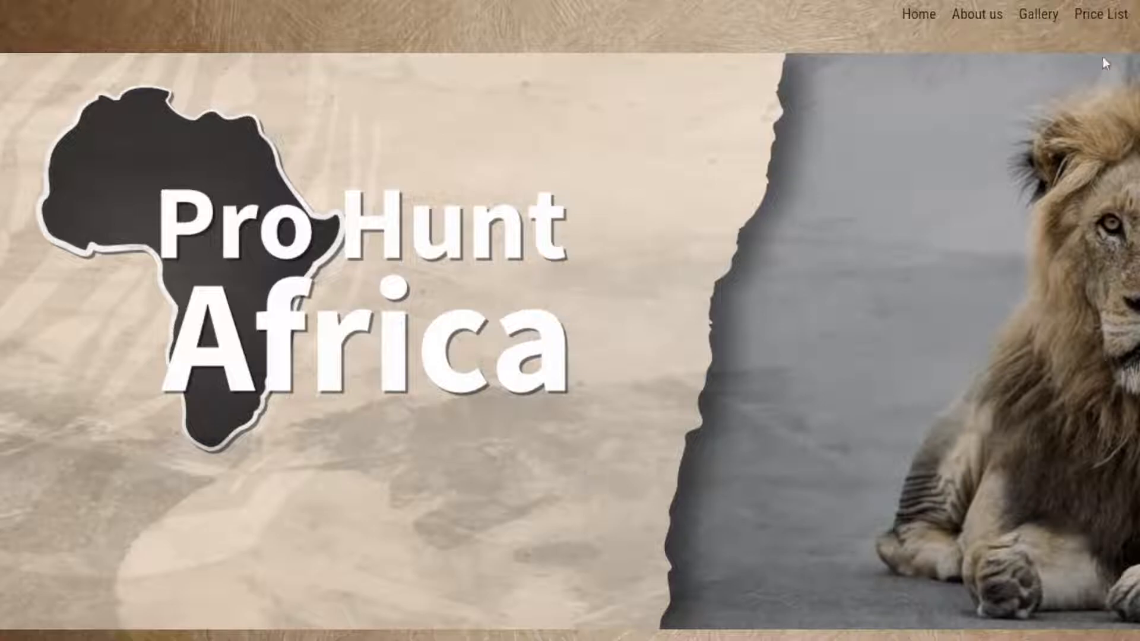
Step: Go to the Price List page and read through the dollar species hunting fees
left_click(1099, 13)
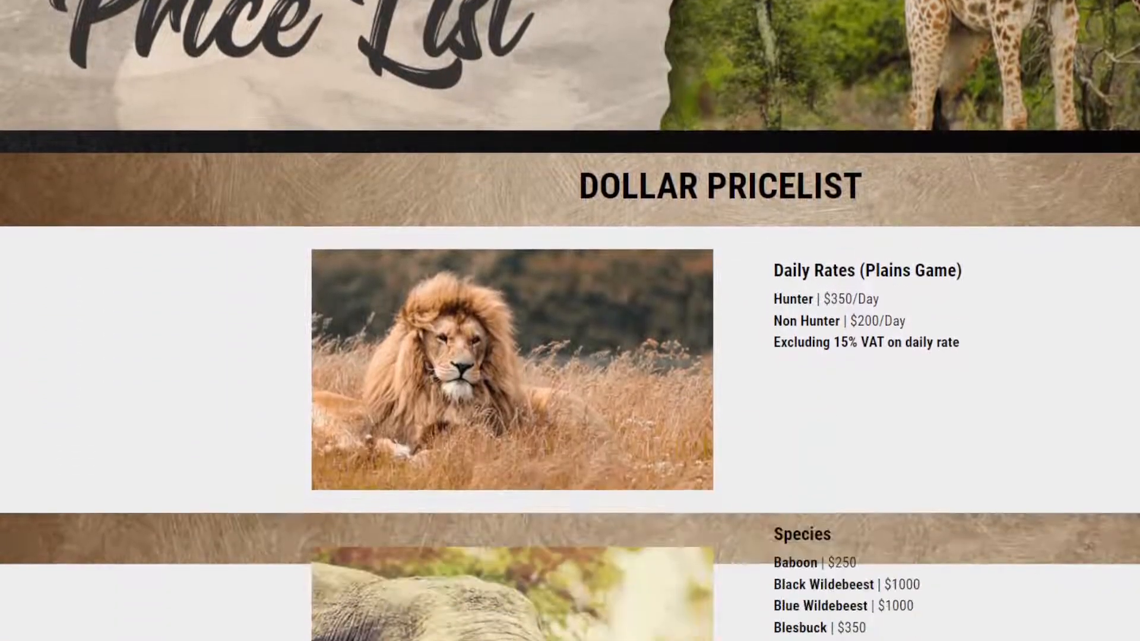
scroll("down", 3)
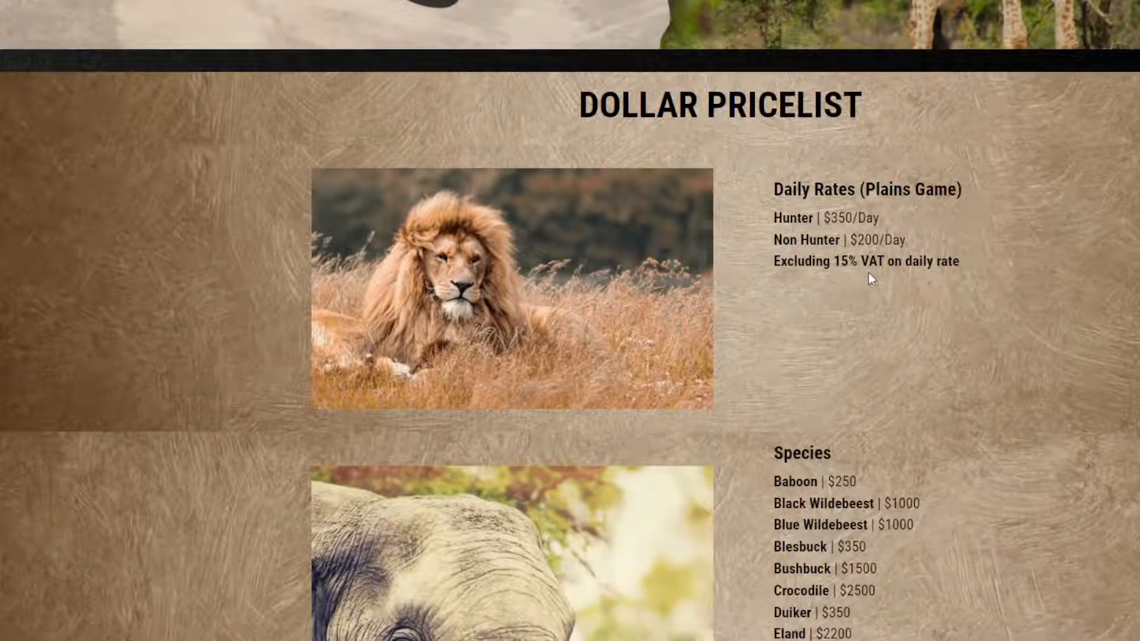
scroll("down", 3)
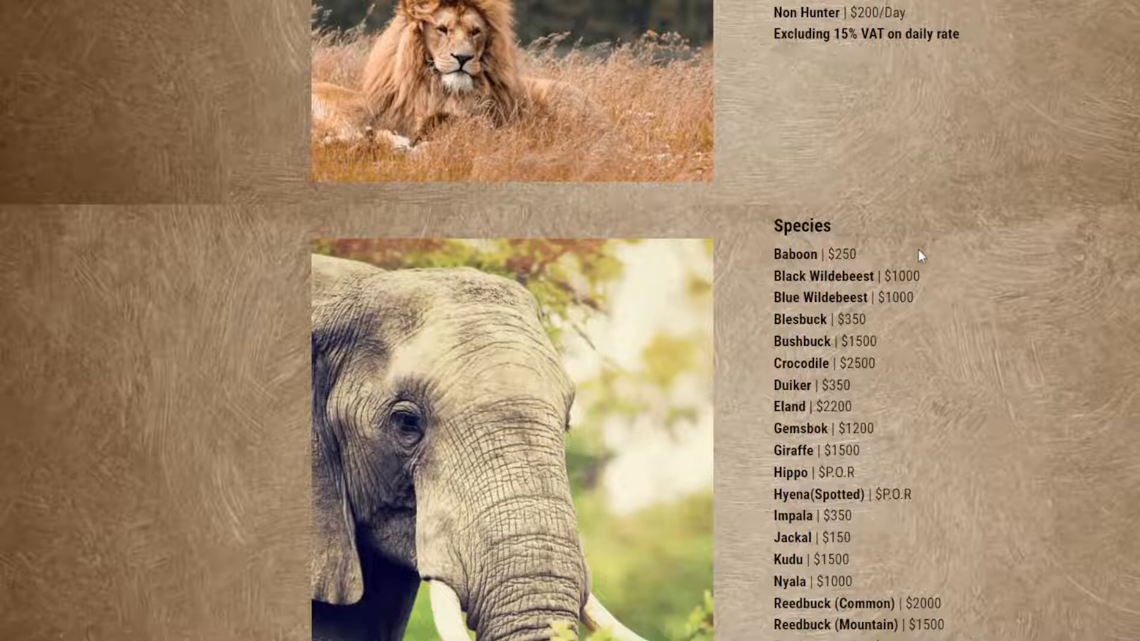
scroll("down", 3)
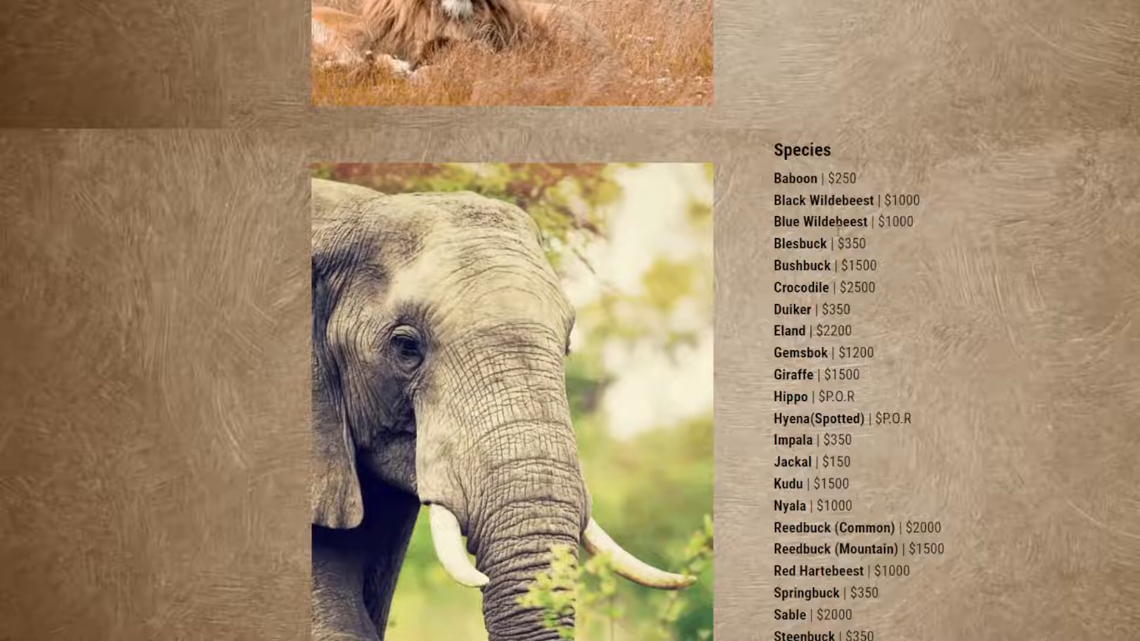
mouse_move(815, 258)
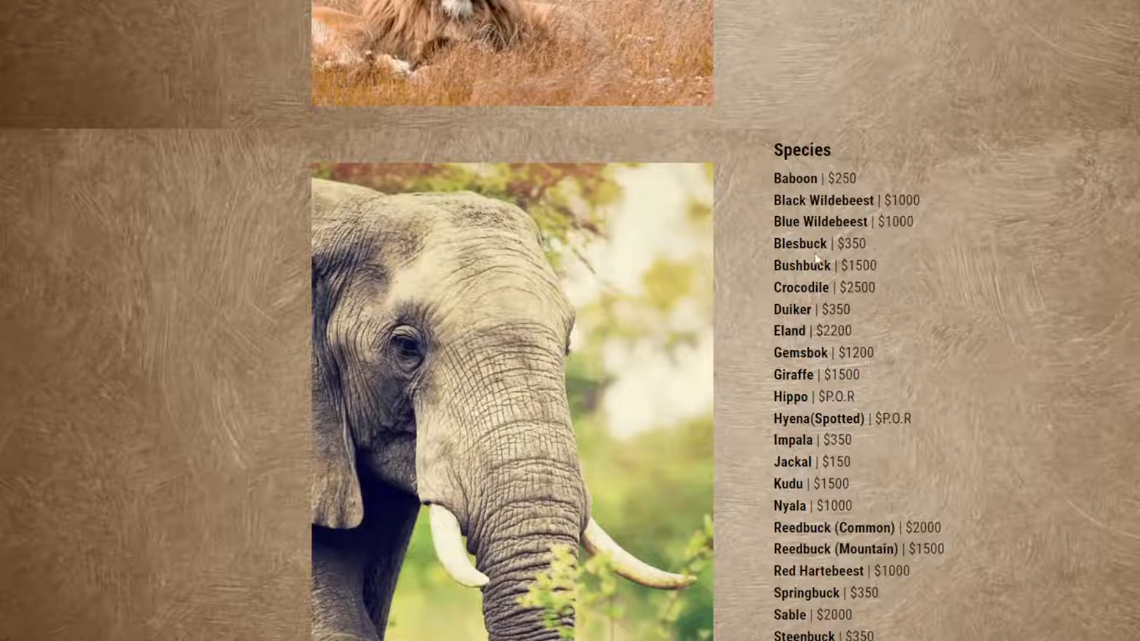
scroll("down", 3)
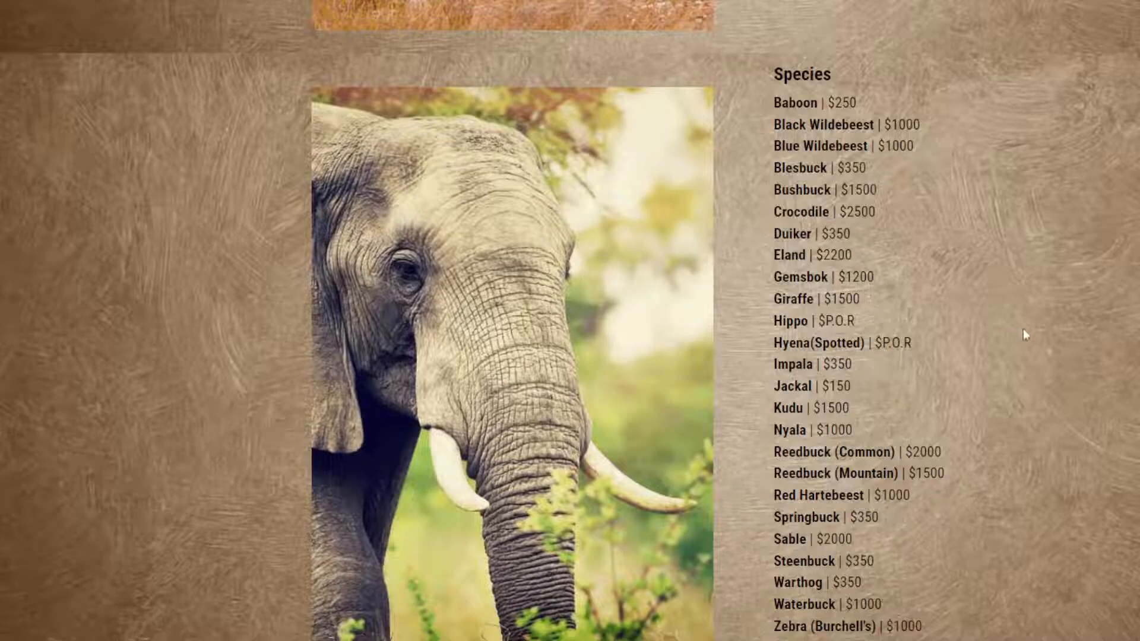
Step: Read on through the taxidermy prices and the euro rate list
scroll("down", 3)
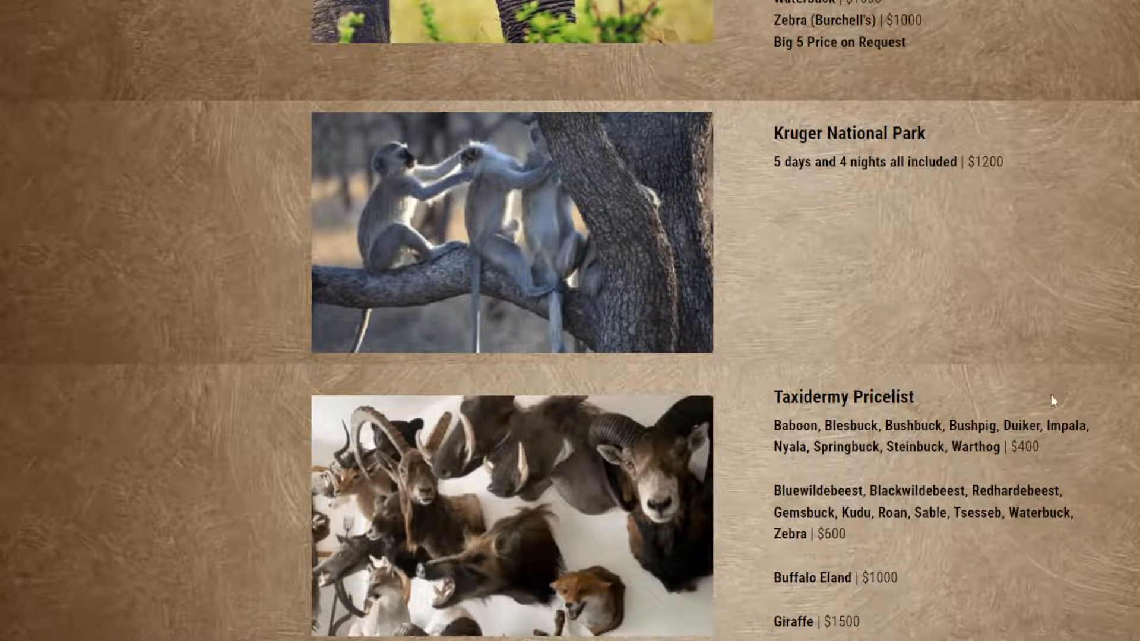
scroll("down", 3)
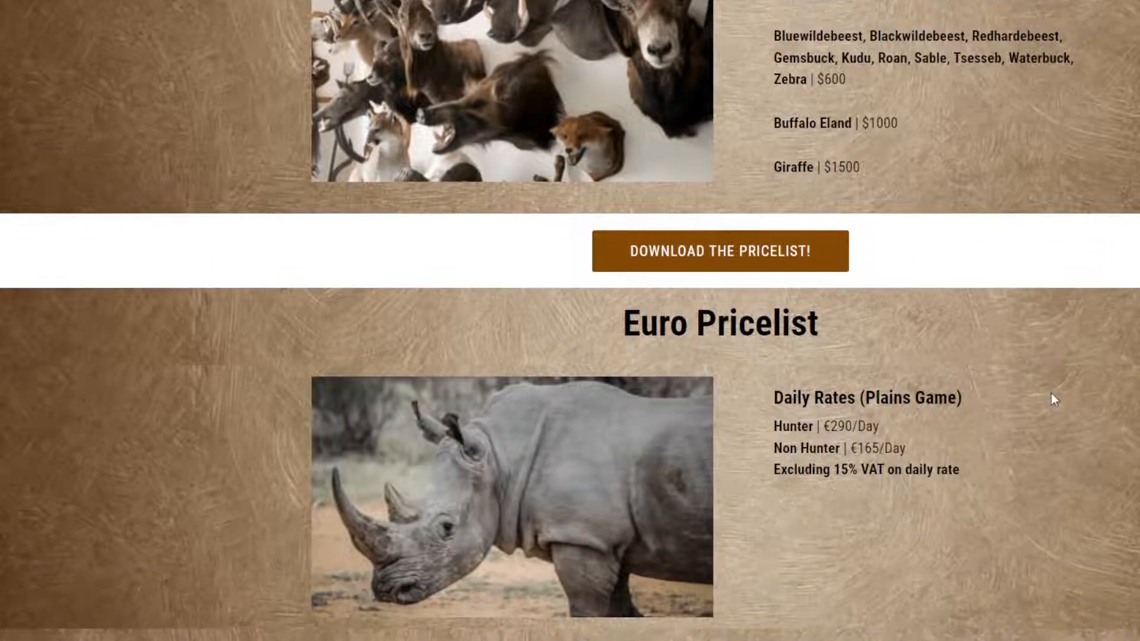
scroll("down", 3)
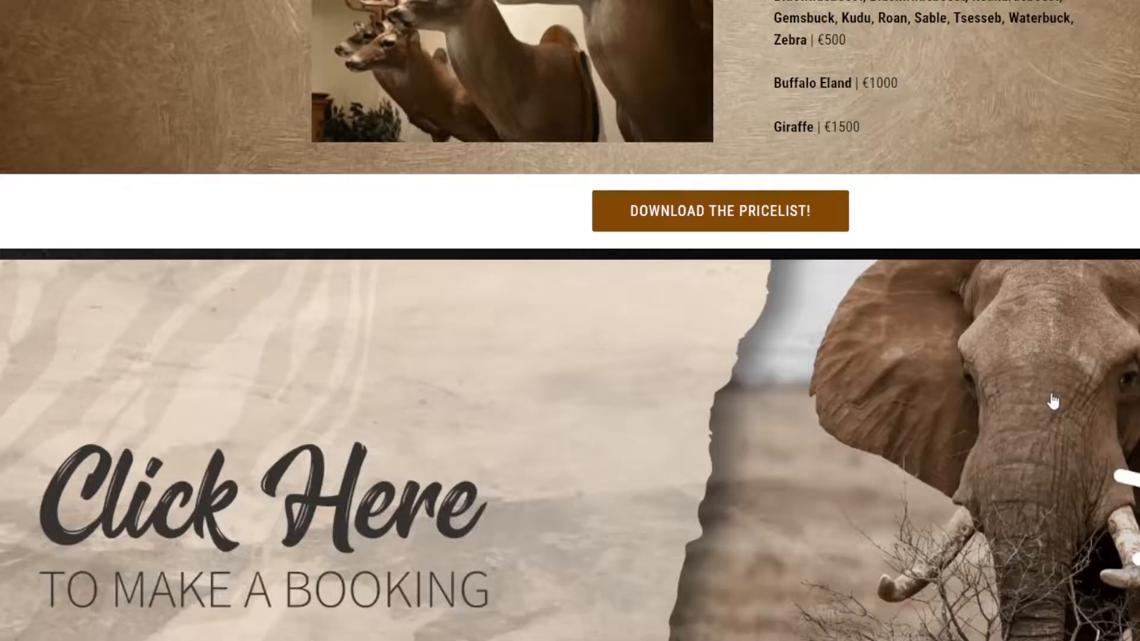
scroll("down", 3)
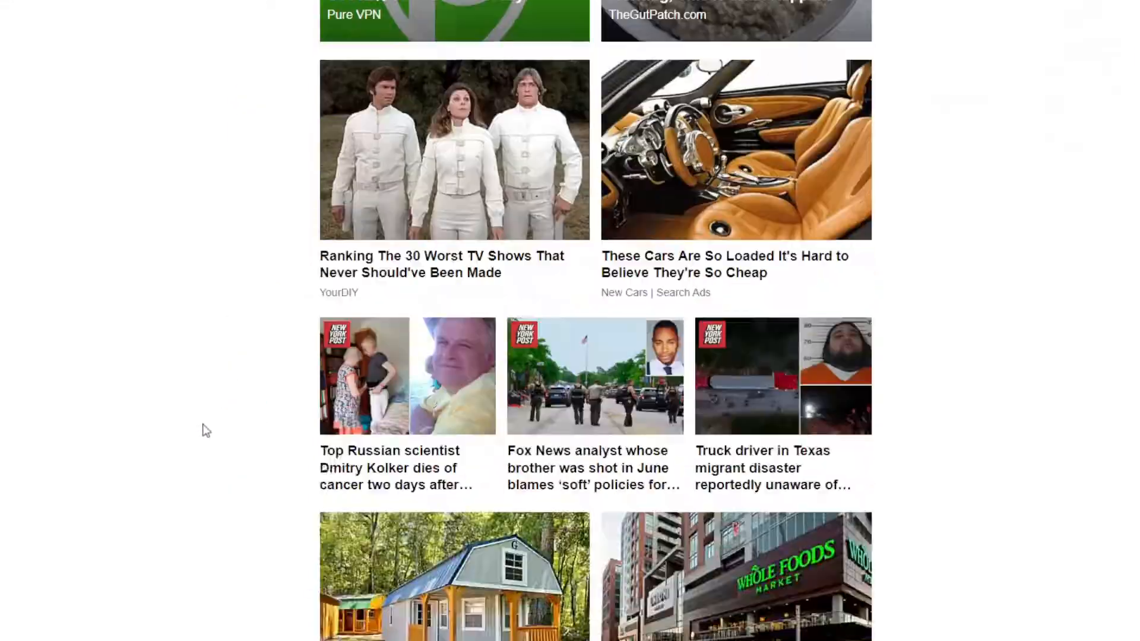
Step: Move past the recommended stories to the article's comment section and its top comments
scroll("down", 3)
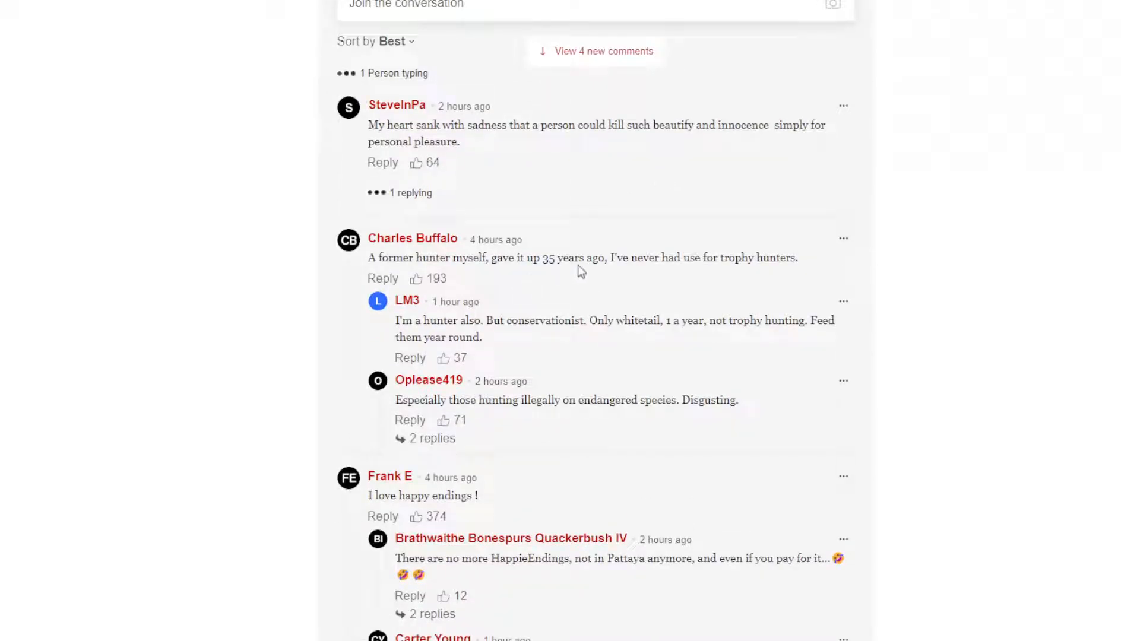
mouse_move(701, 262)
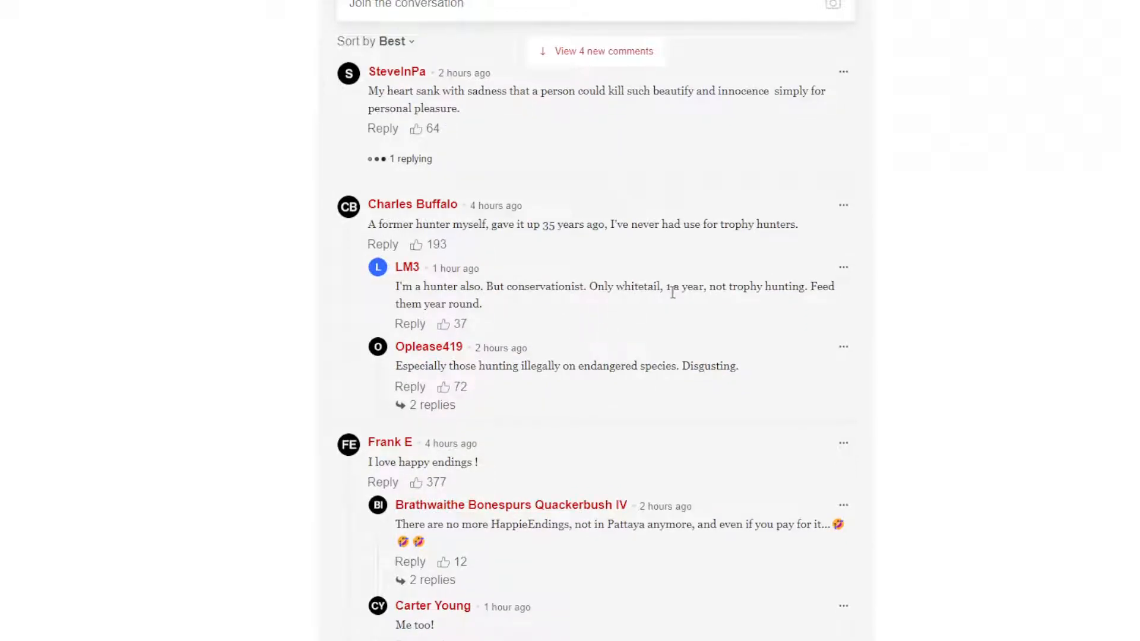
mouse_move(787, 301)
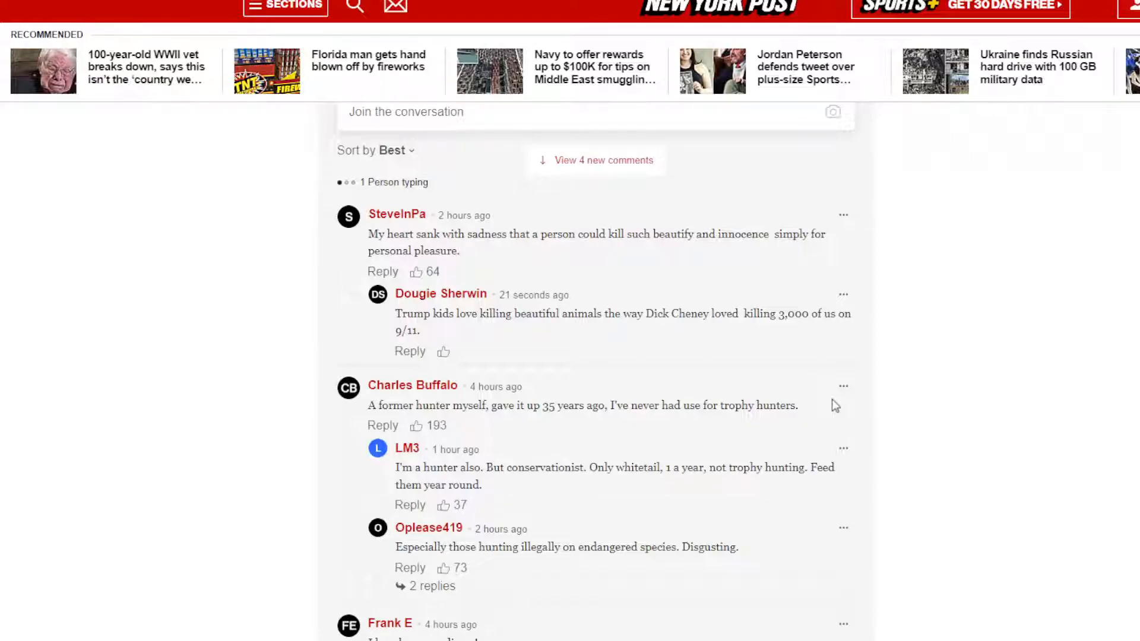
Step: Load more comments and read down through the reader reactions
scroll("down", 3)
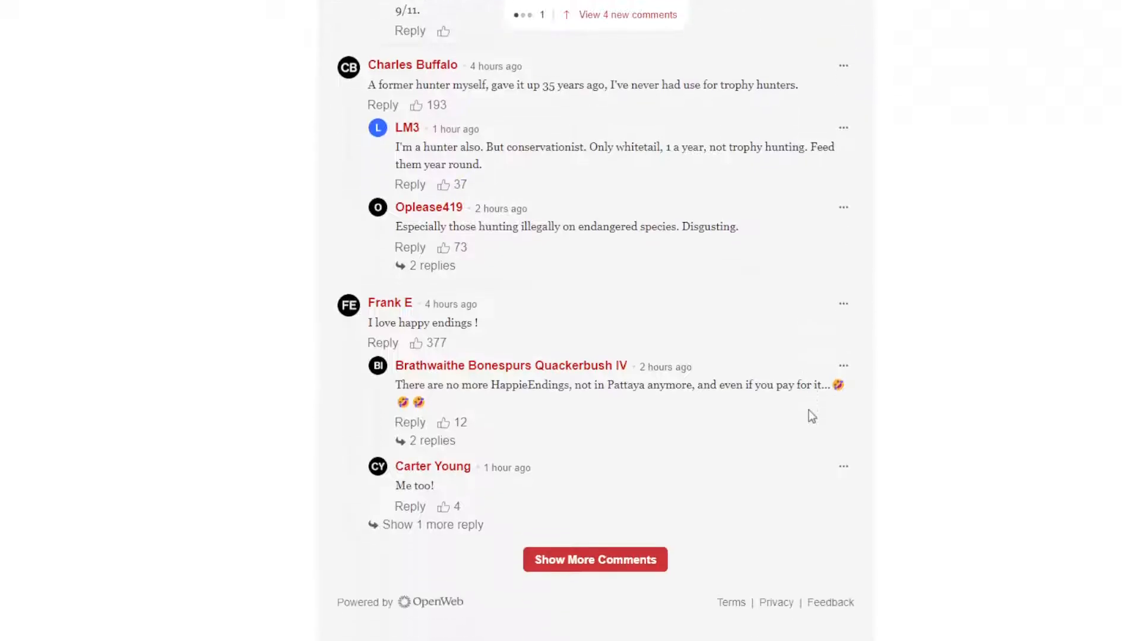
left_click(595, 560)
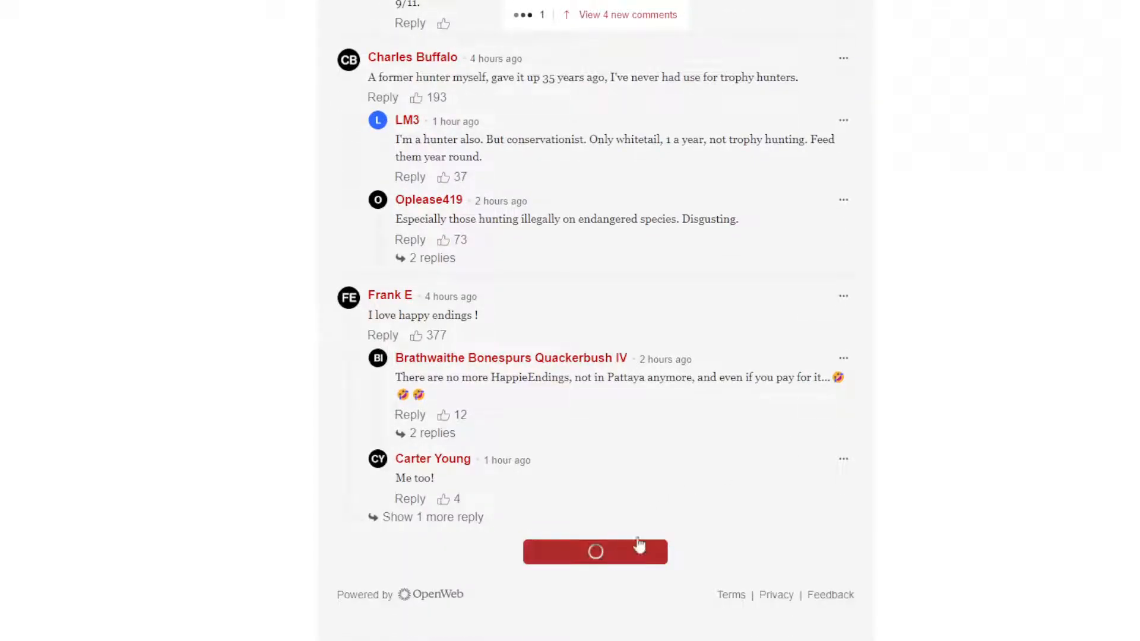
left_click(595, 552)
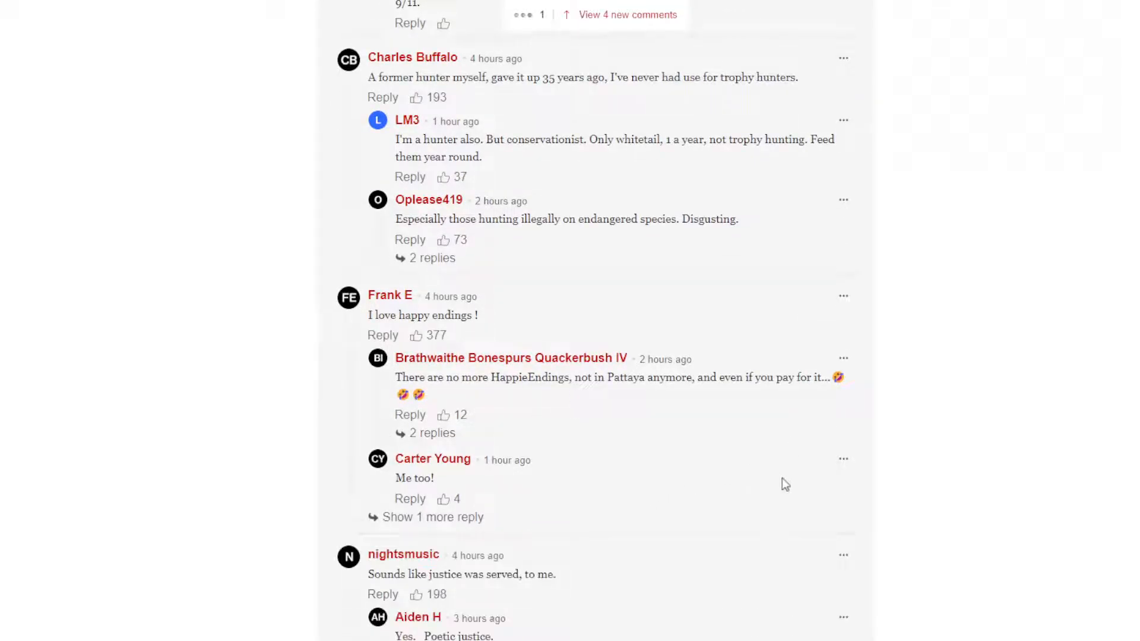
scroll("down", 3)
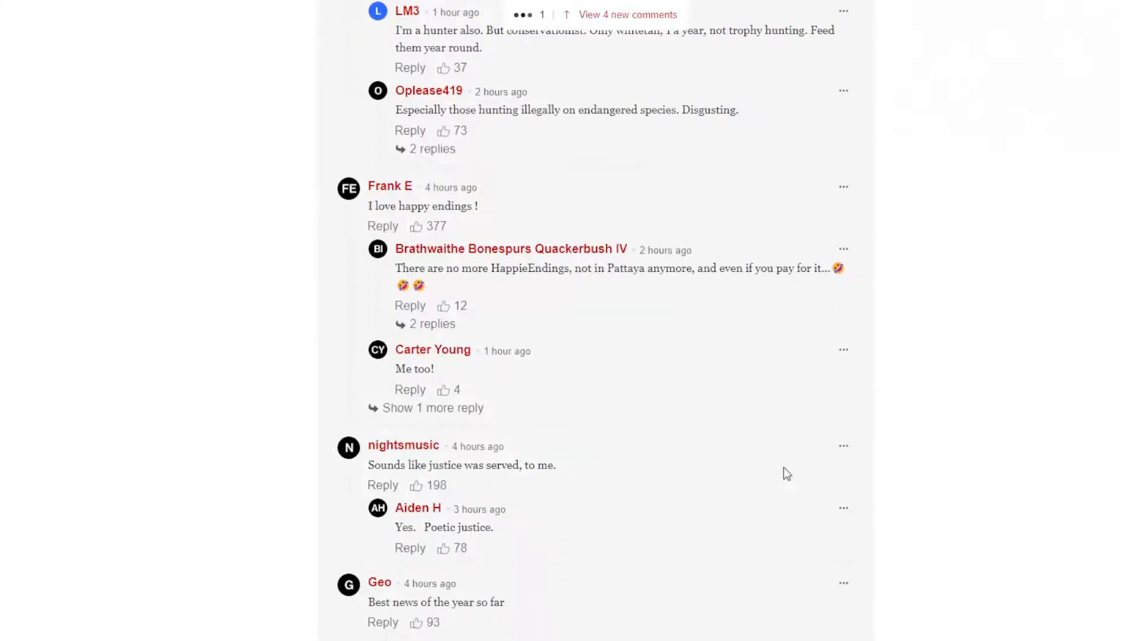
scroll("down", 3)
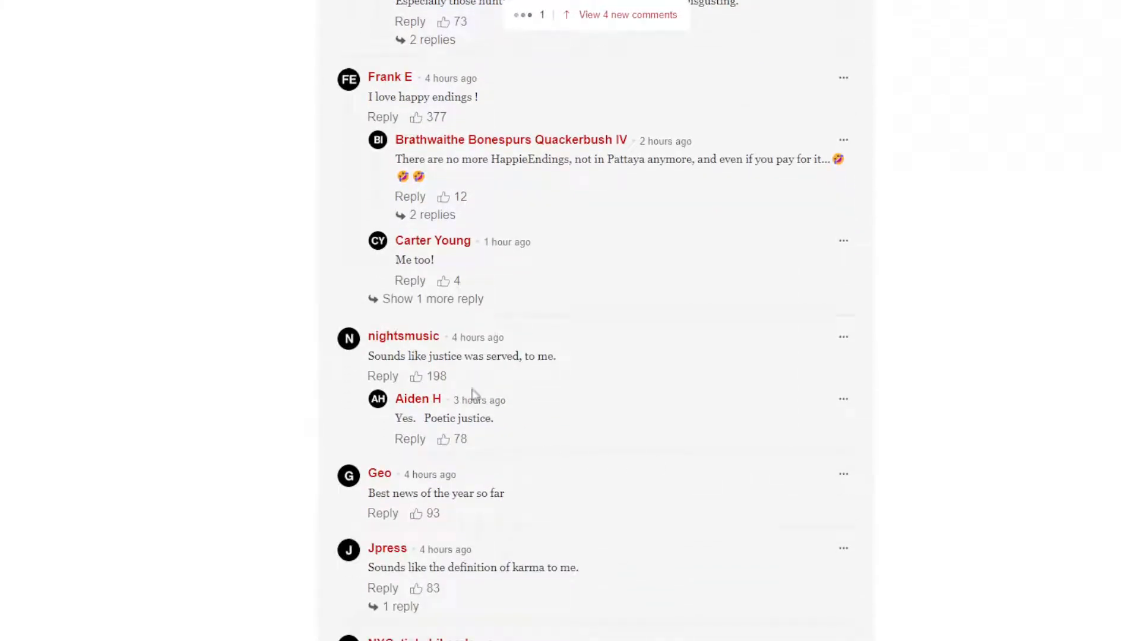
mouse_move(411, 439)
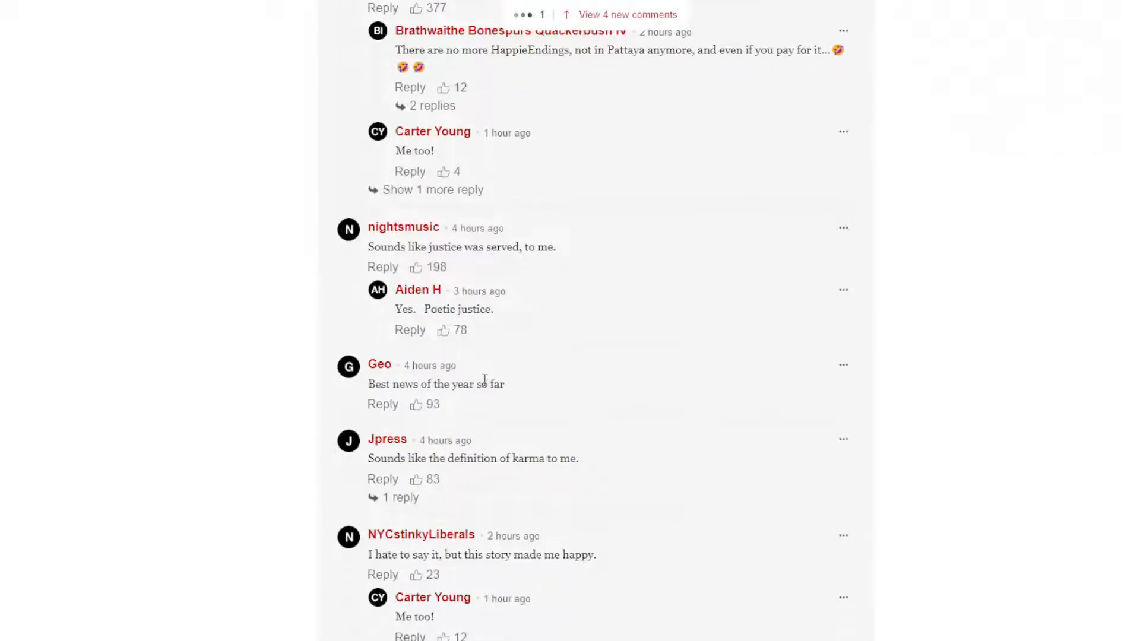
mouse_move(734, 388)
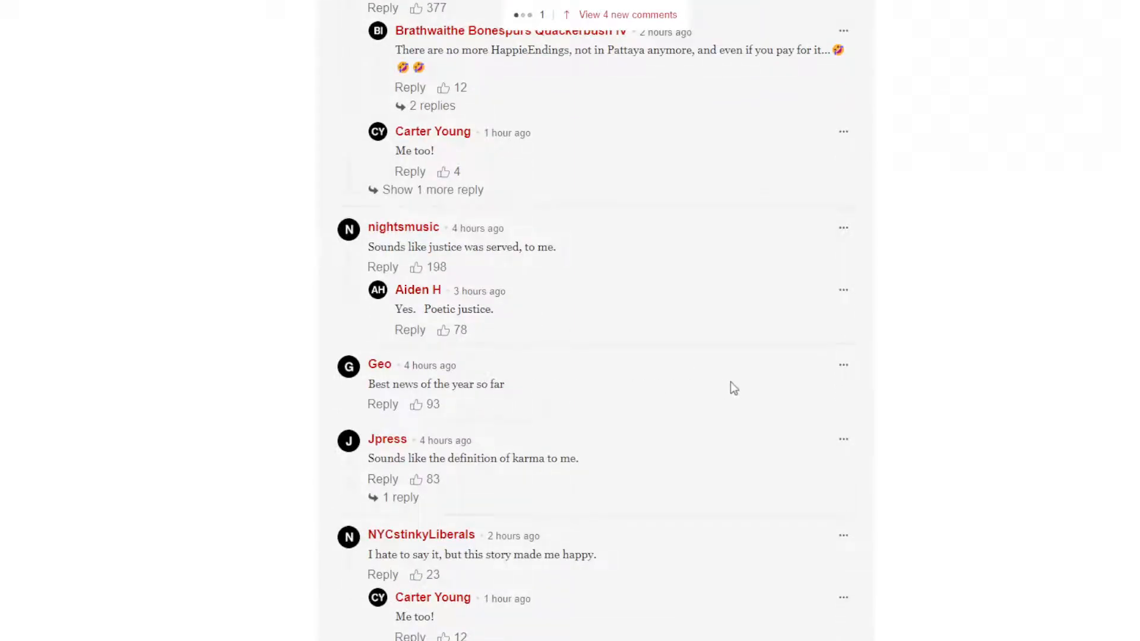
scroll("down", 3)
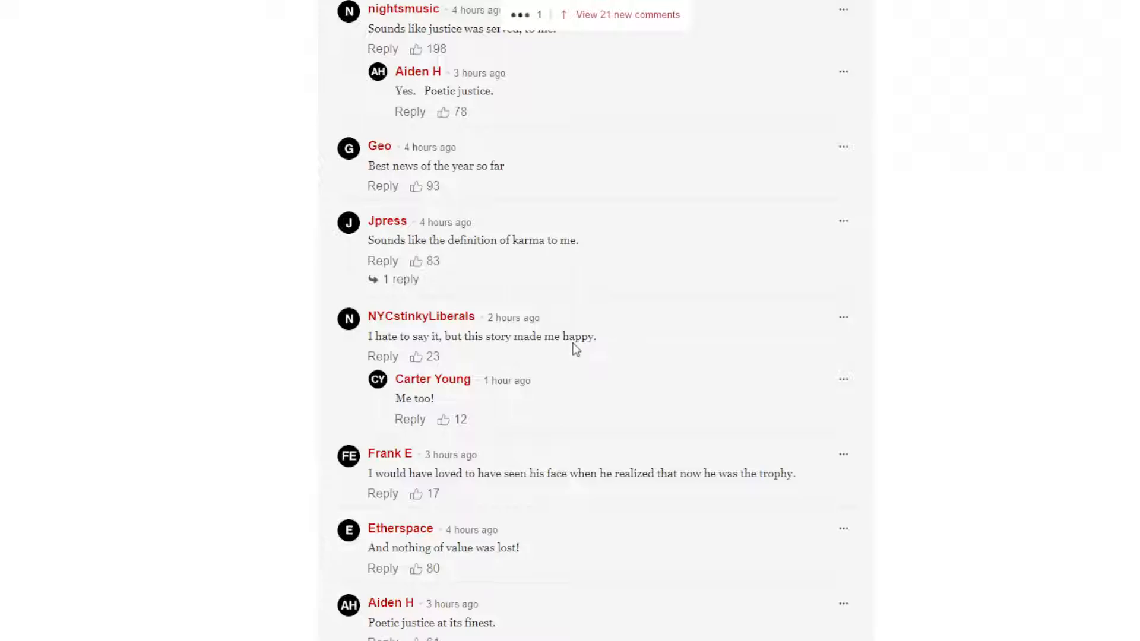
mouse_move(597, 373)
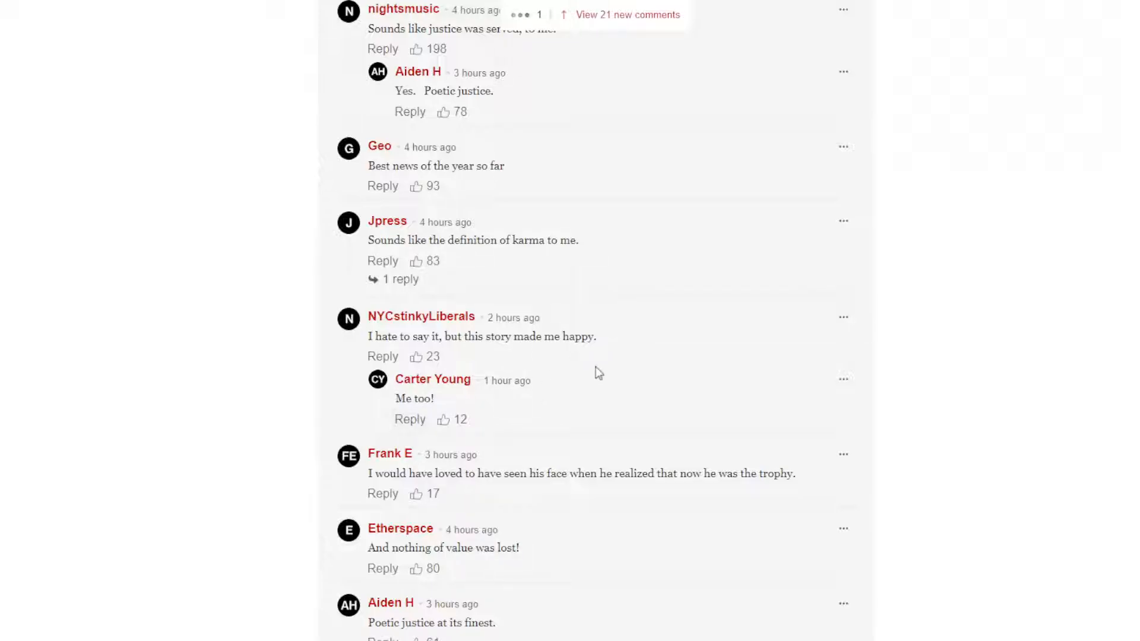
scroll("down", 3)
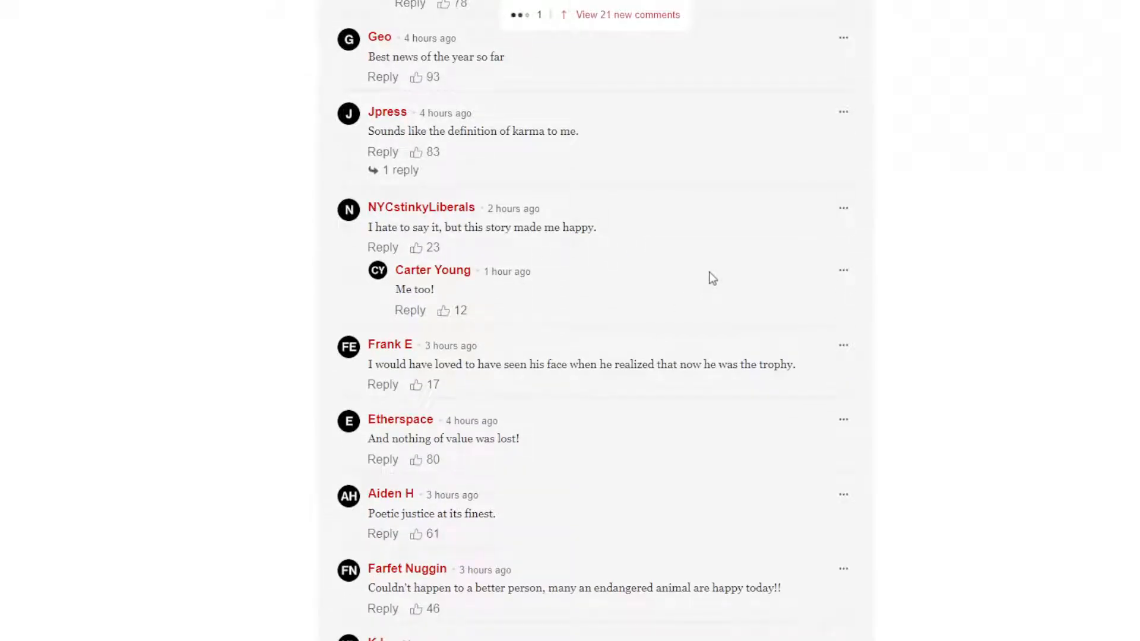
mouse_move(513, 439)
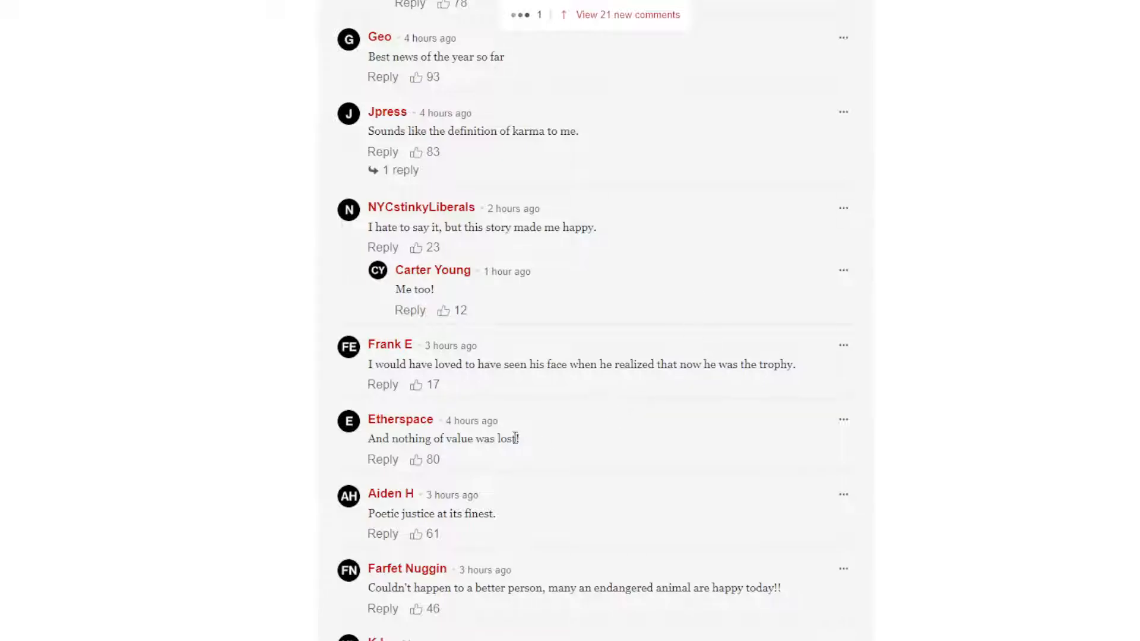
Step: Expand the long vegetarian comment's full text, then read the replies about Trump Jr. and GoFundMe
scroll("down", 3)
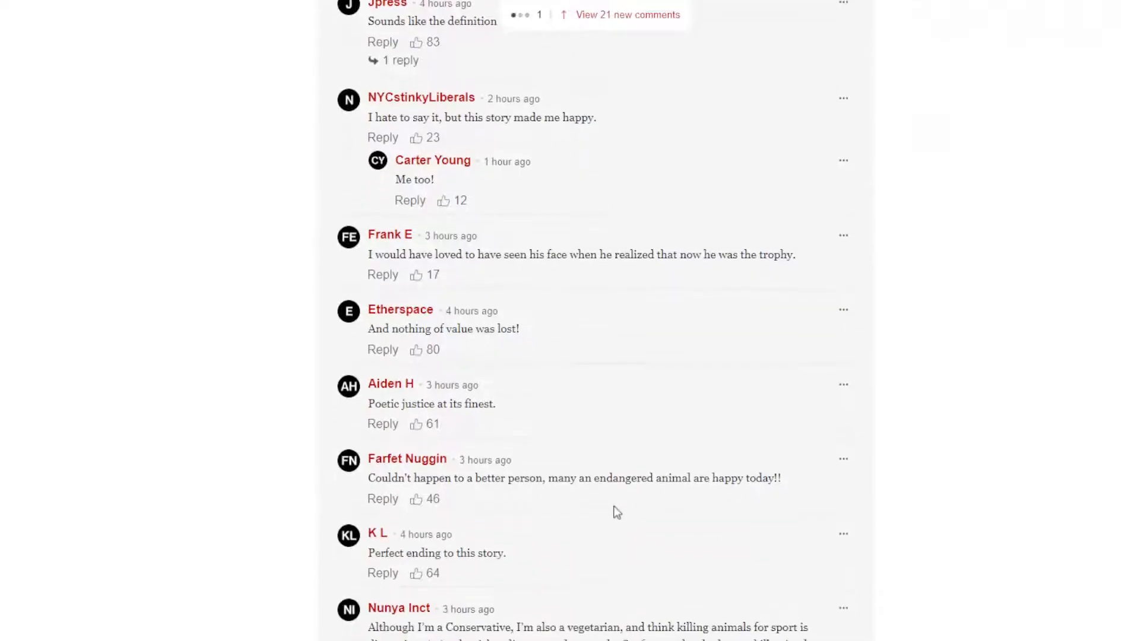
mouse_move(601, 525)
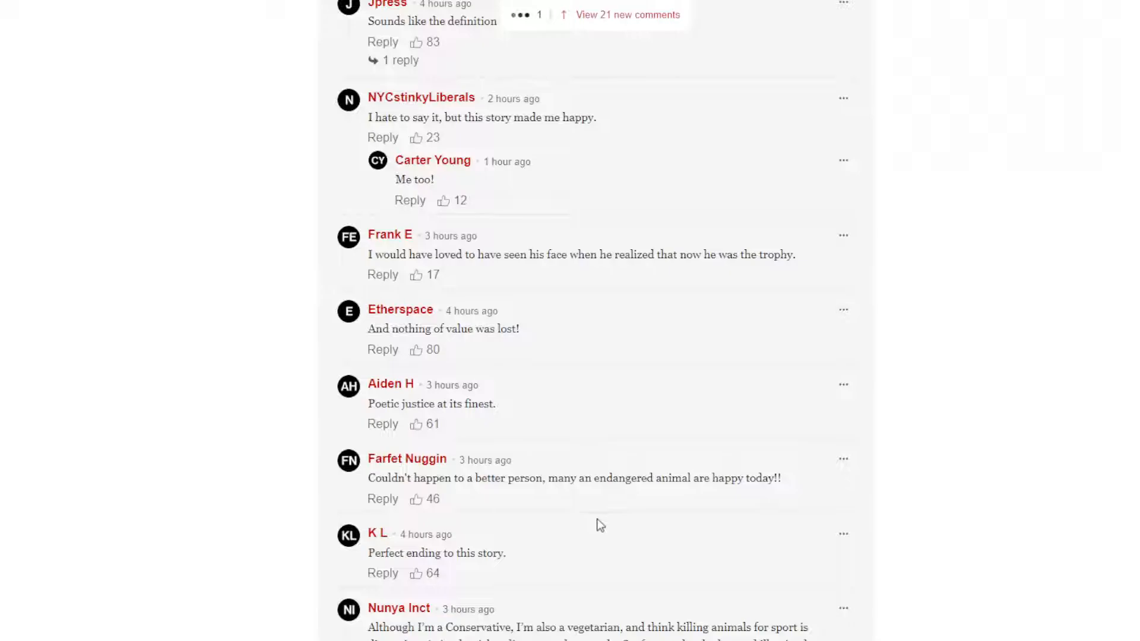
scroll("down", 3)
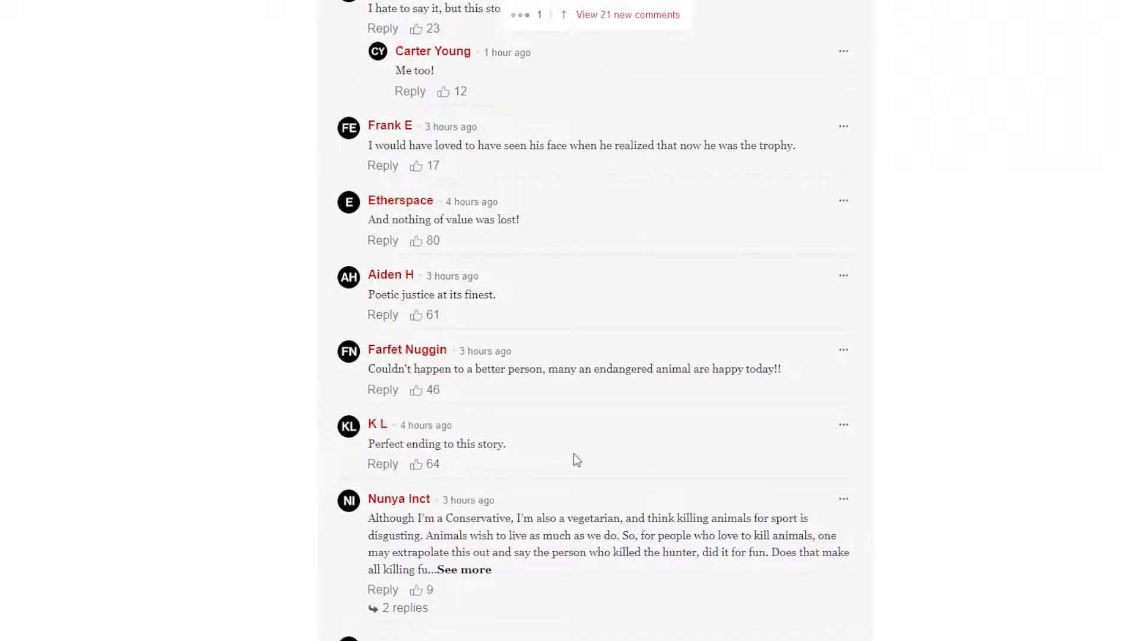
scroll("down", 3)
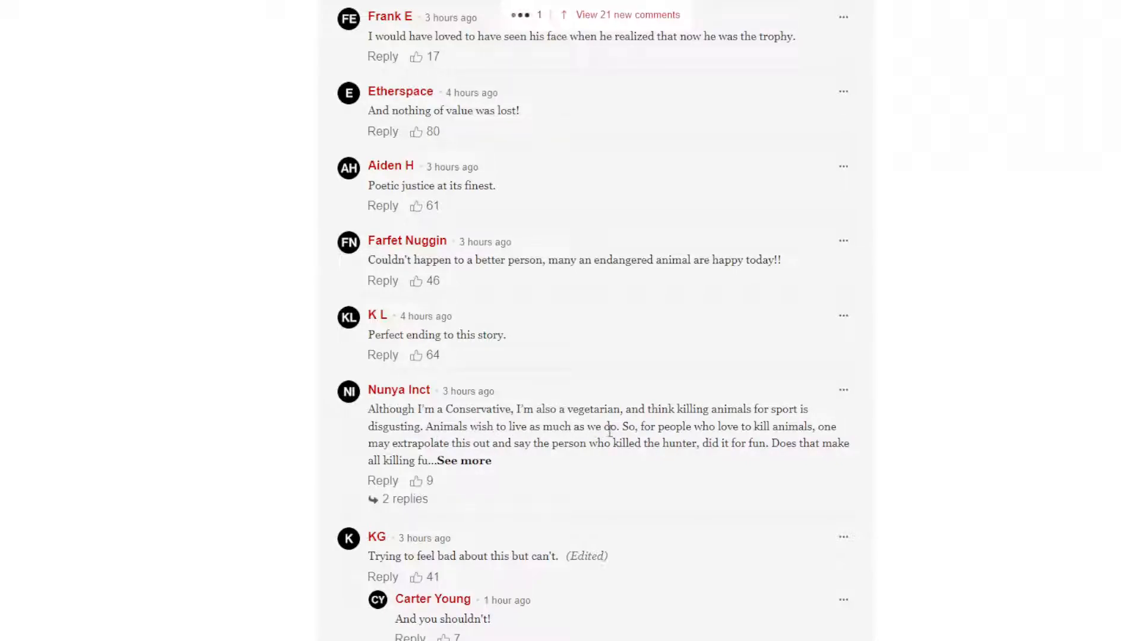
mouse_move(805, 428)
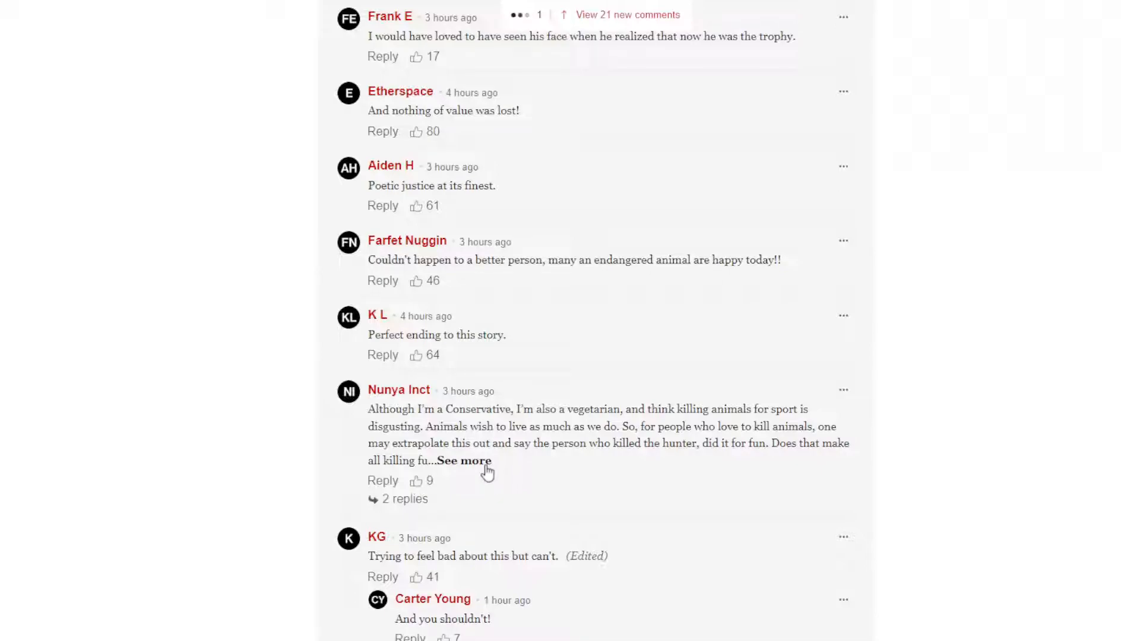
left_click(463, 461)
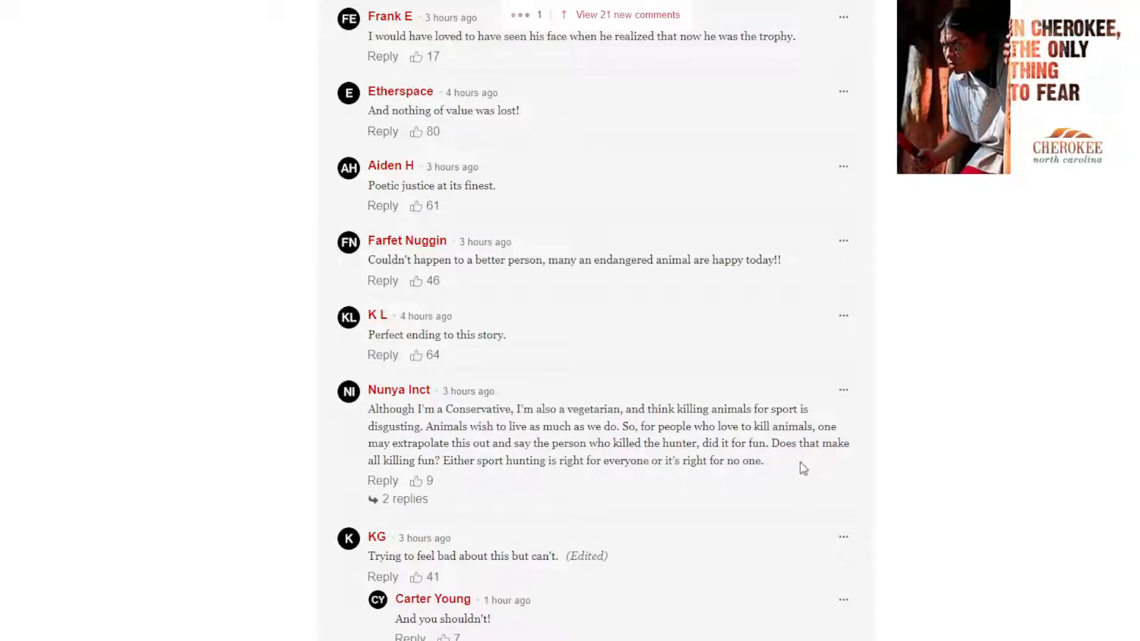
scroll("down", 3)
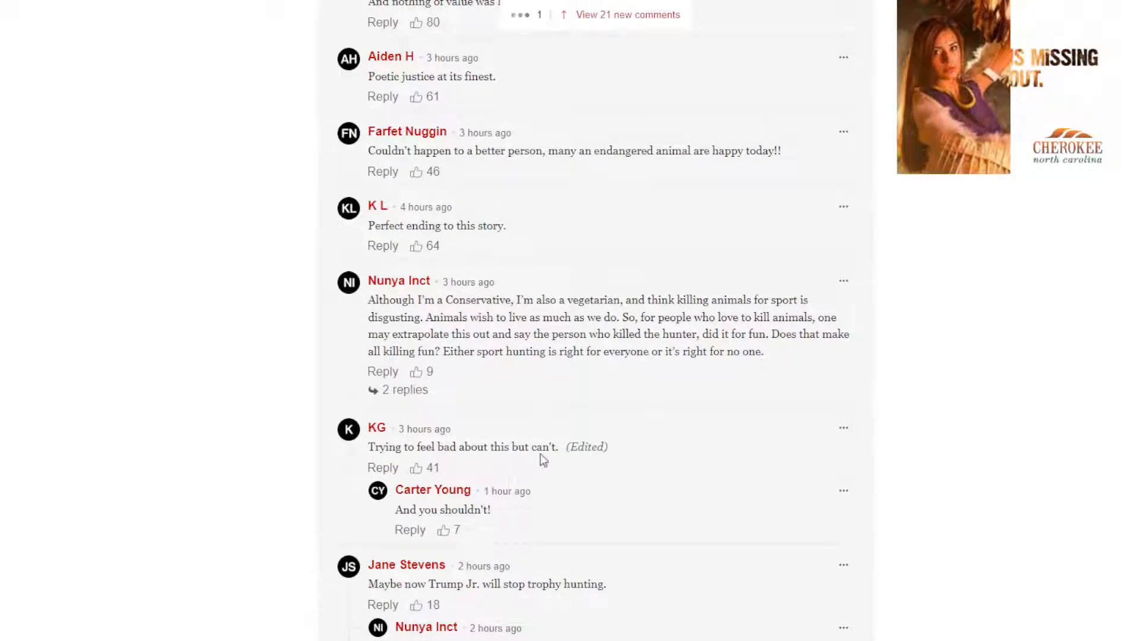
scroll("down", 3)
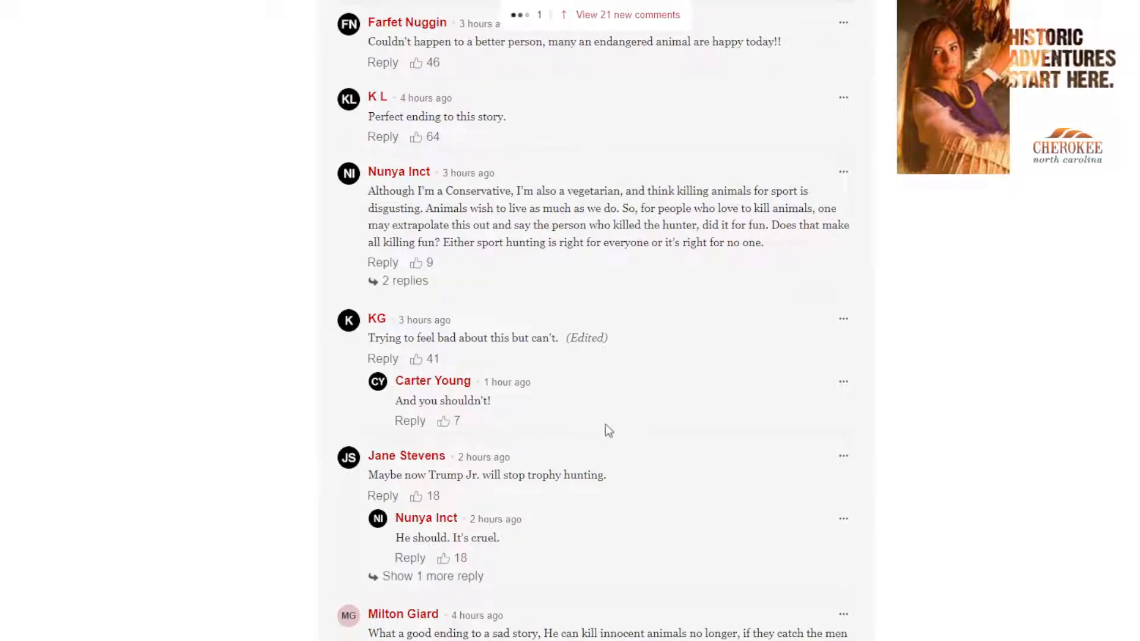
scroll("down", 3)
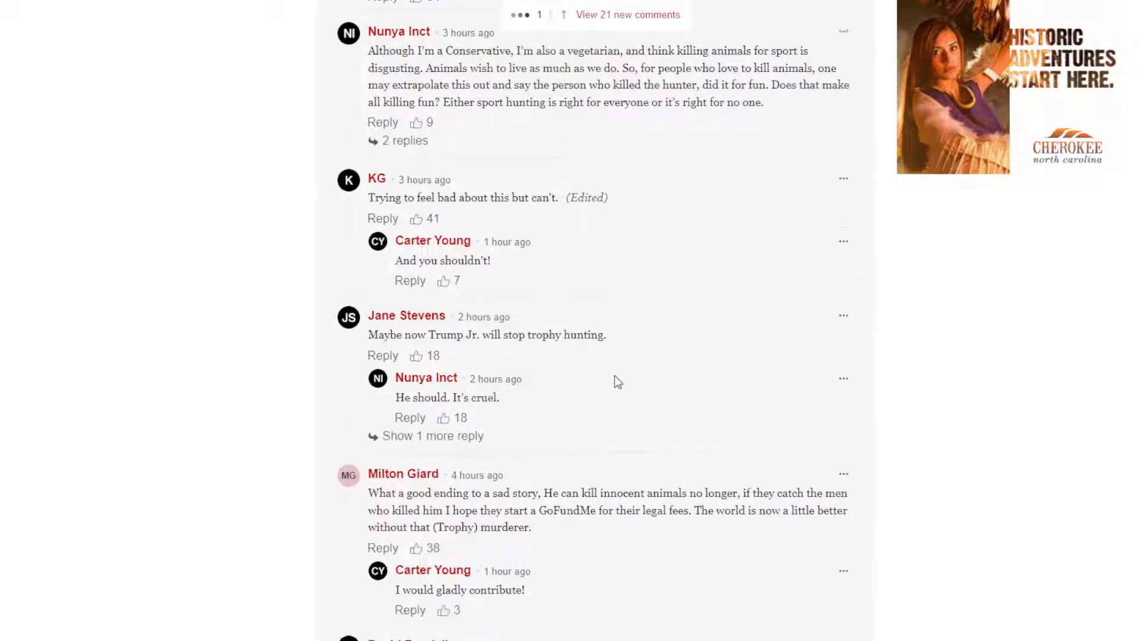
scroll("down", 3)
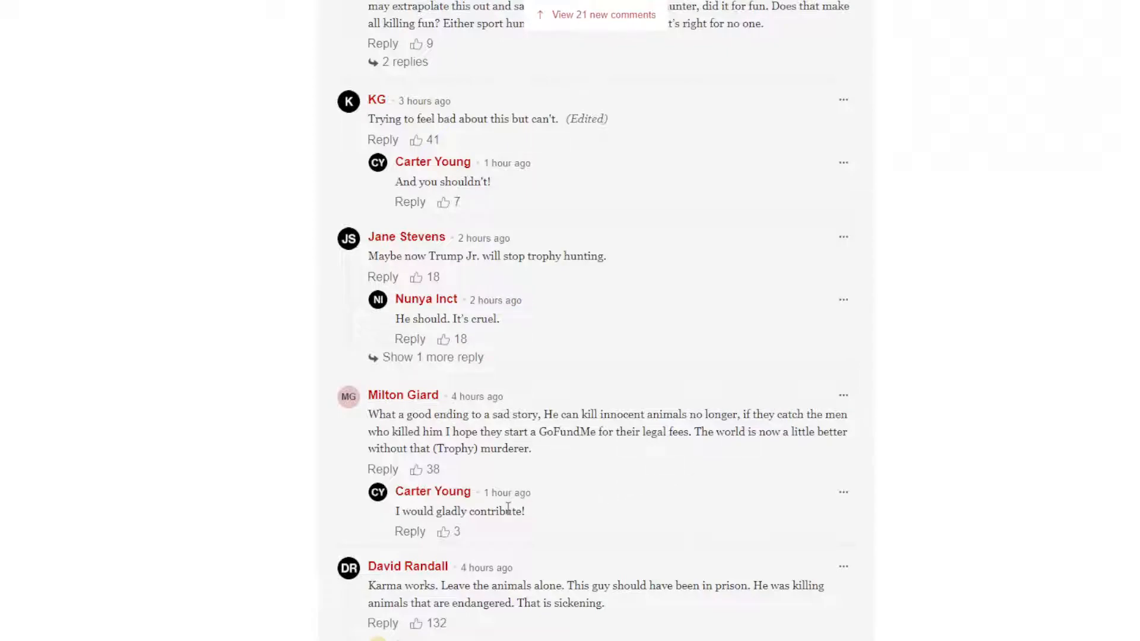
mouse_move(684, 370)
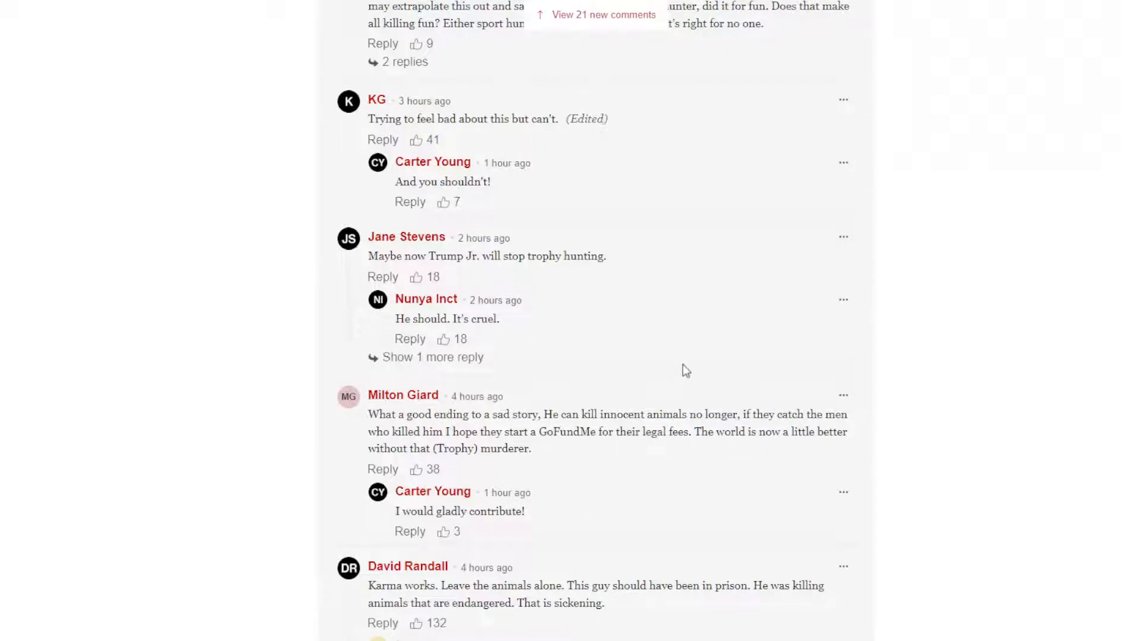
mouse_move(775, 408)
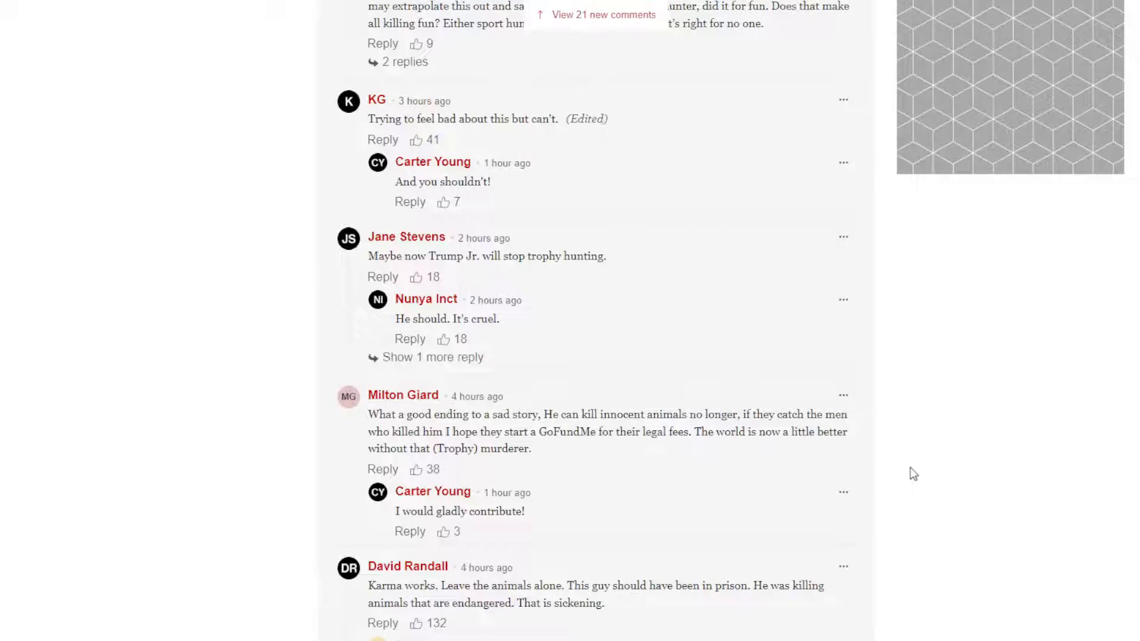
Step: Read the remaining loaded comments down to HDT's 'No tears here' and the Show More Comments button
scroll("down", 3)
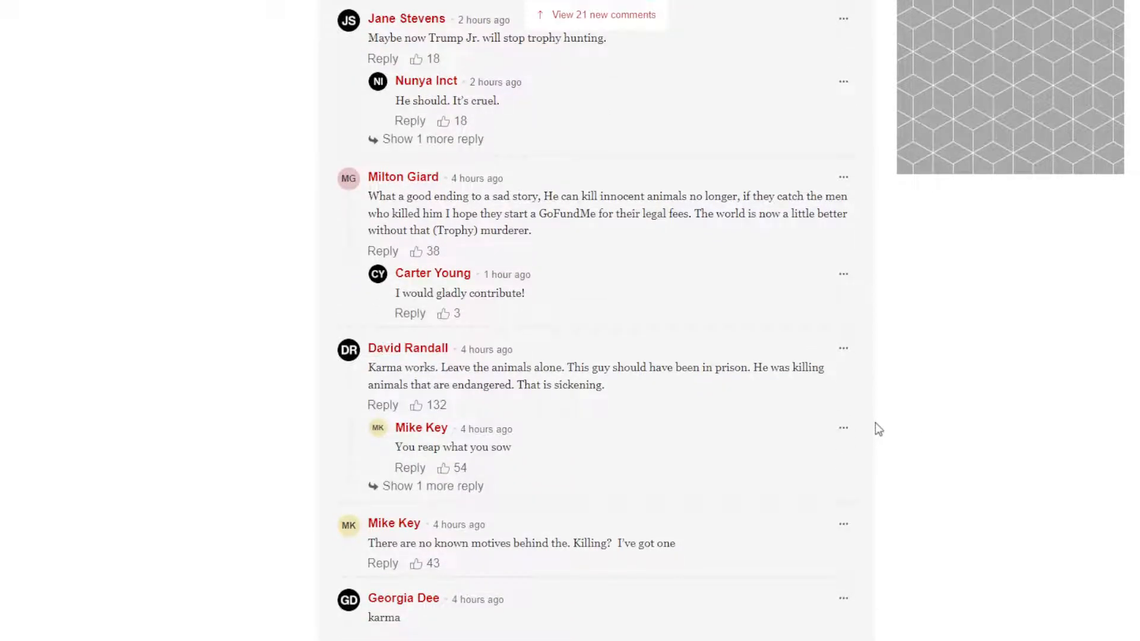
scroll("down", 3)
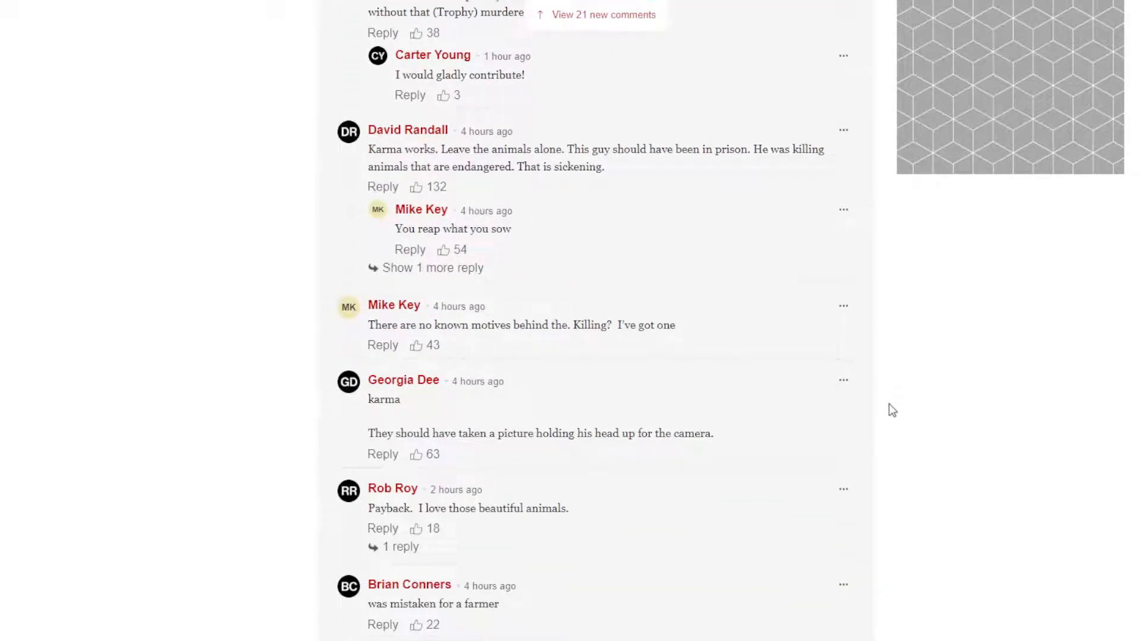
scroll("down", 3)
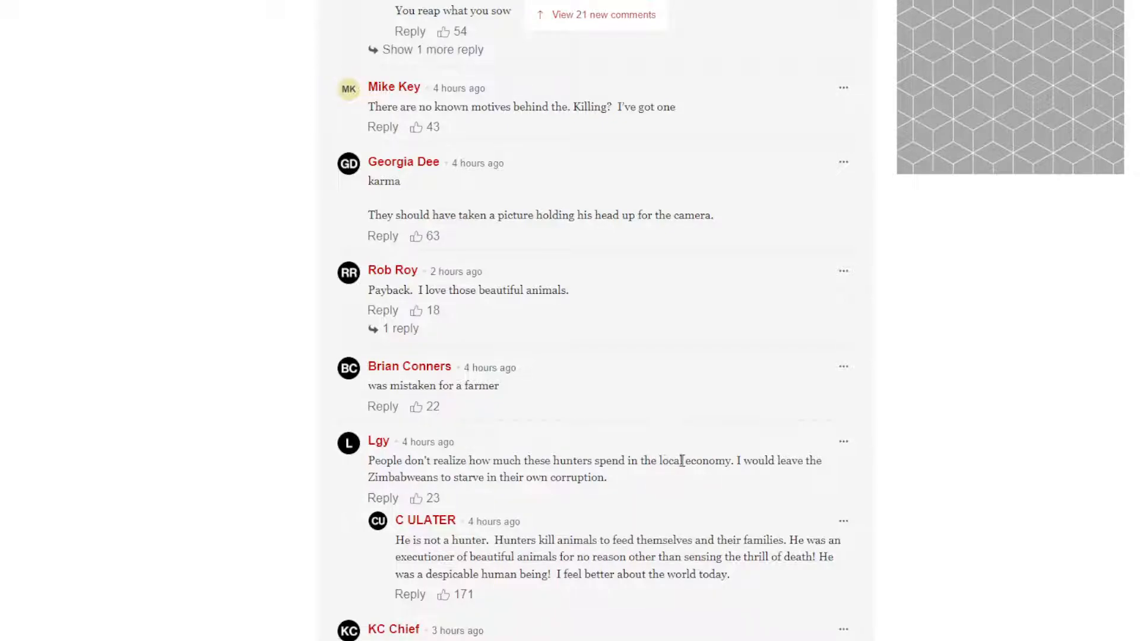
mouse_move(792, 461)
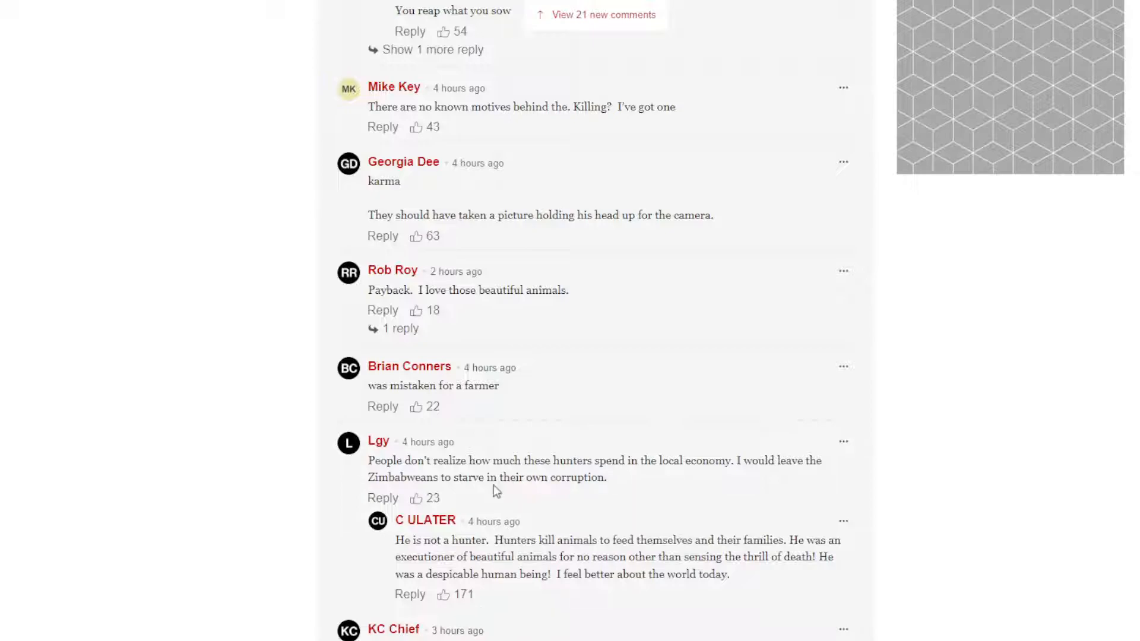
scroll("down", 3)
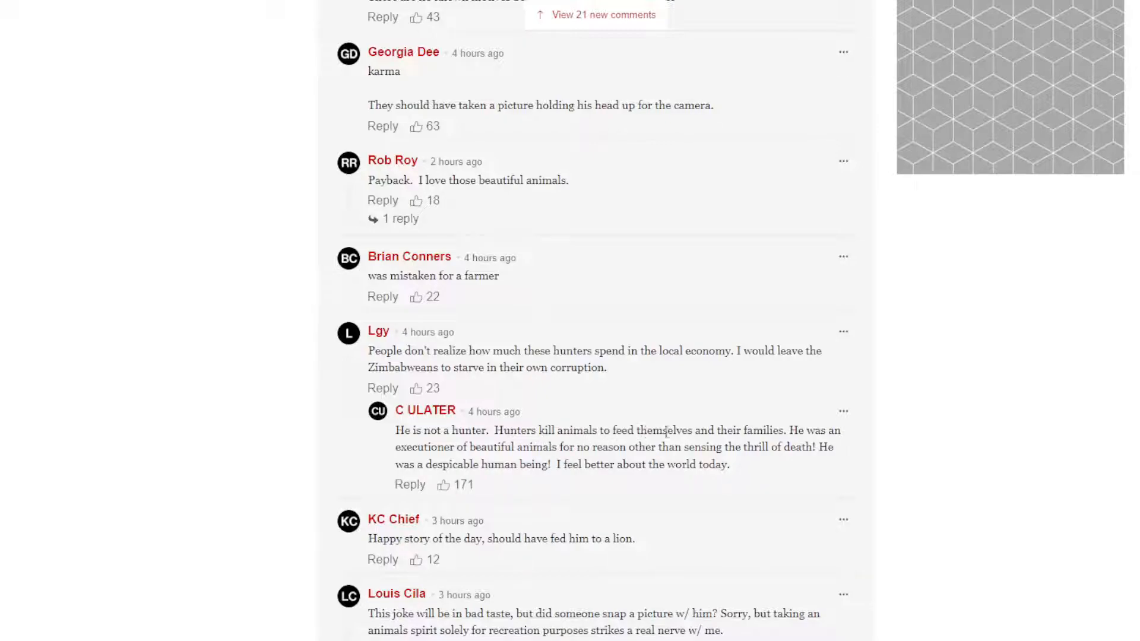
mouse_move(848, 438)
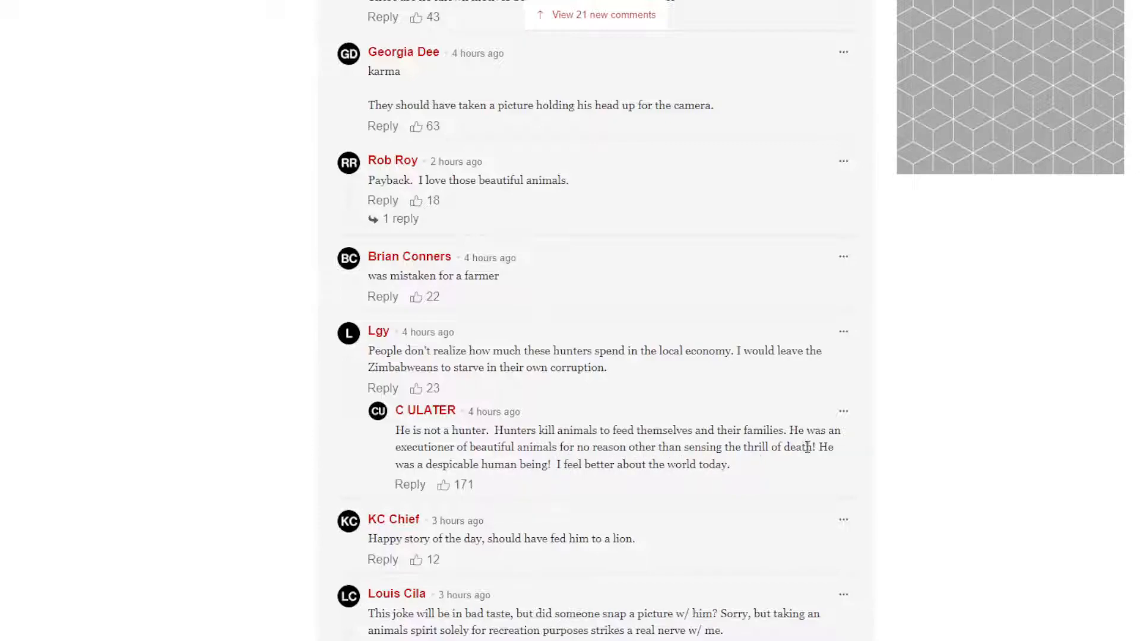
mouse_move(552, 484)
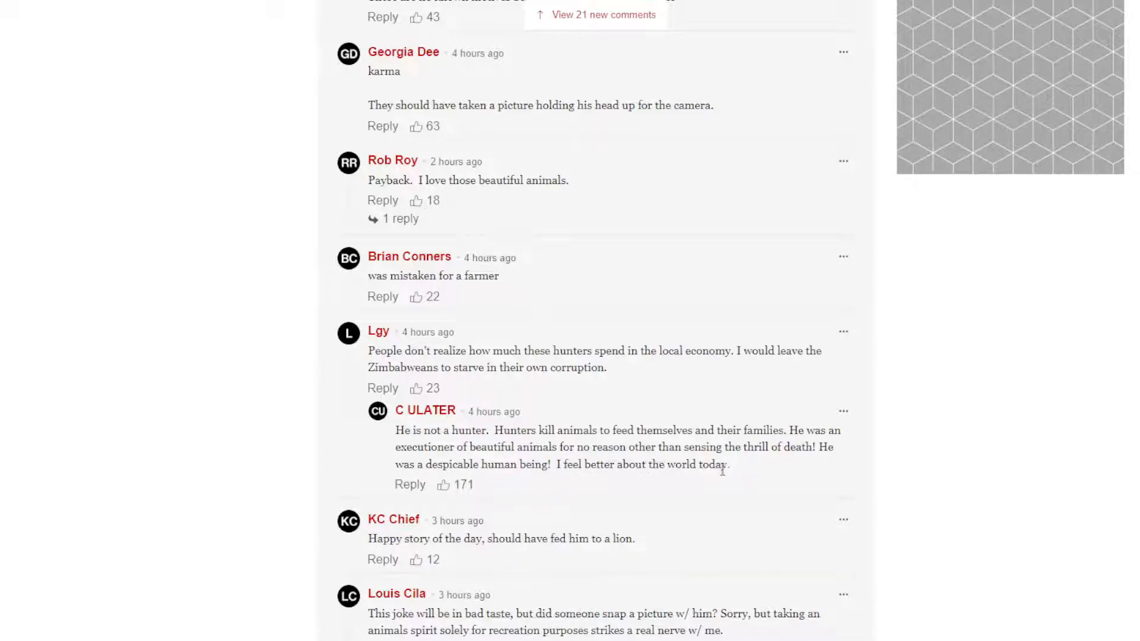
scroll("down", 3)
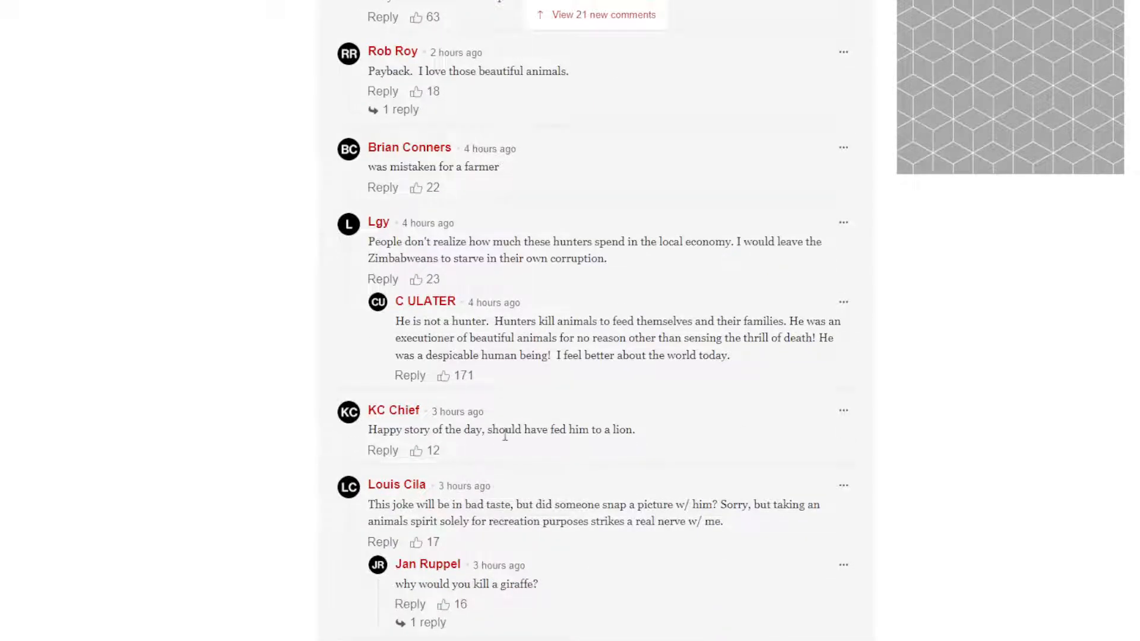
mouse_move(673, 441)
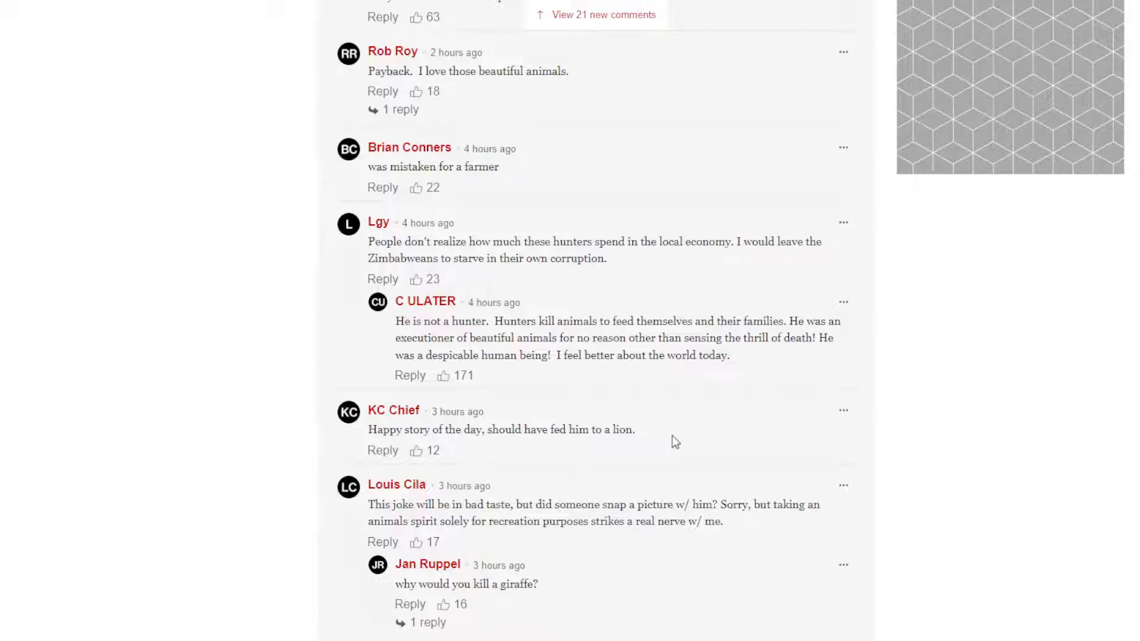
scroll("down", 3)
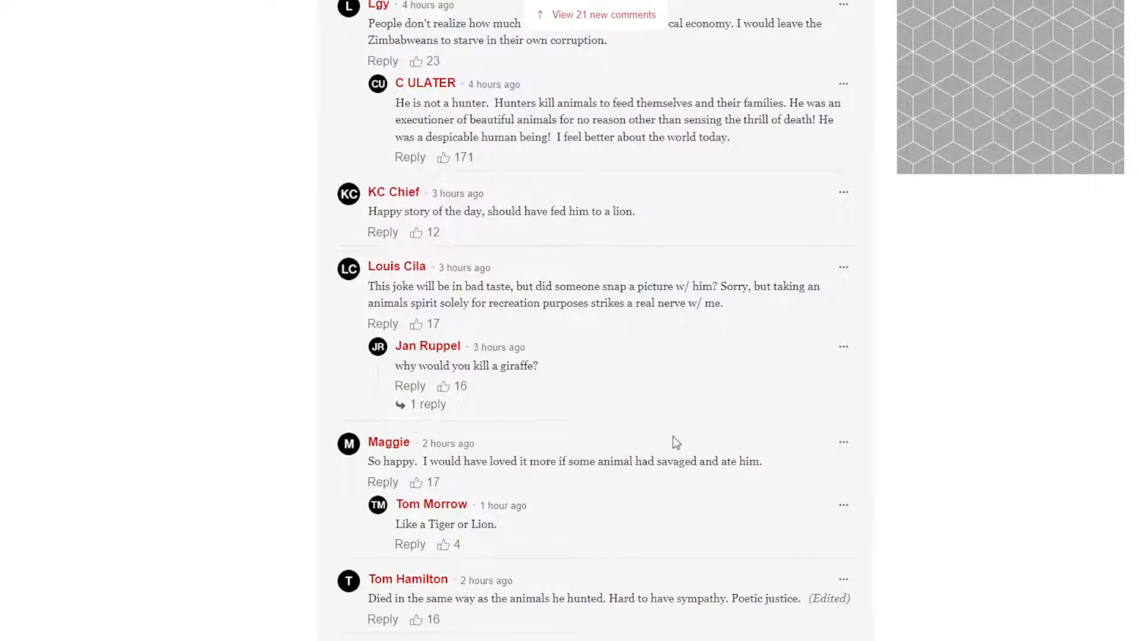
scroll("down", 3)
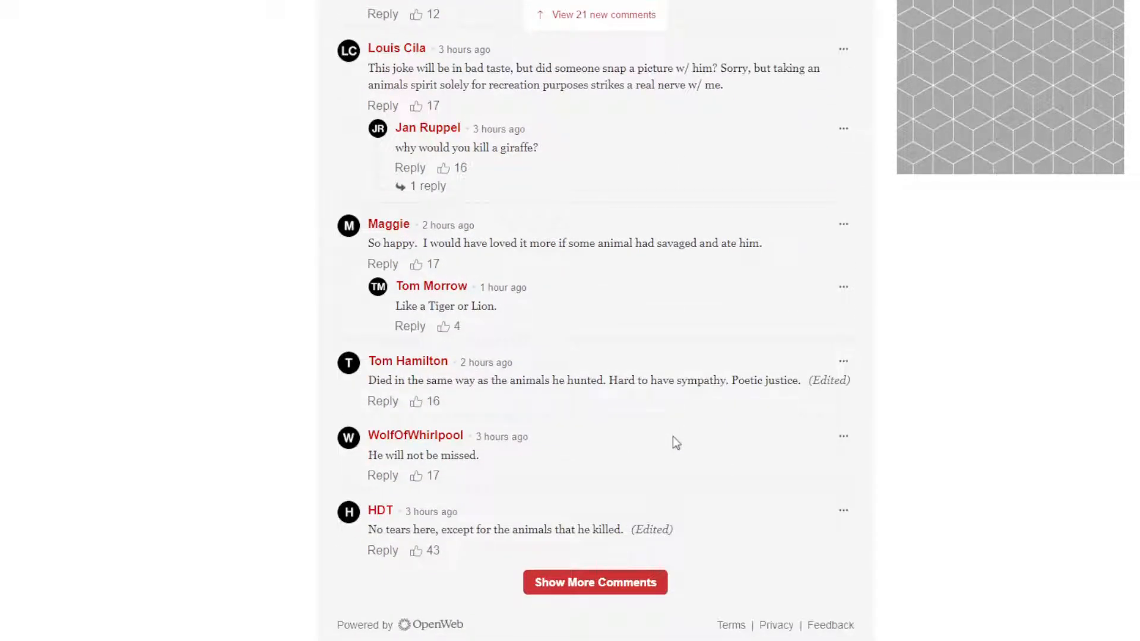
mouse_move(685, 357)
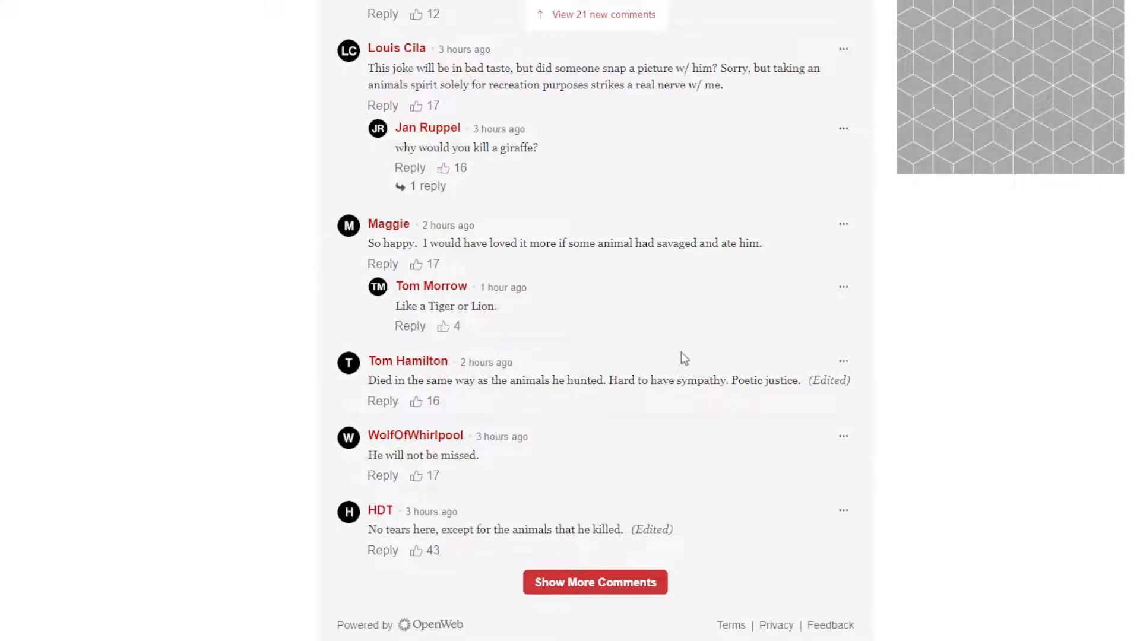
scroll("down", 3)
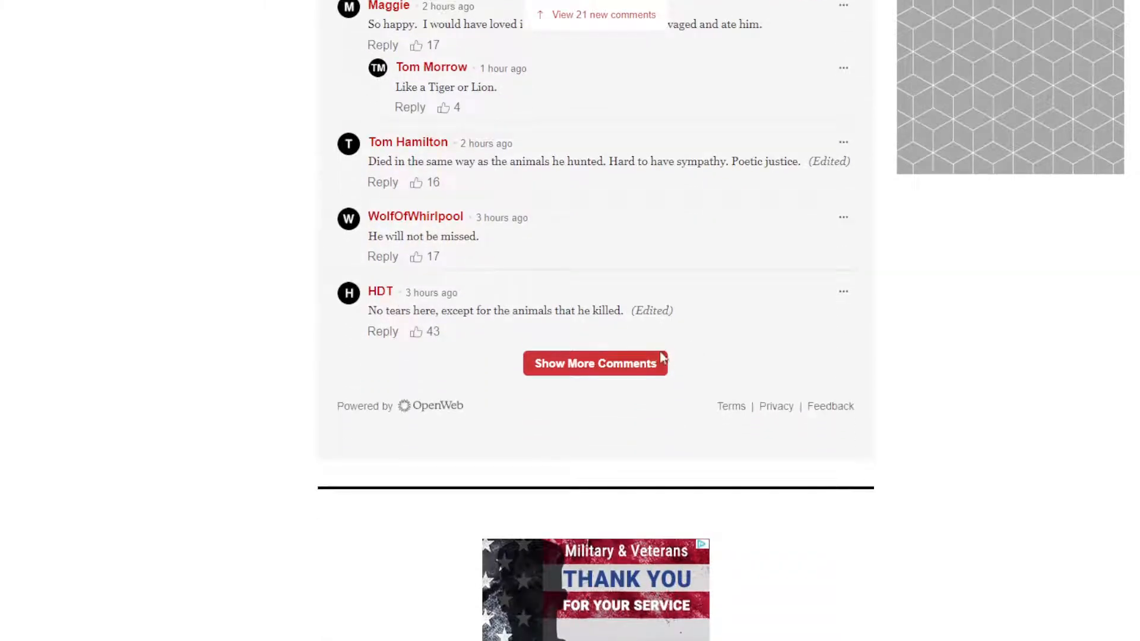
left_click(595, 363)
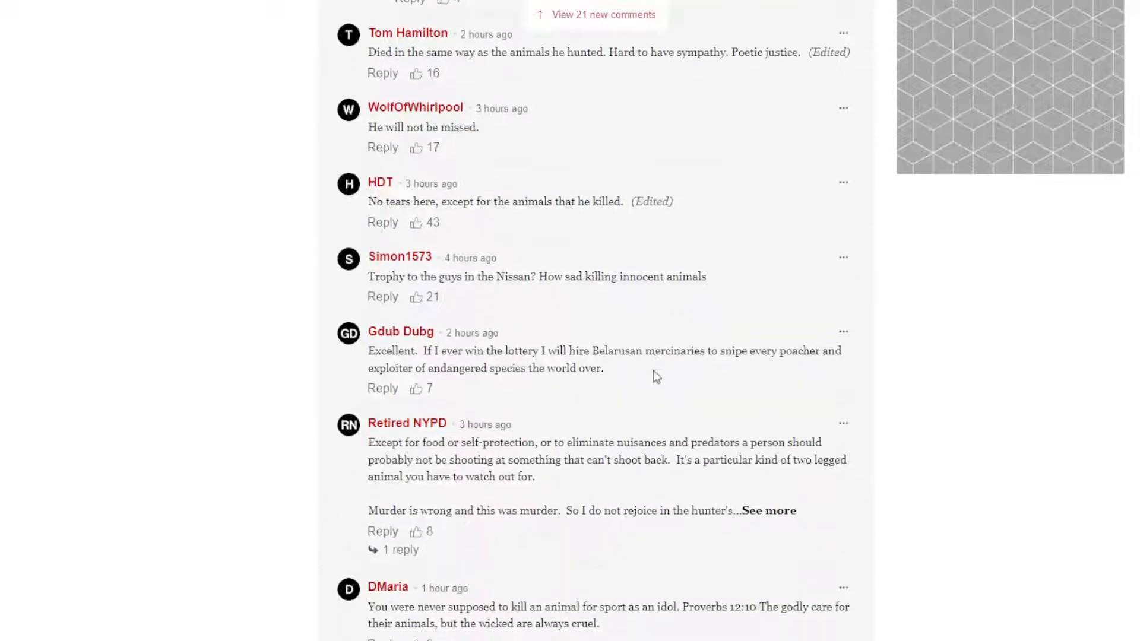
mouse_move(661, 385)
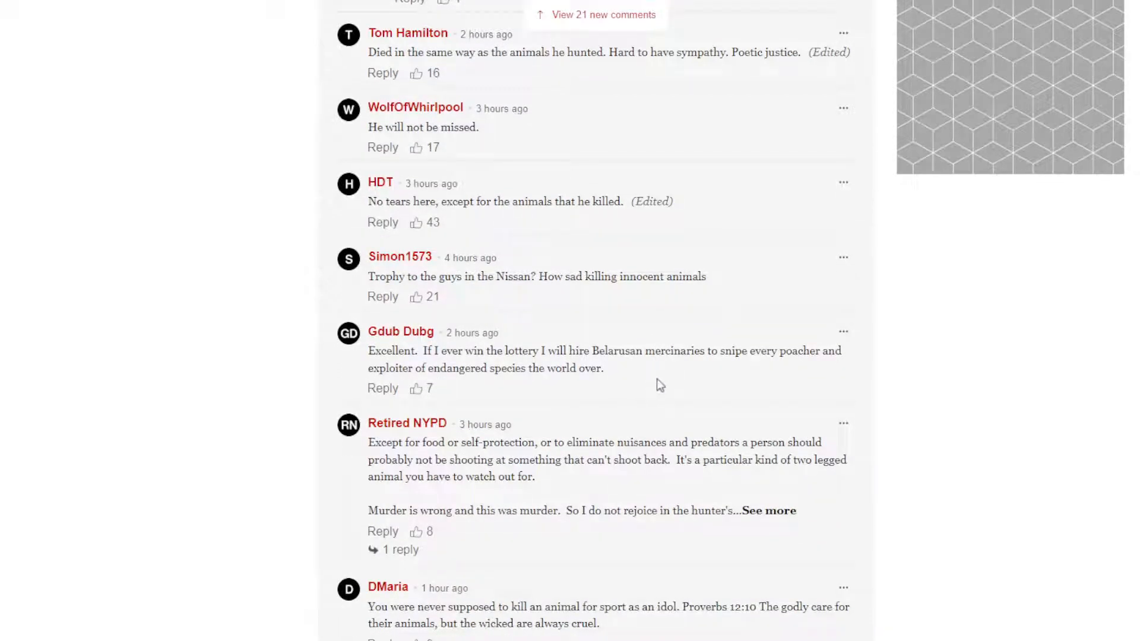
scroll("down", 3)
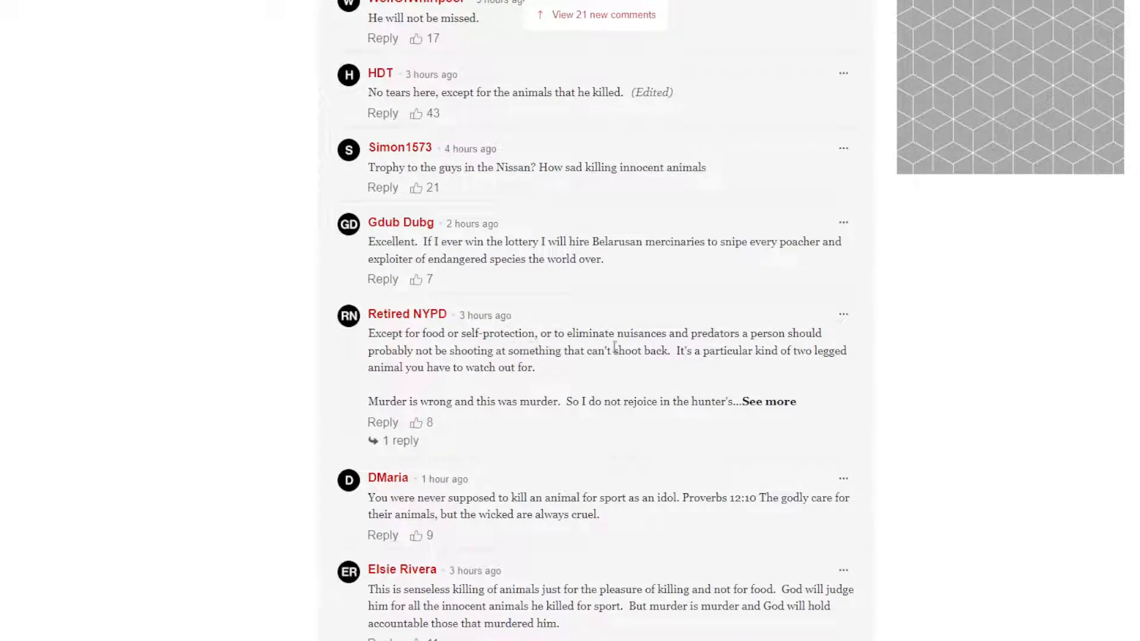
scroll("down", 3)
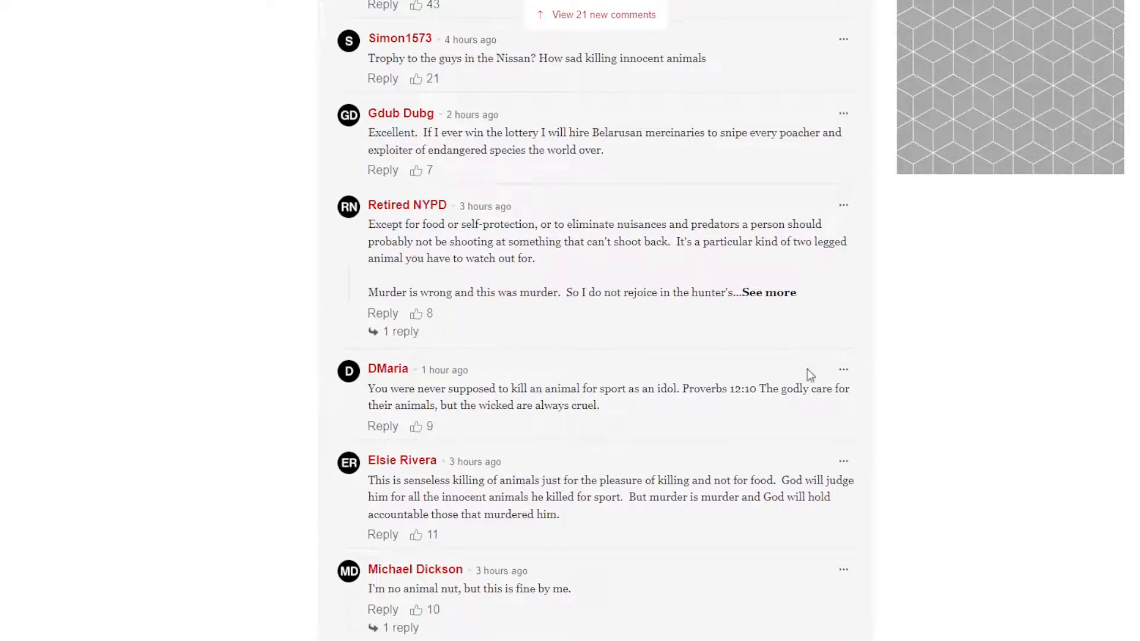
mouse_move(704, 334)
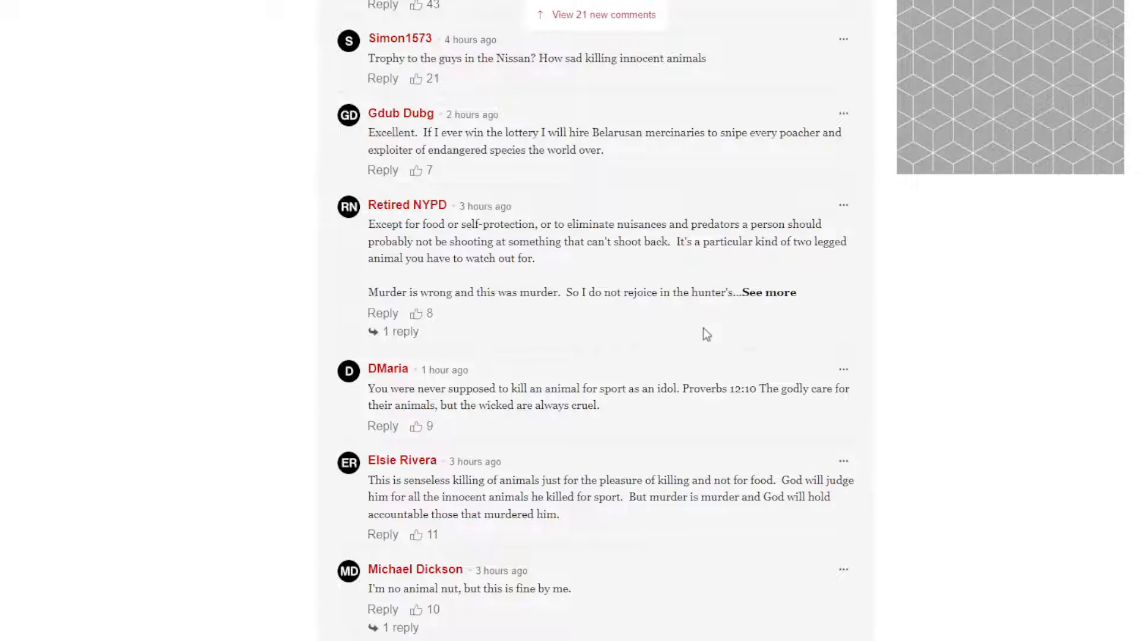
mouse_move(507, 353)
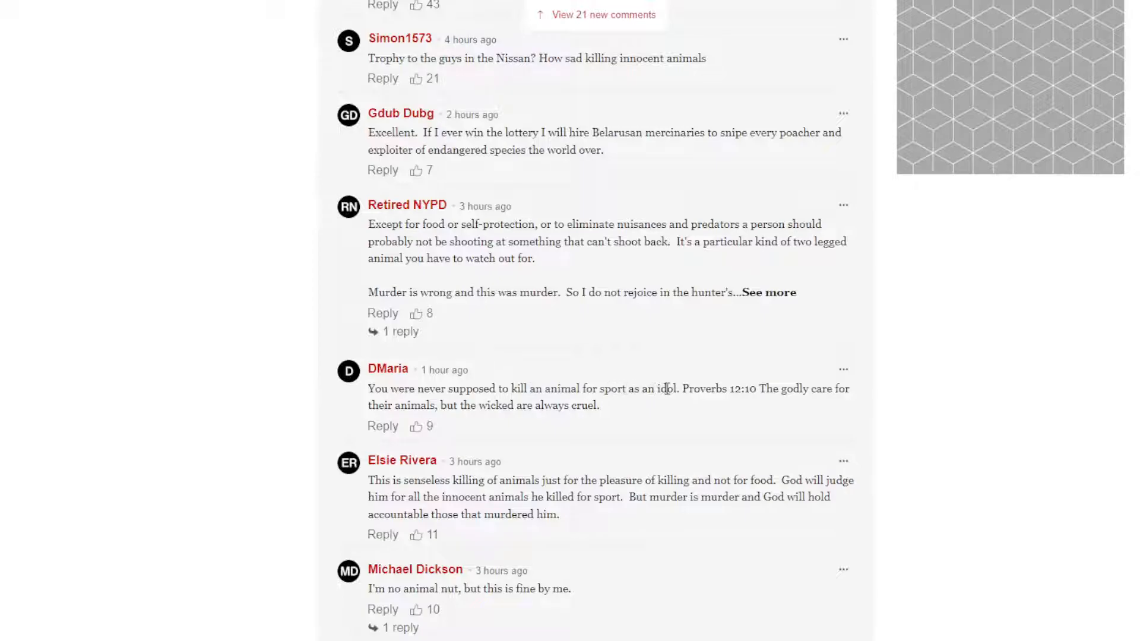
mouse_move(754, 390)
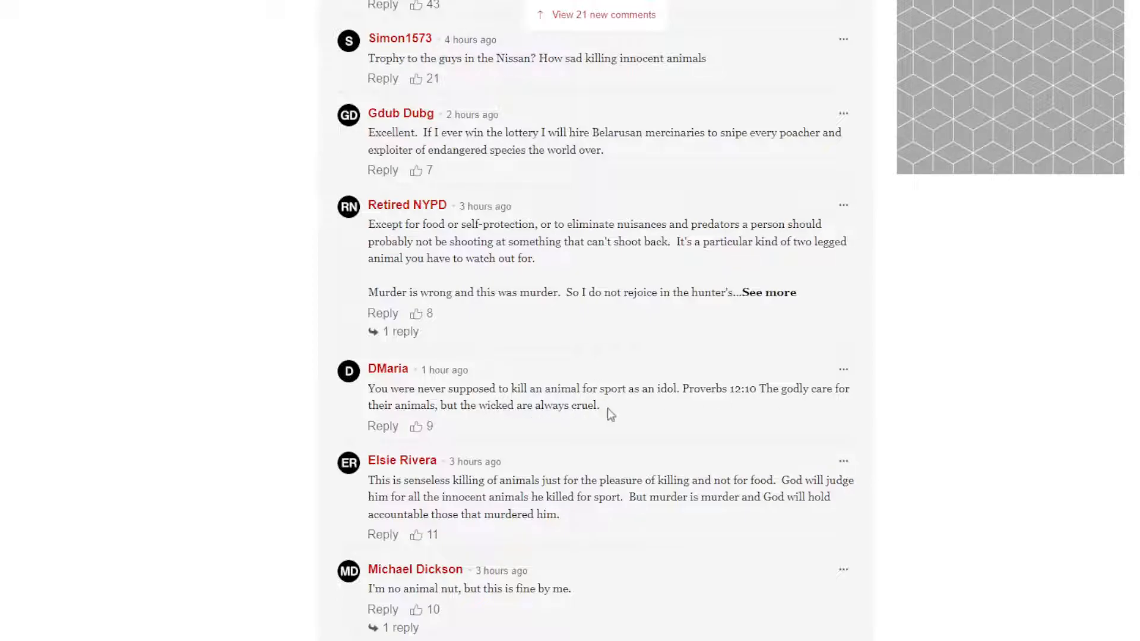
mouse_move(676, 404)
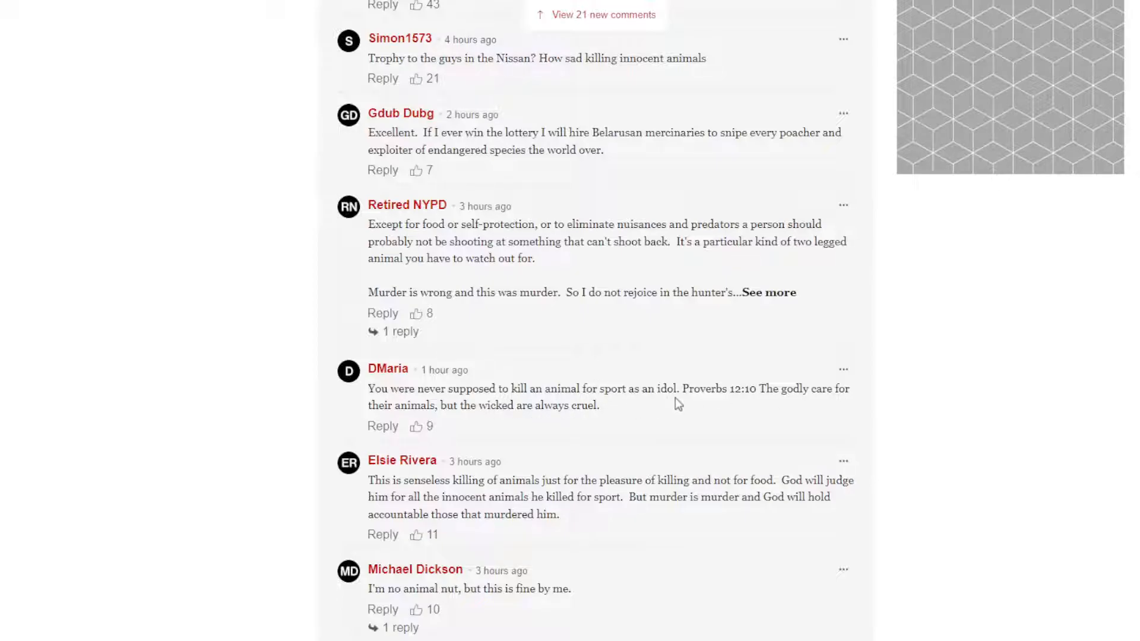
mouse_move(609, 413)
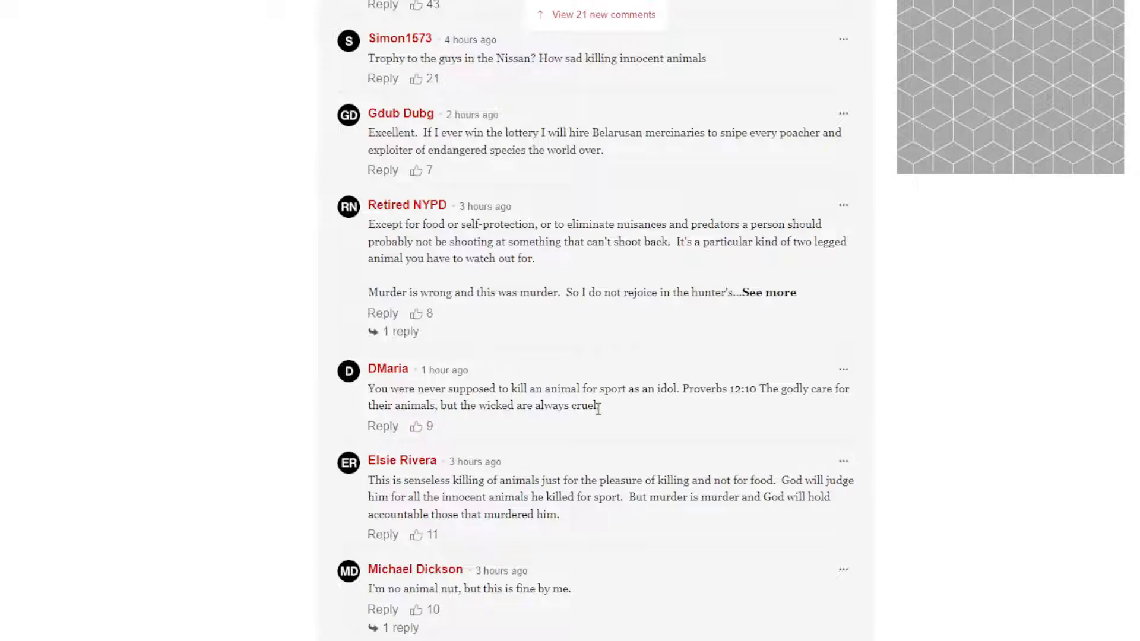
mouse_move(603, 414)
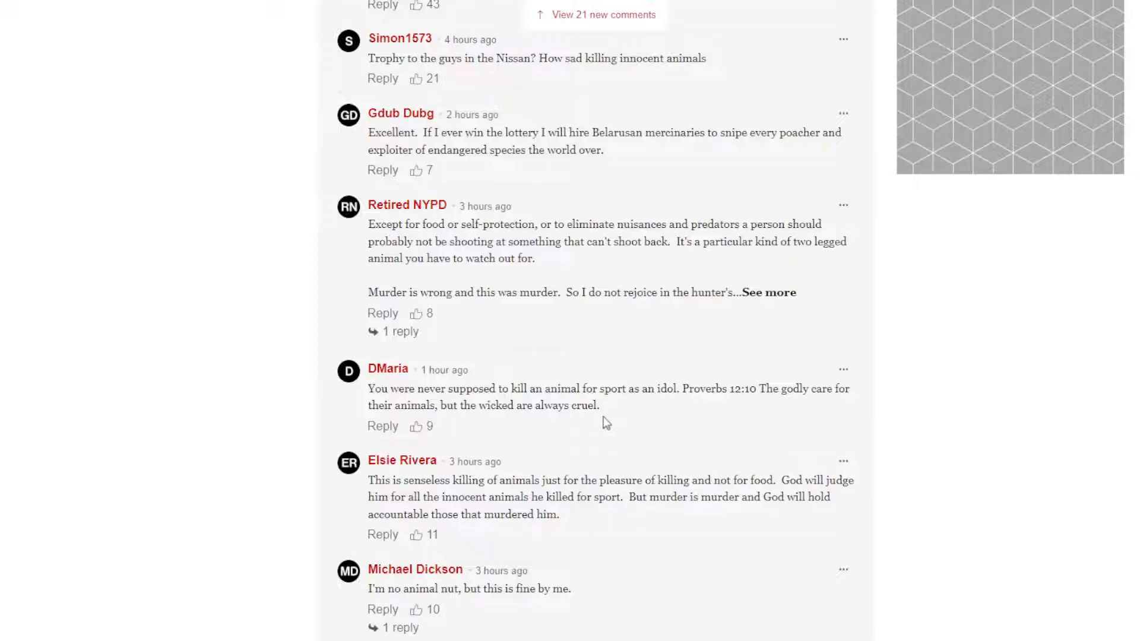
mouse_move(627, 444)
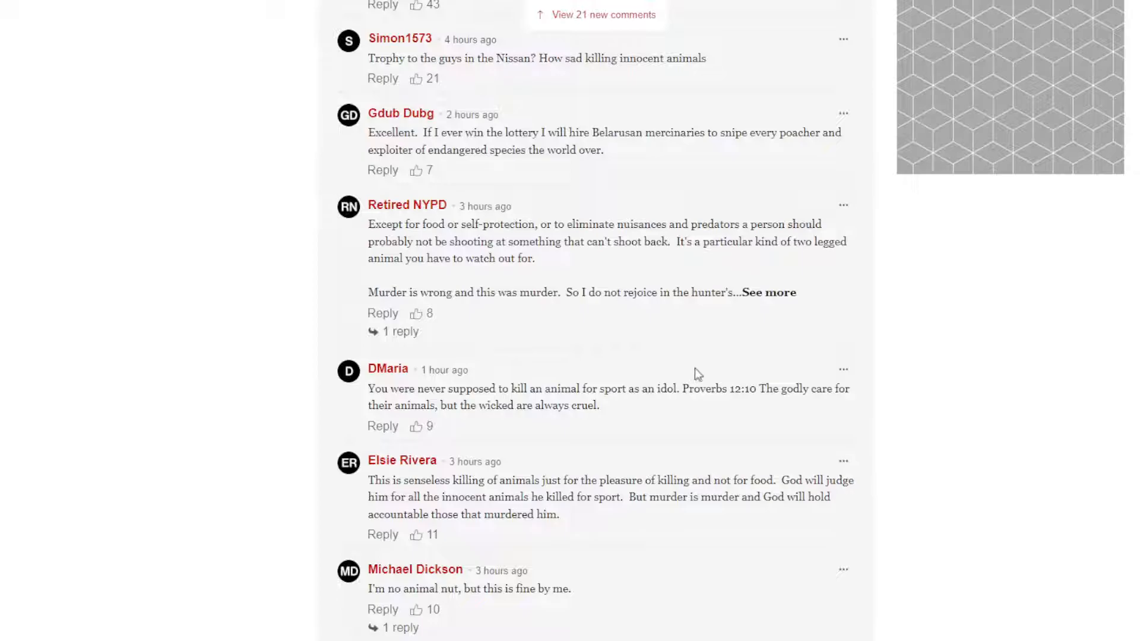
Step: Read down to Cash Money Millionaires' poacher argument with replies from Big Time, Ken and Mundo
scroll("down", 3)
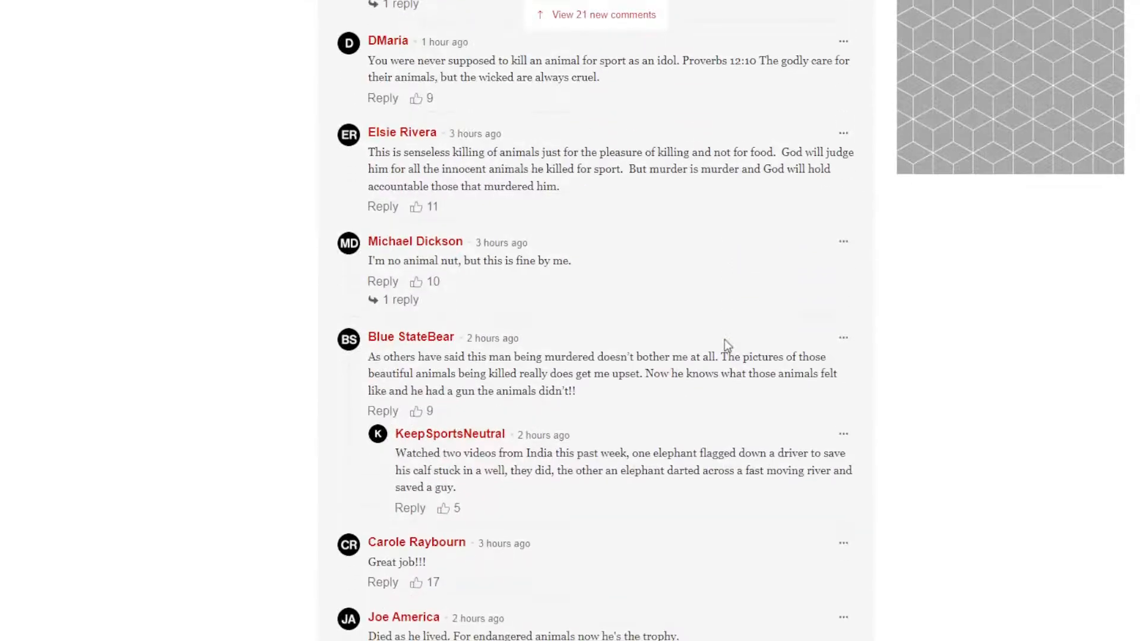
mouse_move(669, 311)
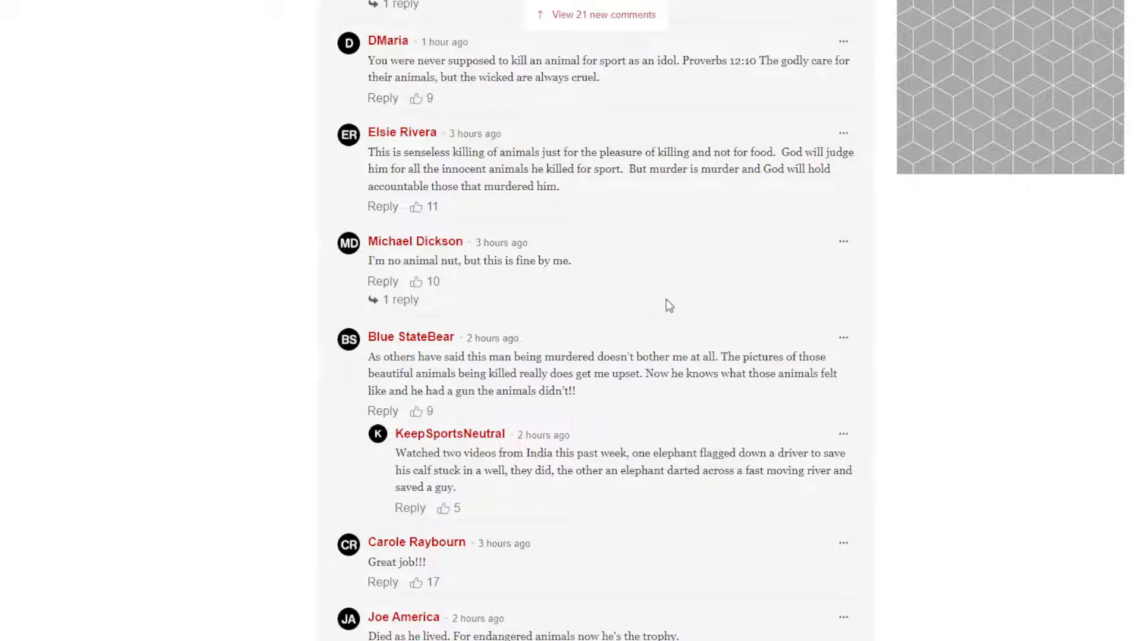
mouse_move(944, 384)
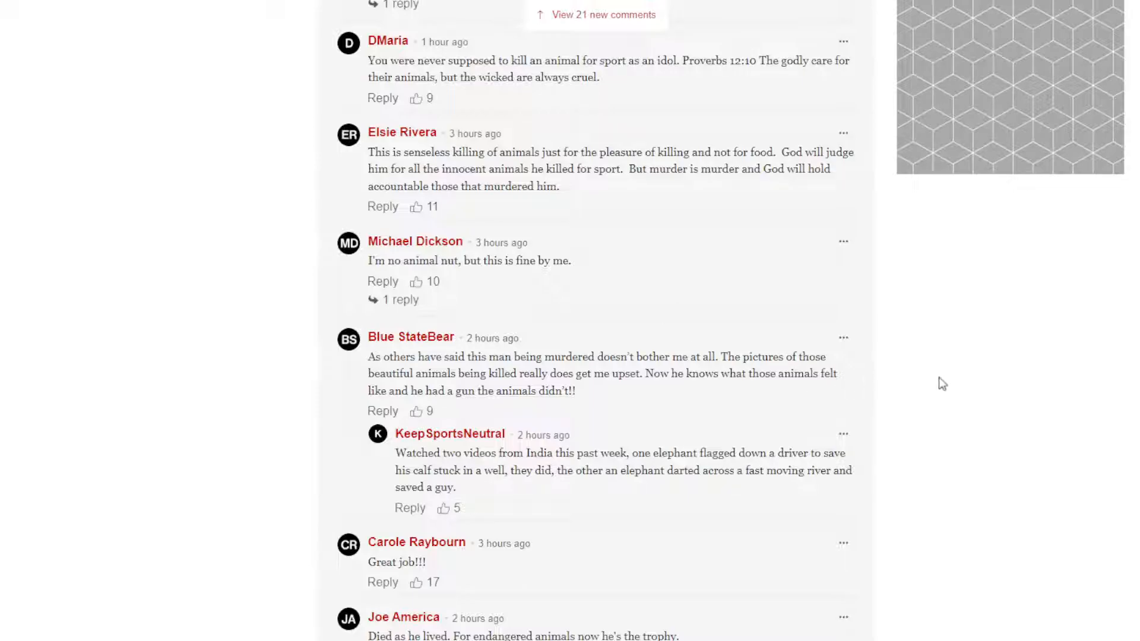
scroll("down", 3)
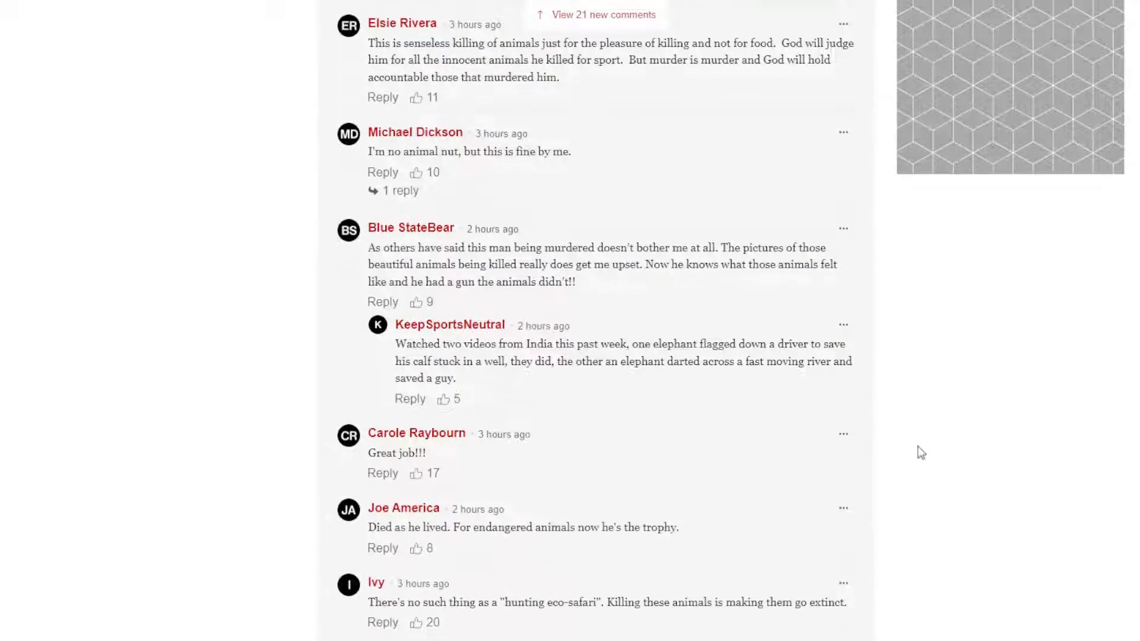
scroll("down", 3)
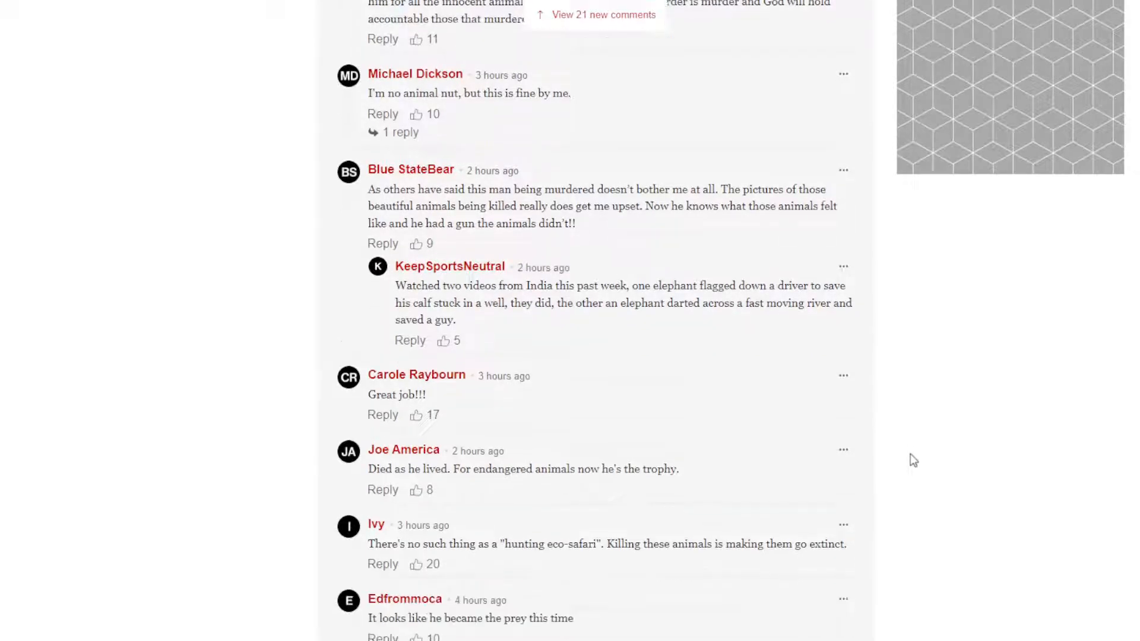
scroll("down", 3)
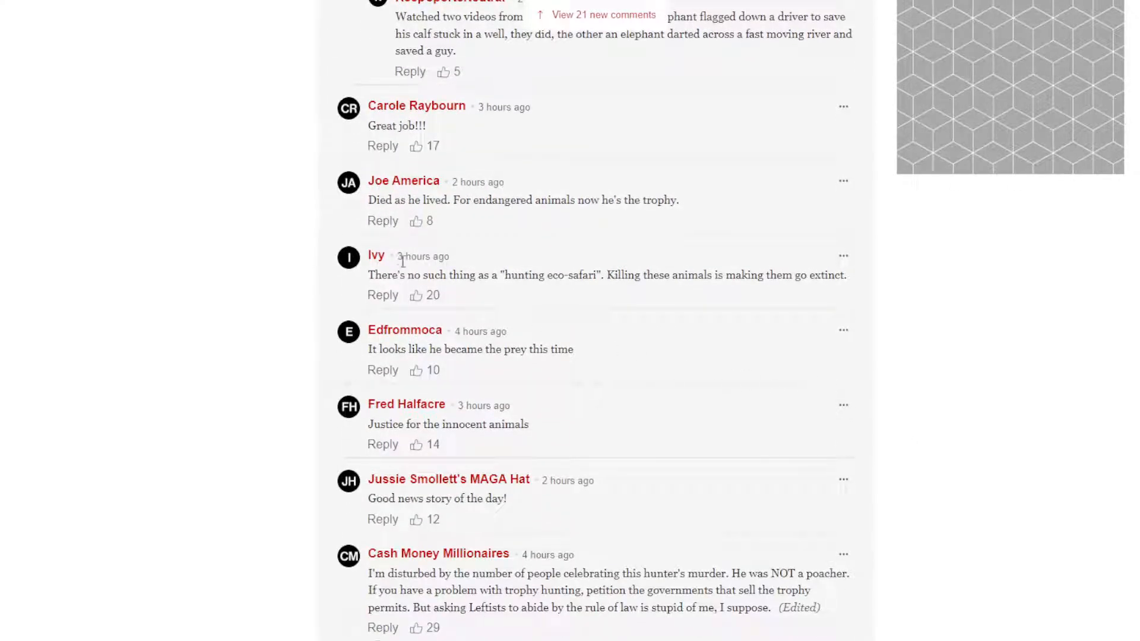
mouse_move(436, 406)
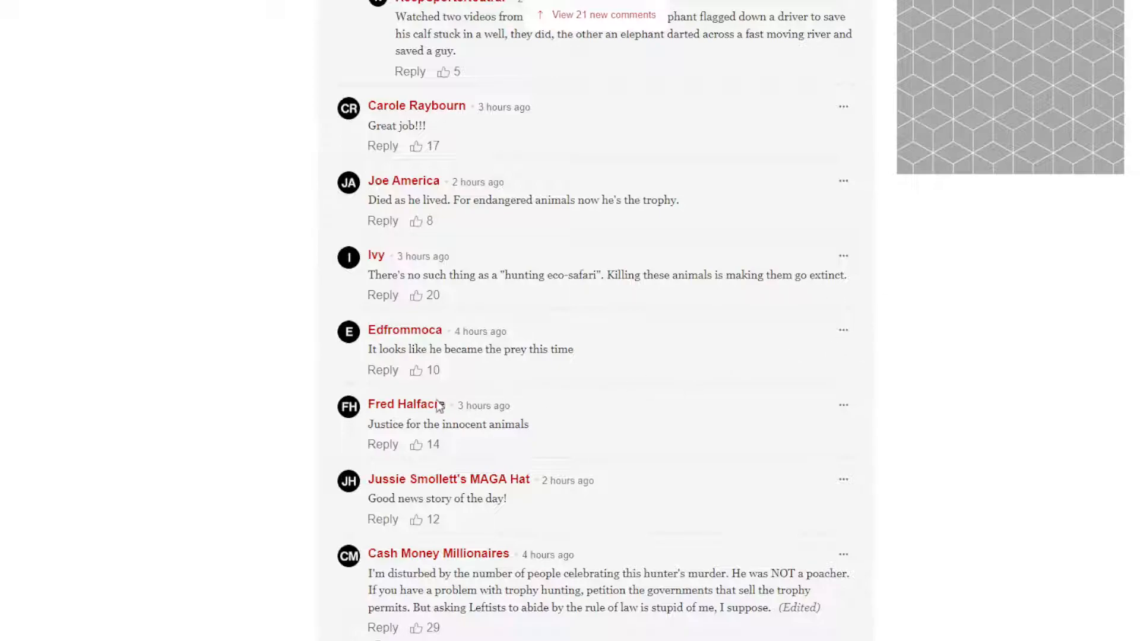
mouse_move(811, 367)
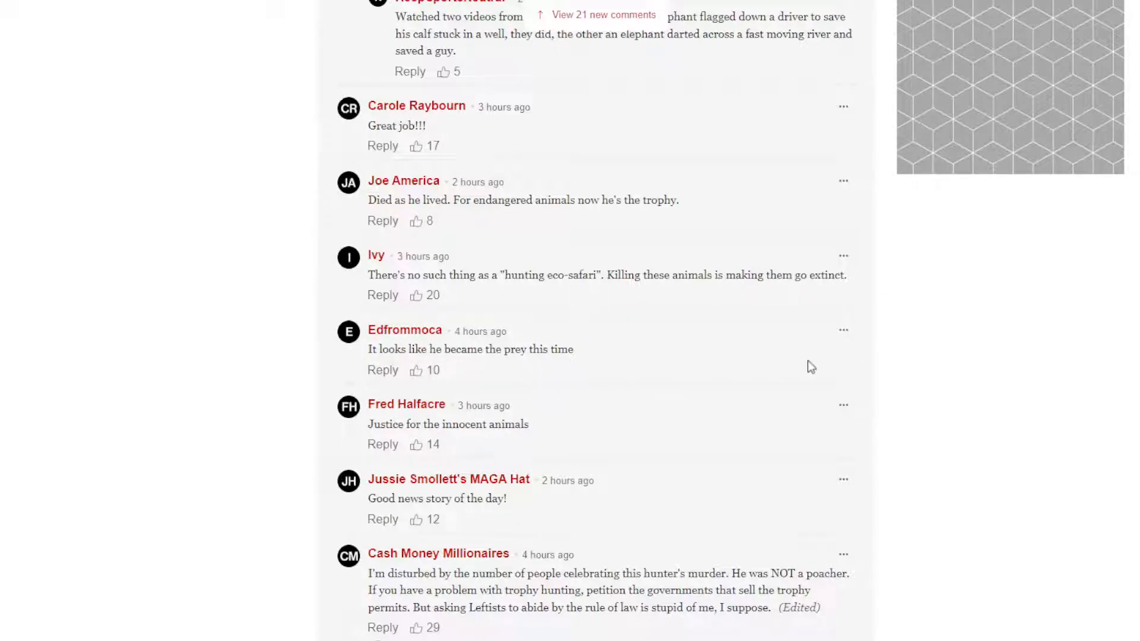
scroll("down", 3)
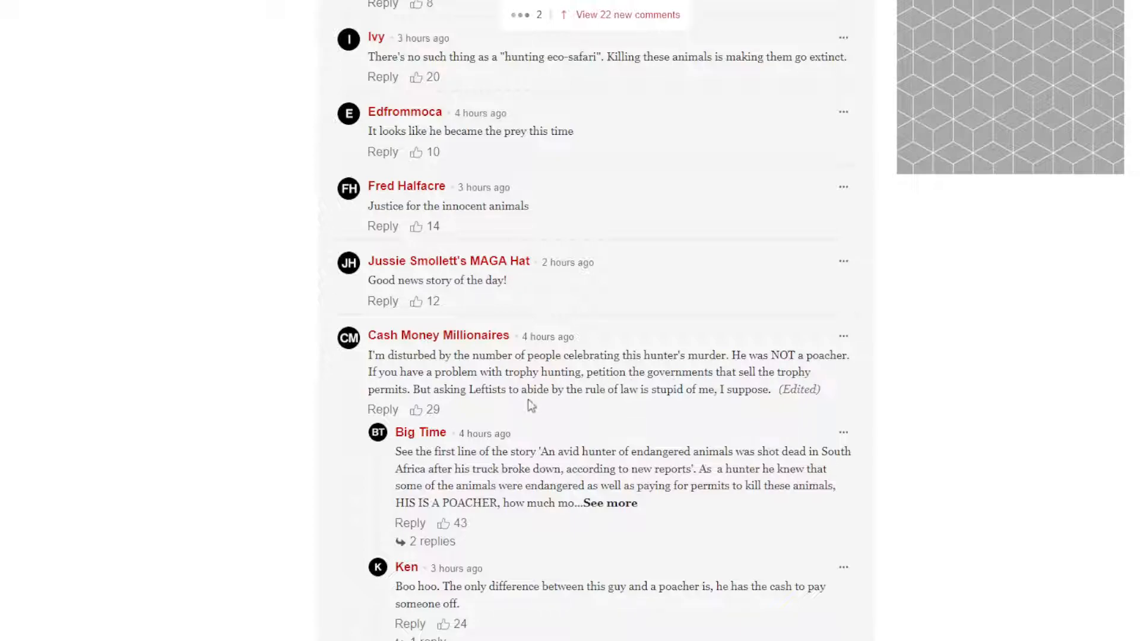
mouse_move(640, 394)
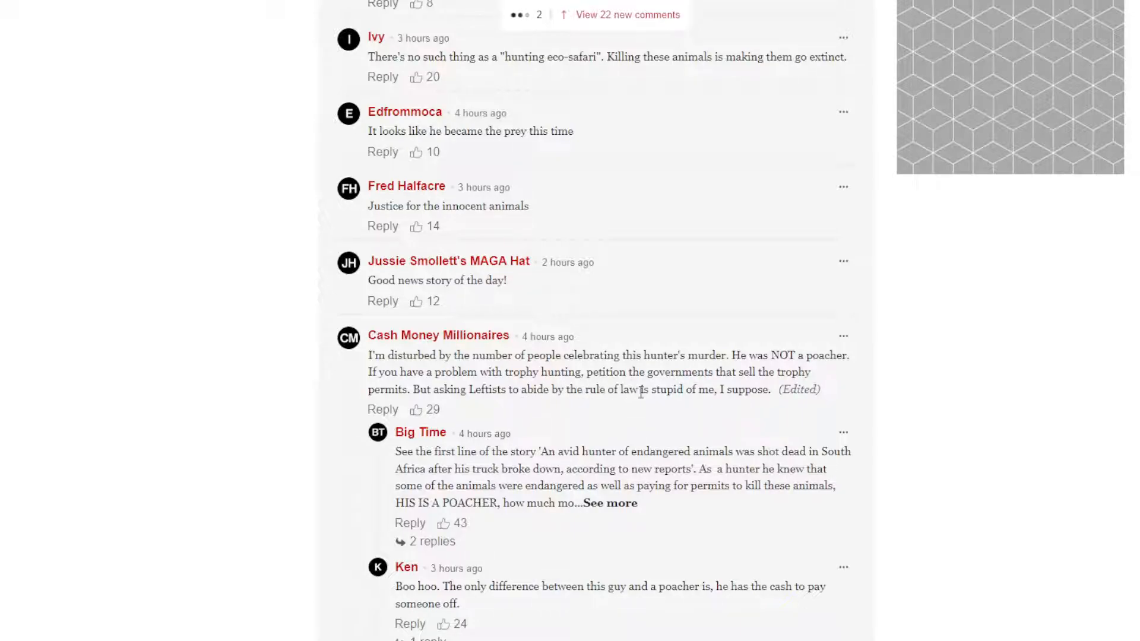
mouse_move(873, 406)
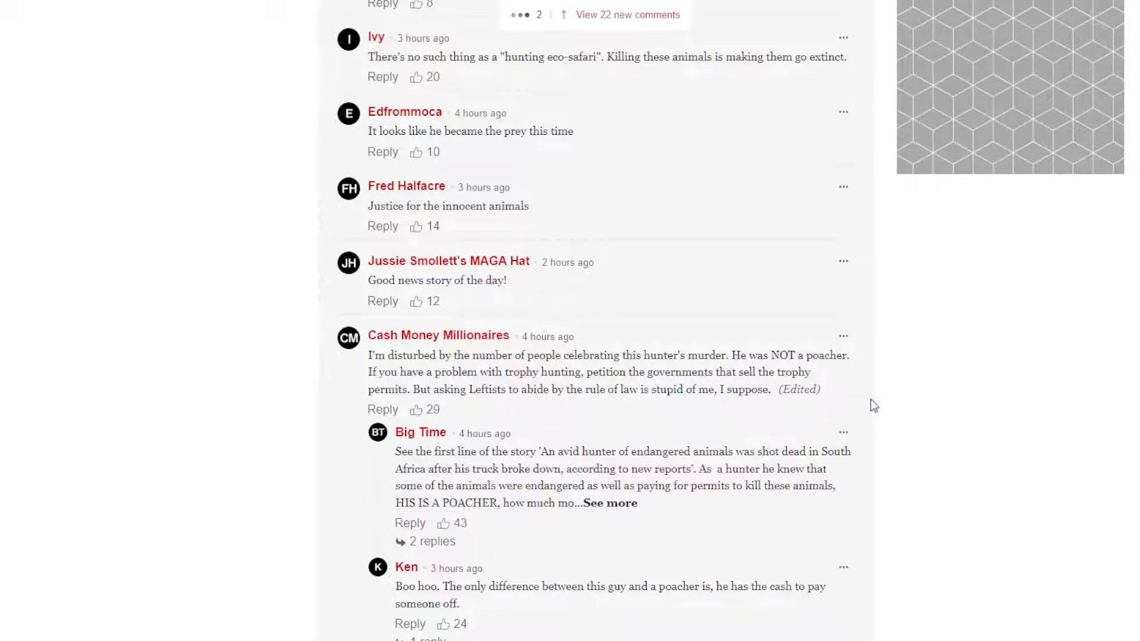
scroll("down", 3)
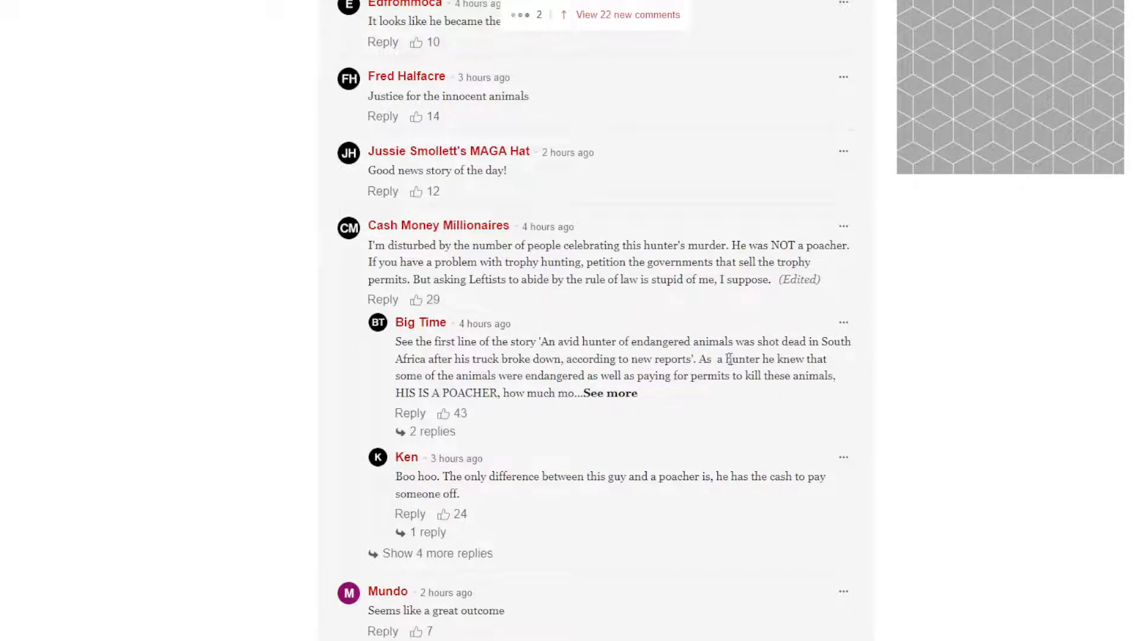
mouse_move(719, 374)
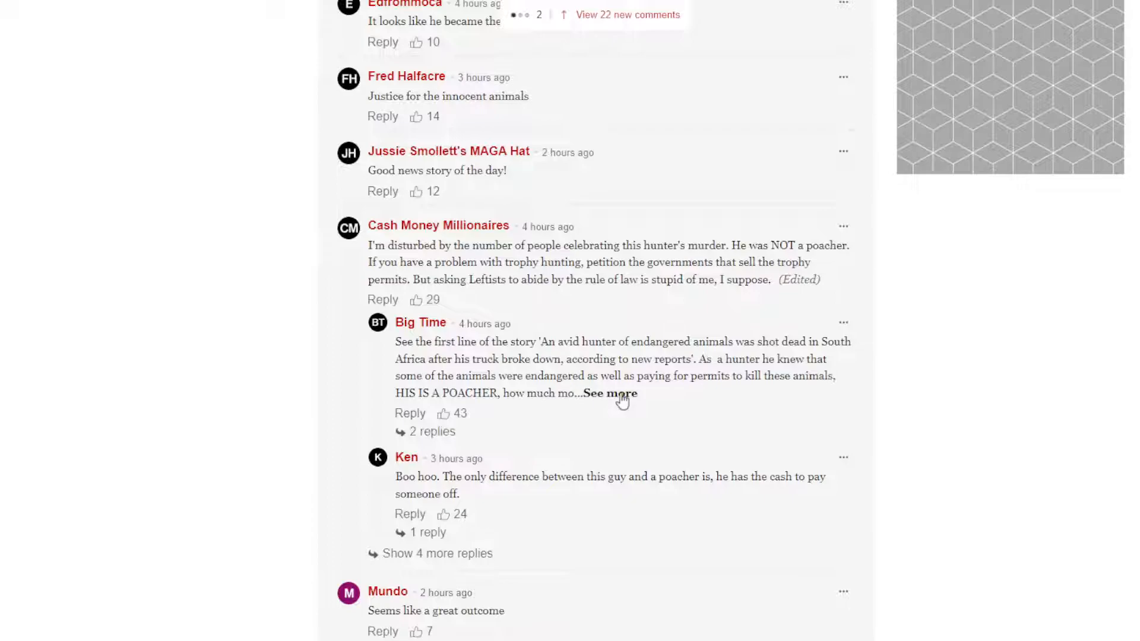
Step: Expand Big Time's full poacher reply and read on to Sam Hall's comment and the Show More Comments button
left_click(609, 393)
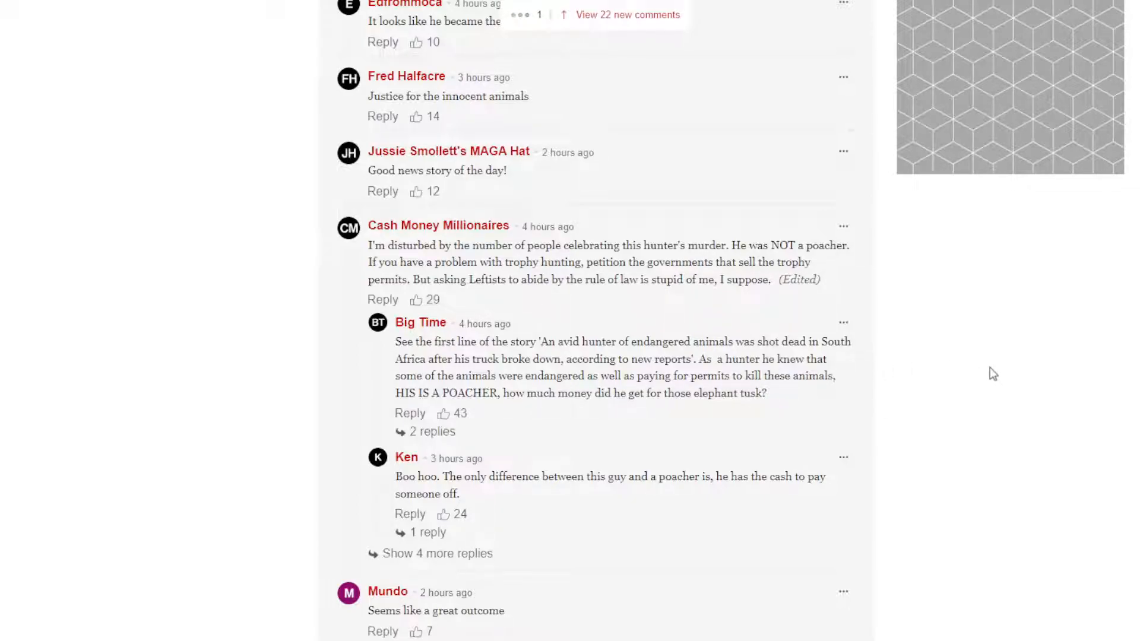
scroll("down", 3)
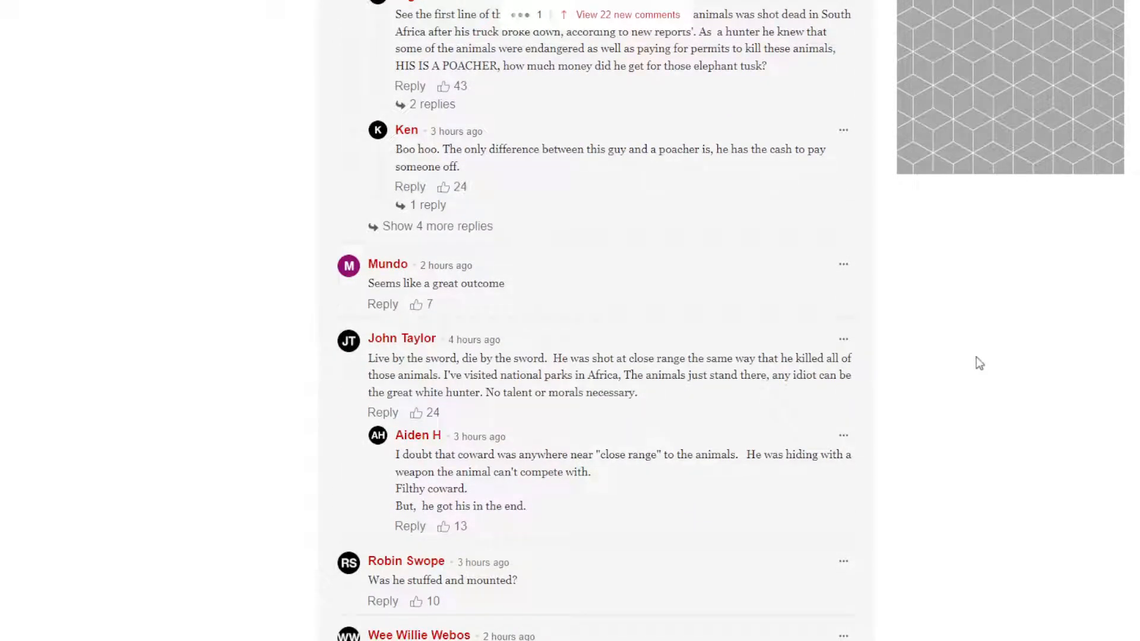
scroll("down", 3)
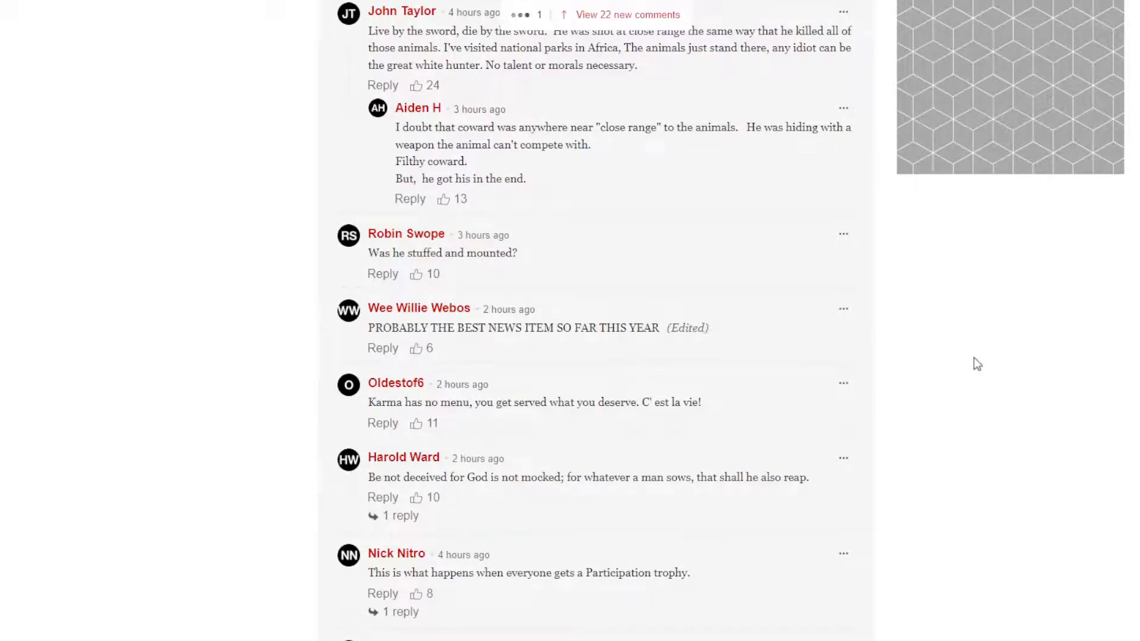
scroll("down", 3)
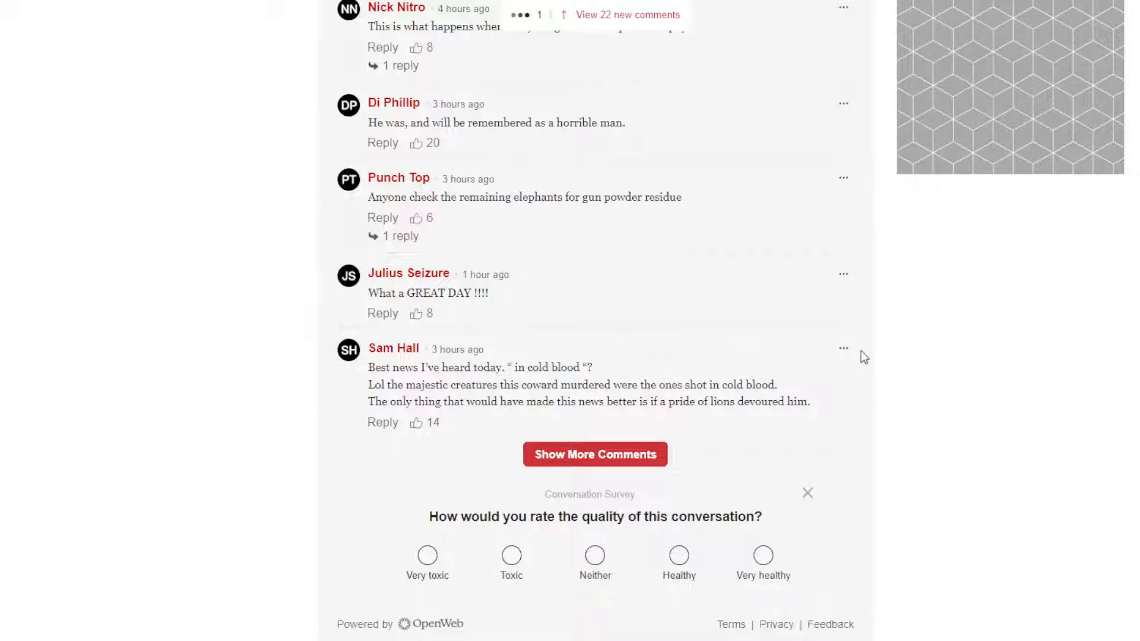
left_click(594, 455)
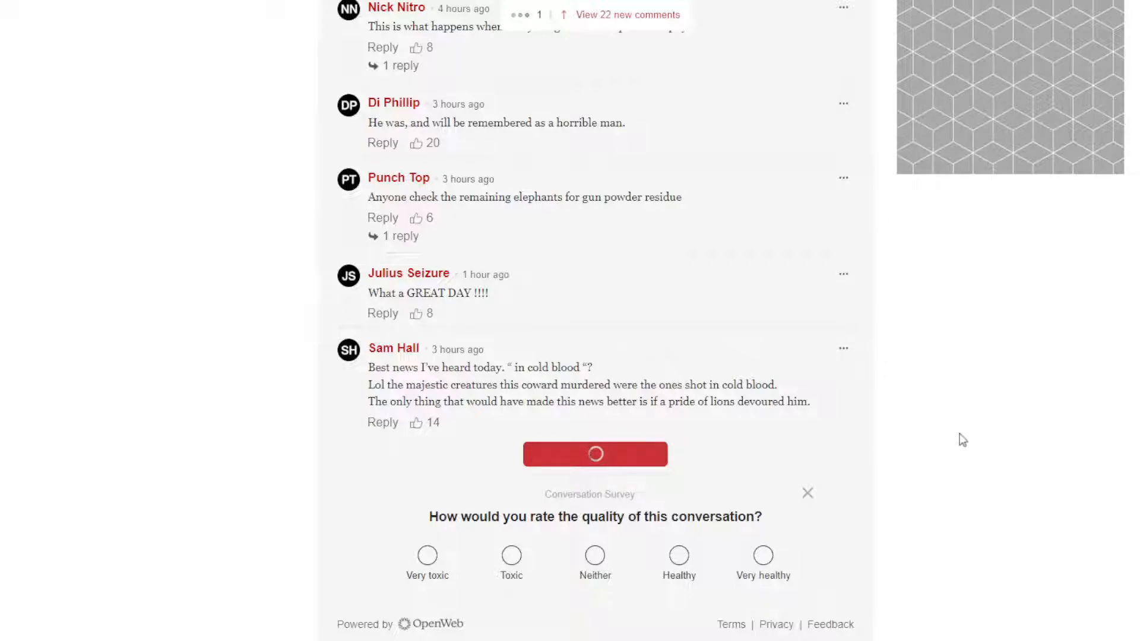
scroll("down", 3)
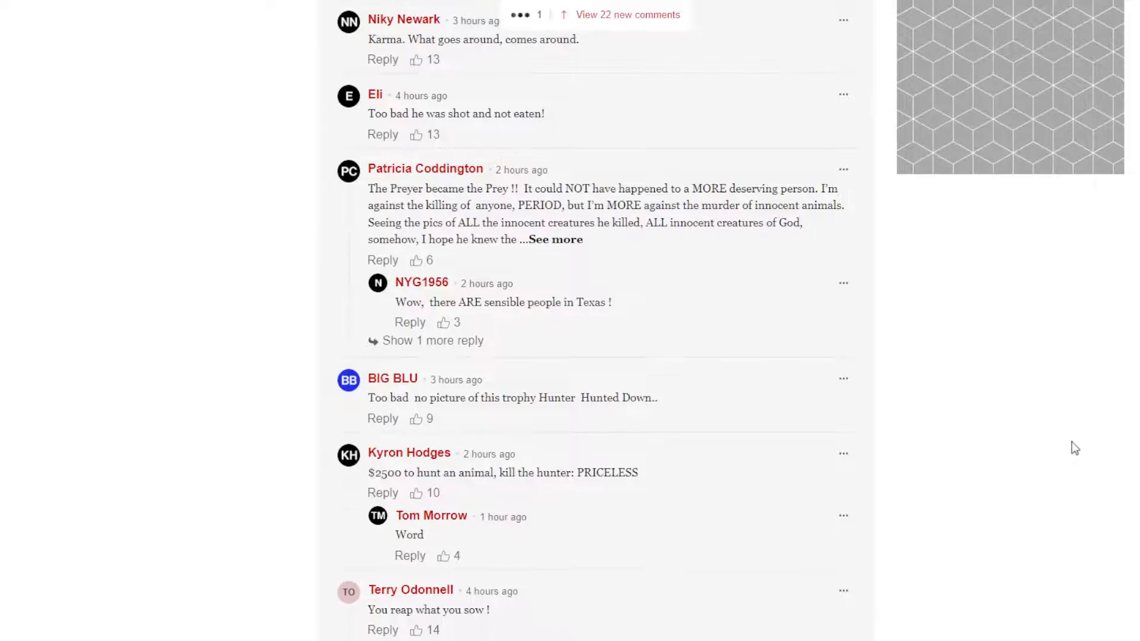
mouse_move(851, 434)
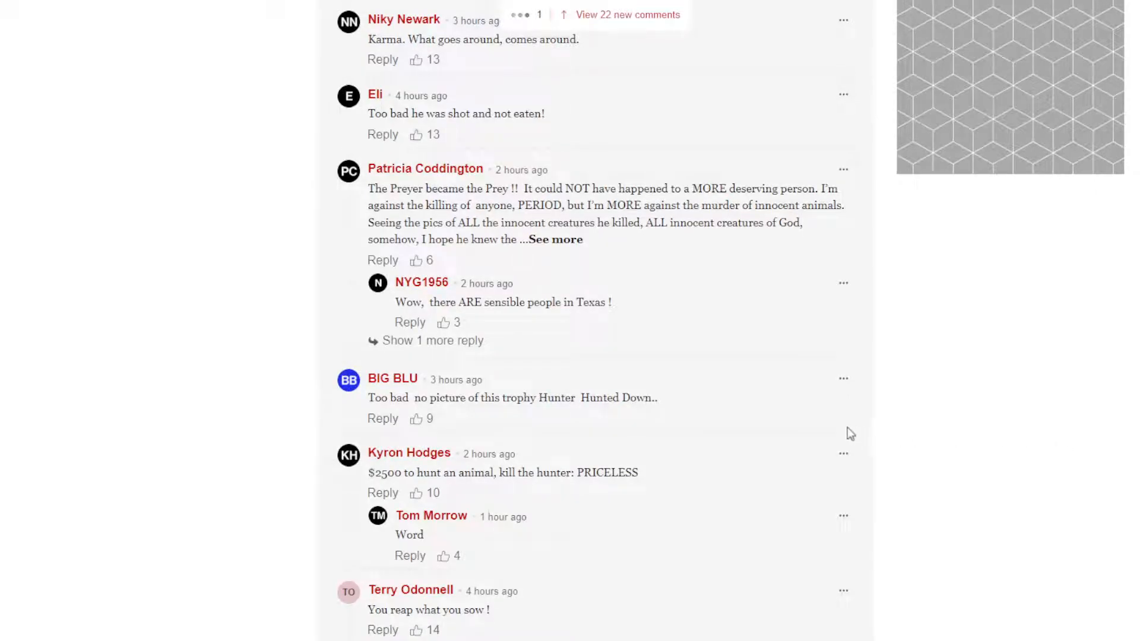
mouse_move(831, 435)
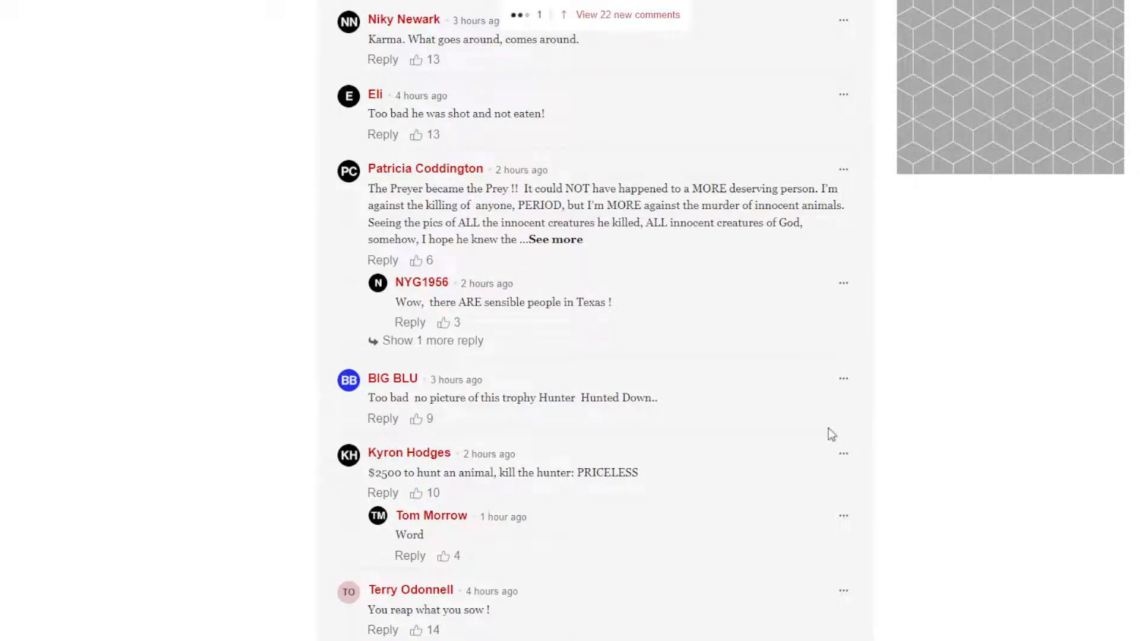
scroll("down", 3)
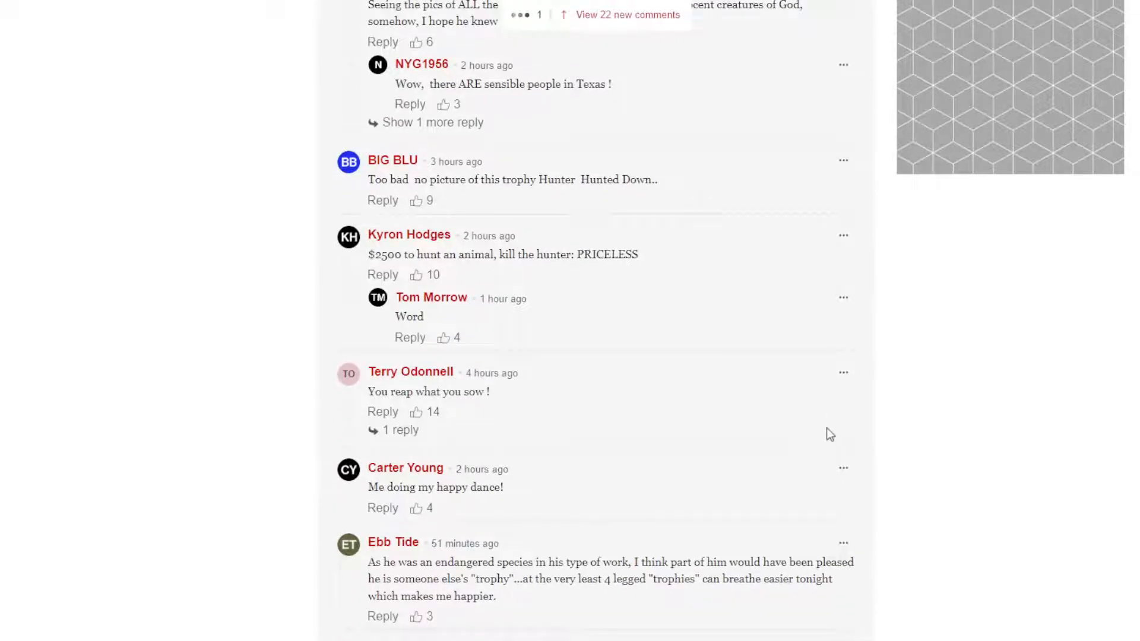
scroll("down", 3)
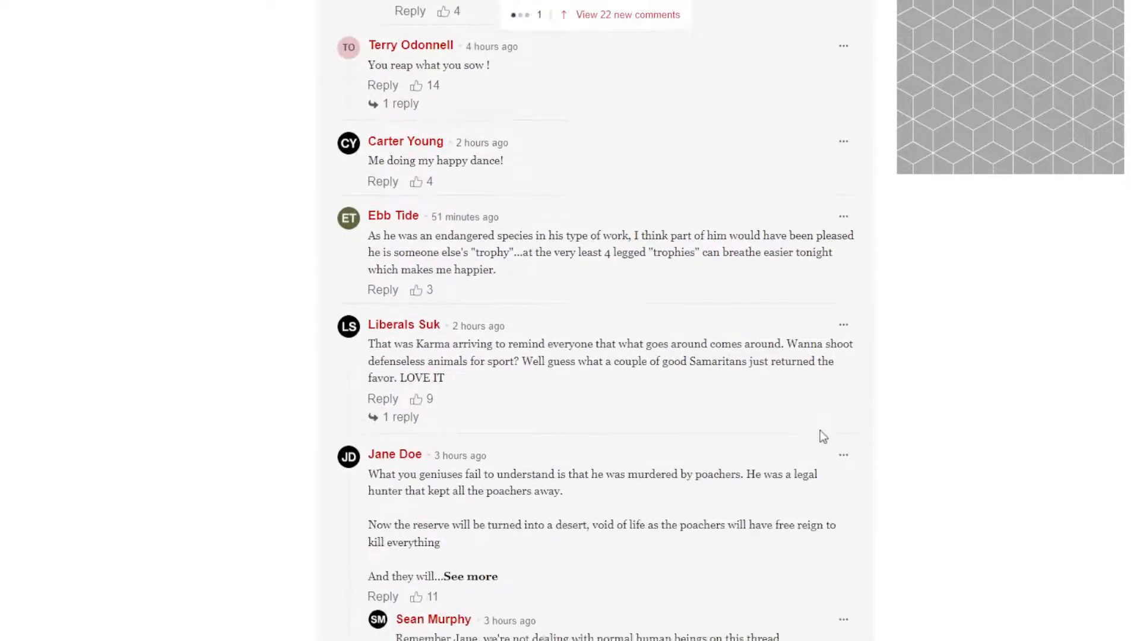
scroll("down", 3)
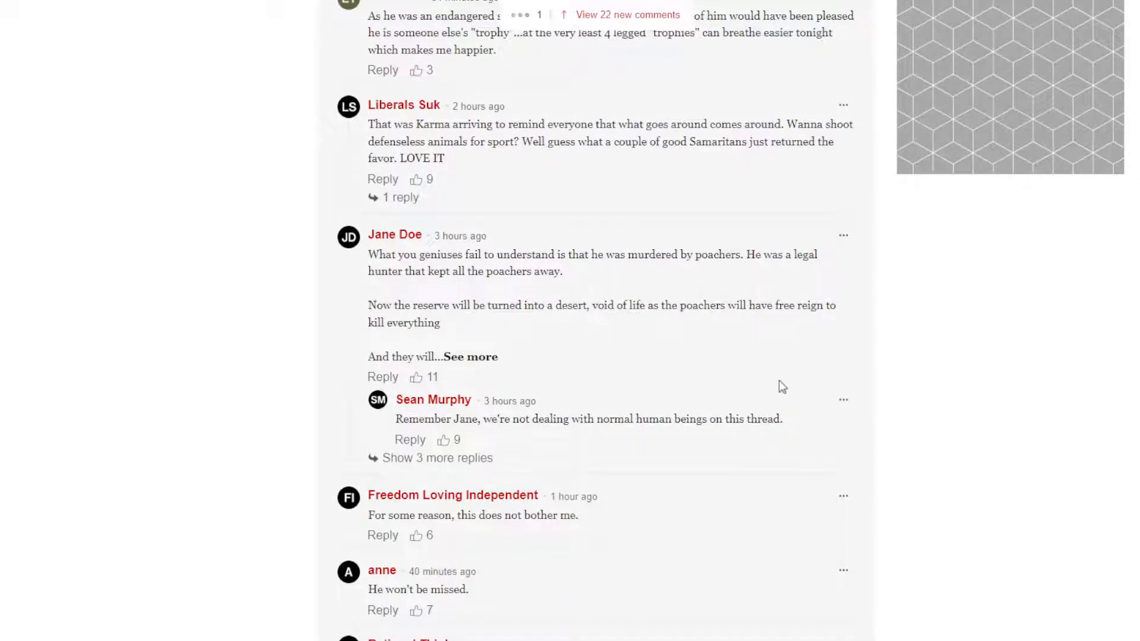
mouse_move(448, 266)
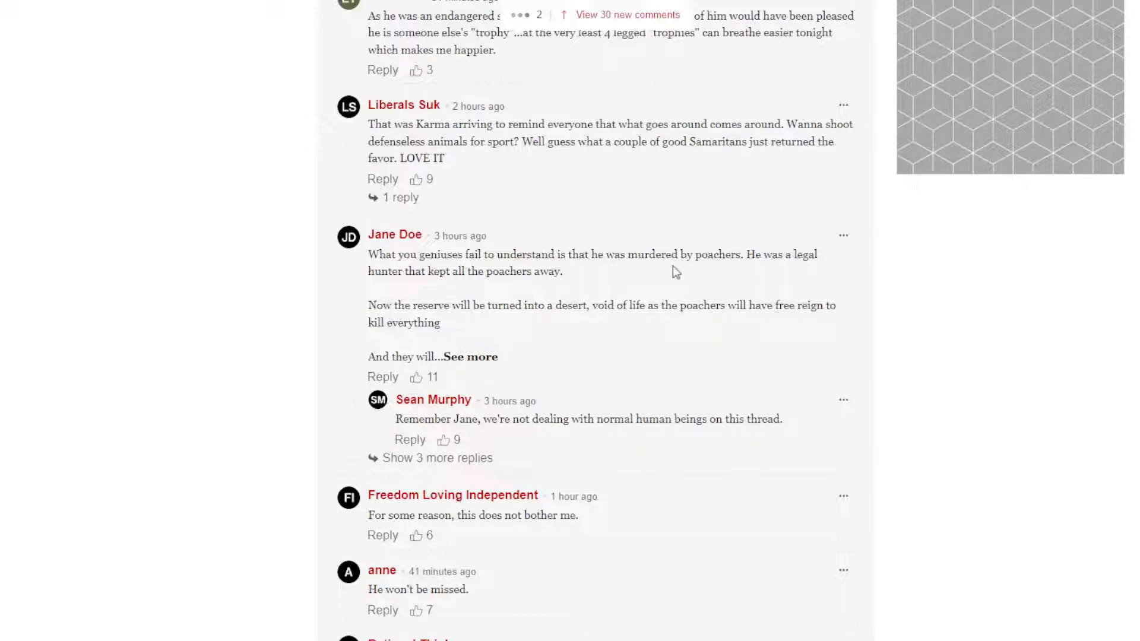
mouse_move(776, 268)
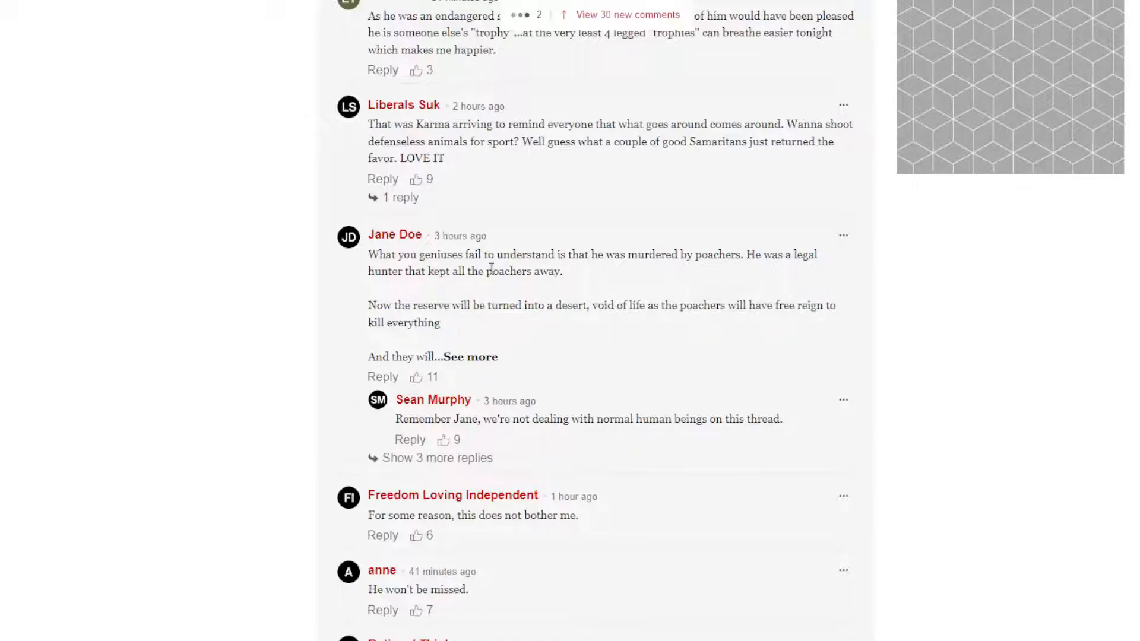
mouse_move(557, 284)
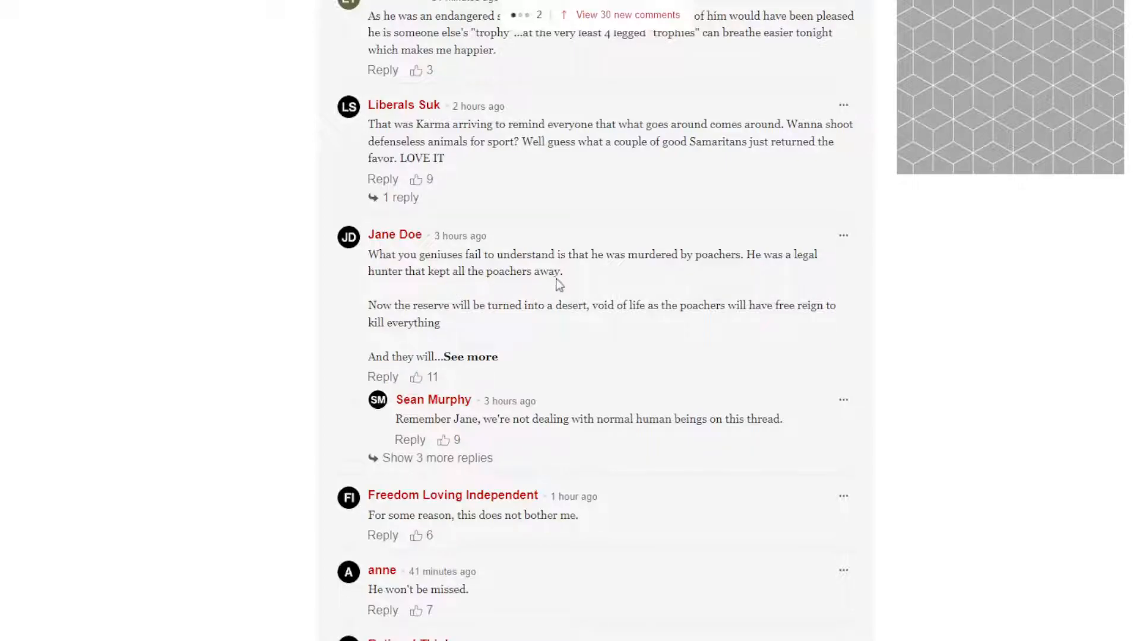
mouse_move(463, 324)
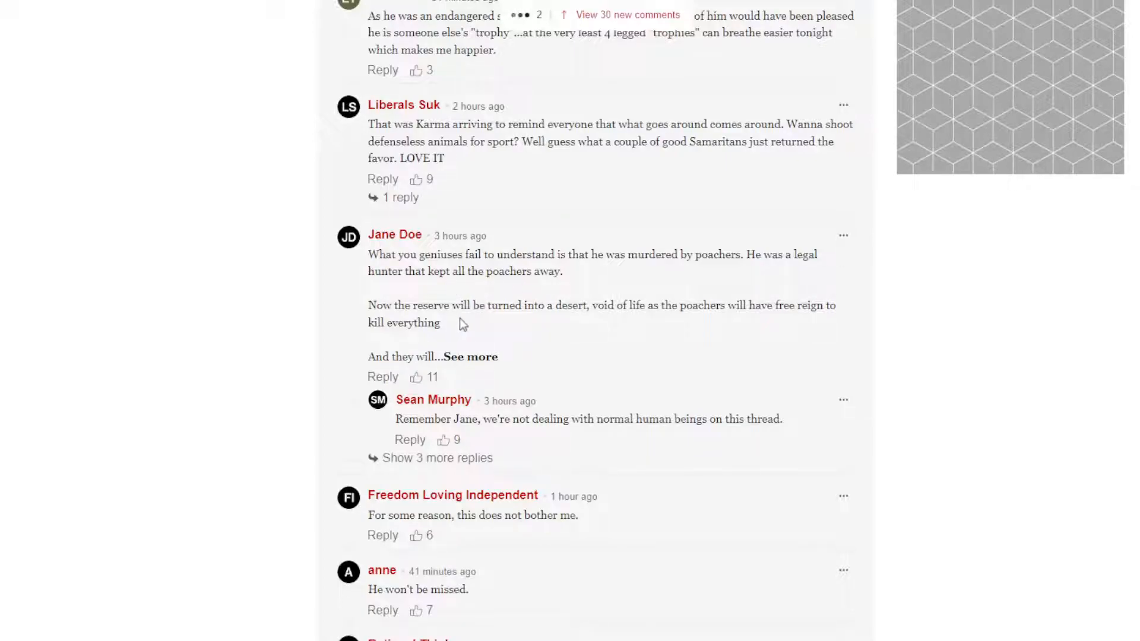
mouse_move(619, 322)
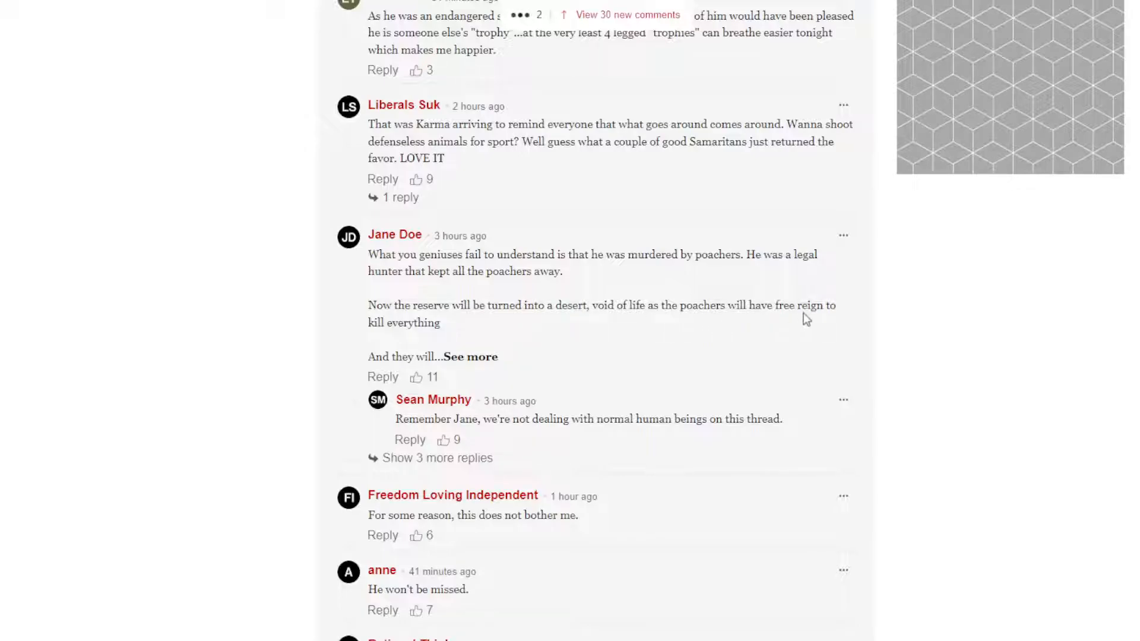
mouse_move(439, 318)
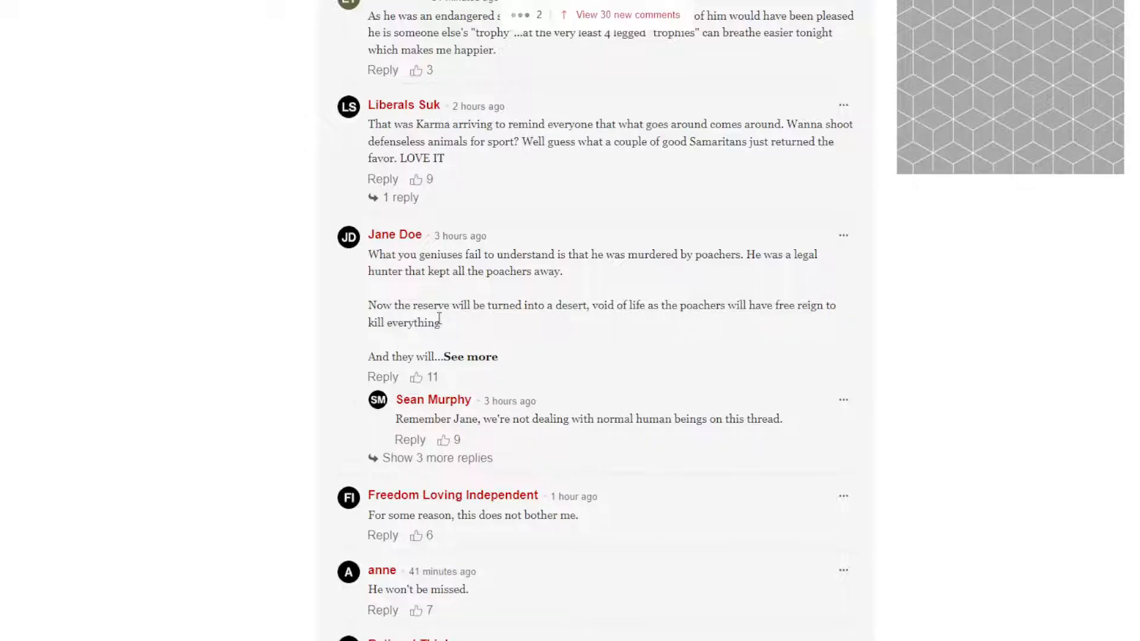
mouse_move(473, 365)
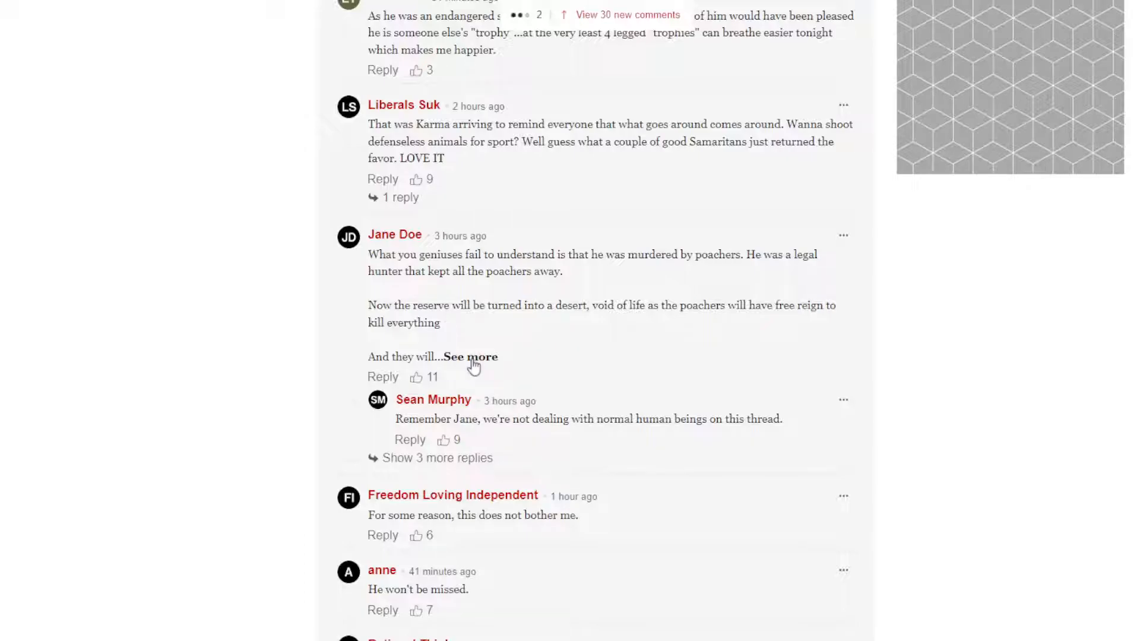
Step: Expand Jane Doe's poachers comment and reveal the three hidden replies from JD, anne and wimpysmith
left_click(471, 358)
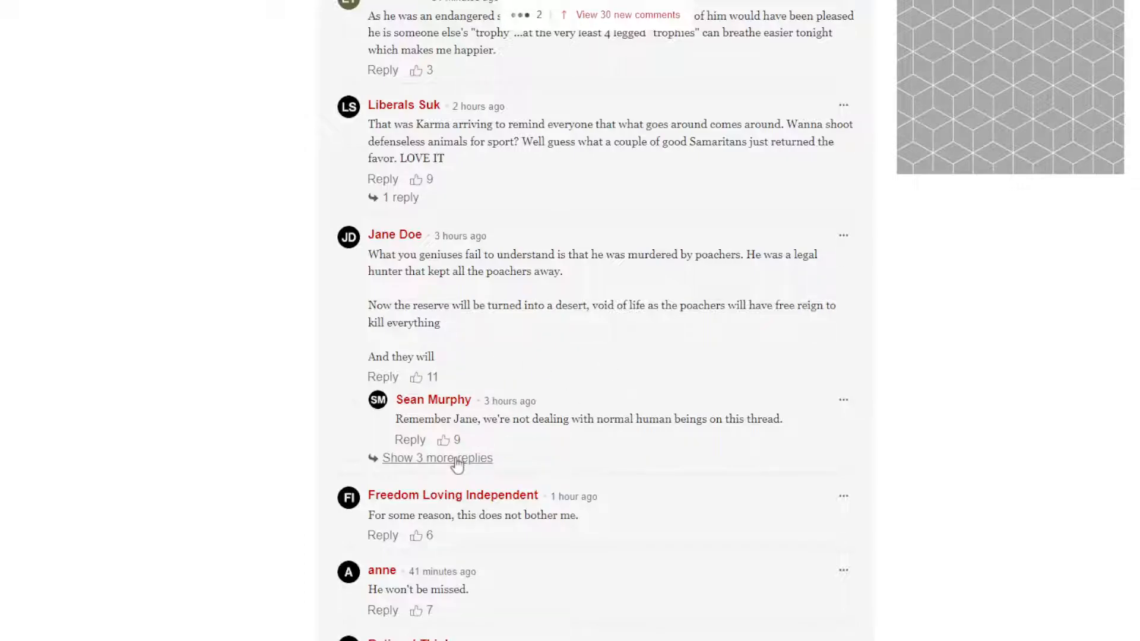
left_click(437, 459)
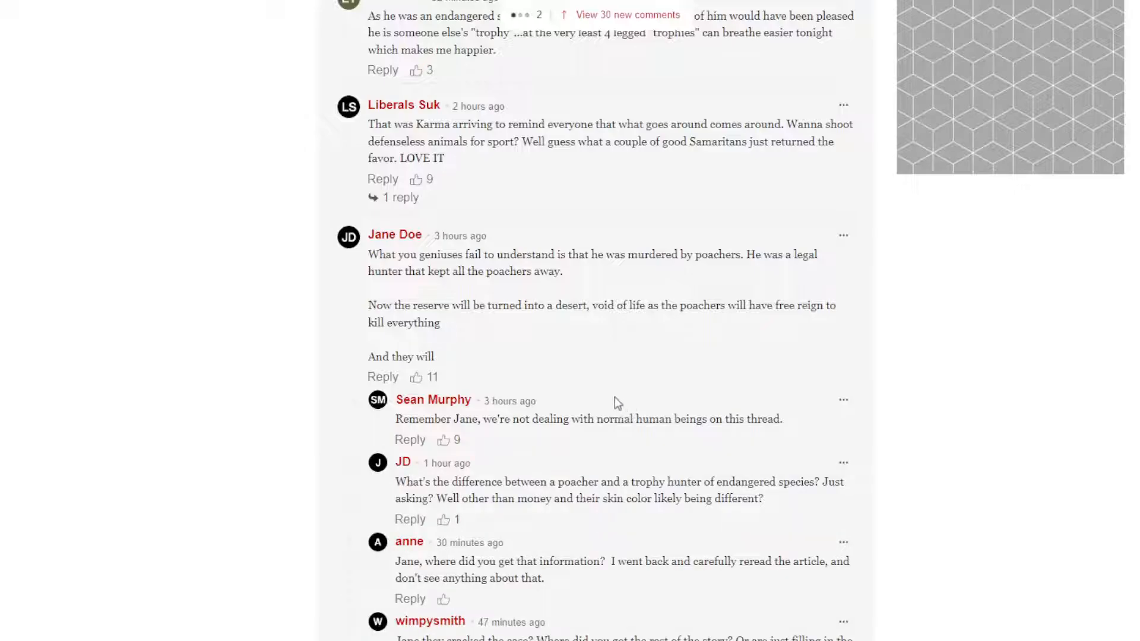
scroll("down", 3)
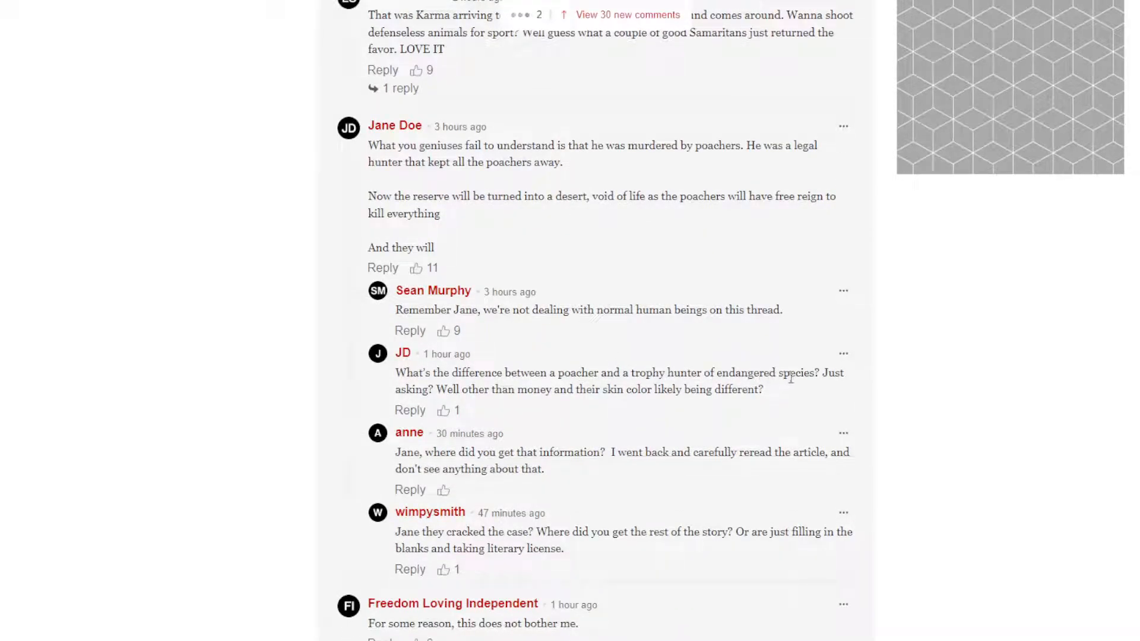
mouse_move(517, 403)
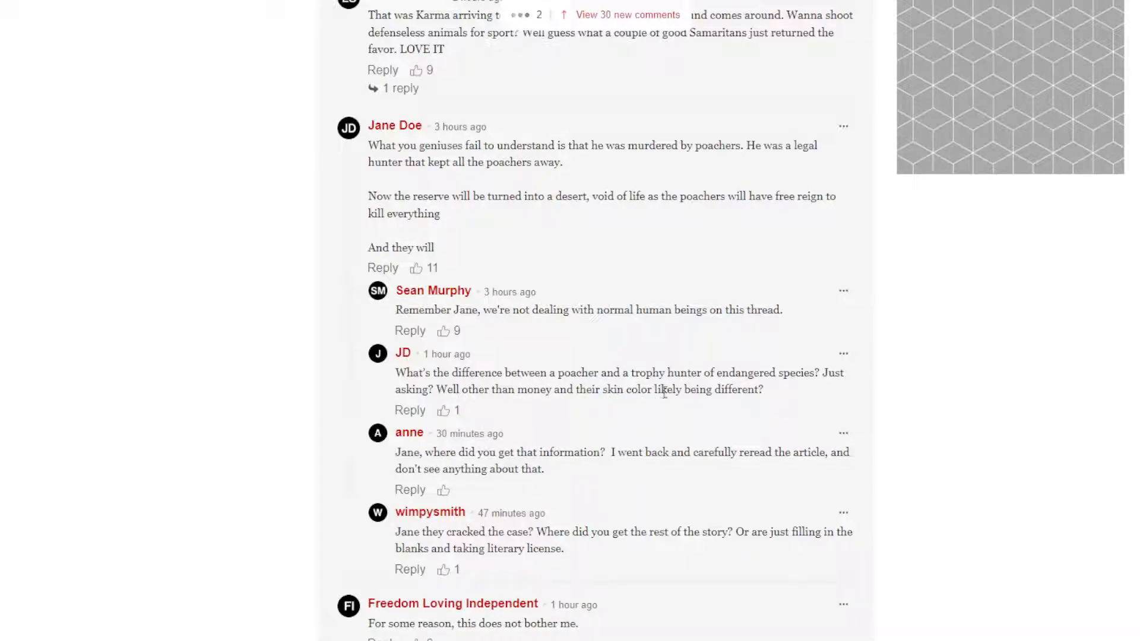
mouse_move(771, 394)
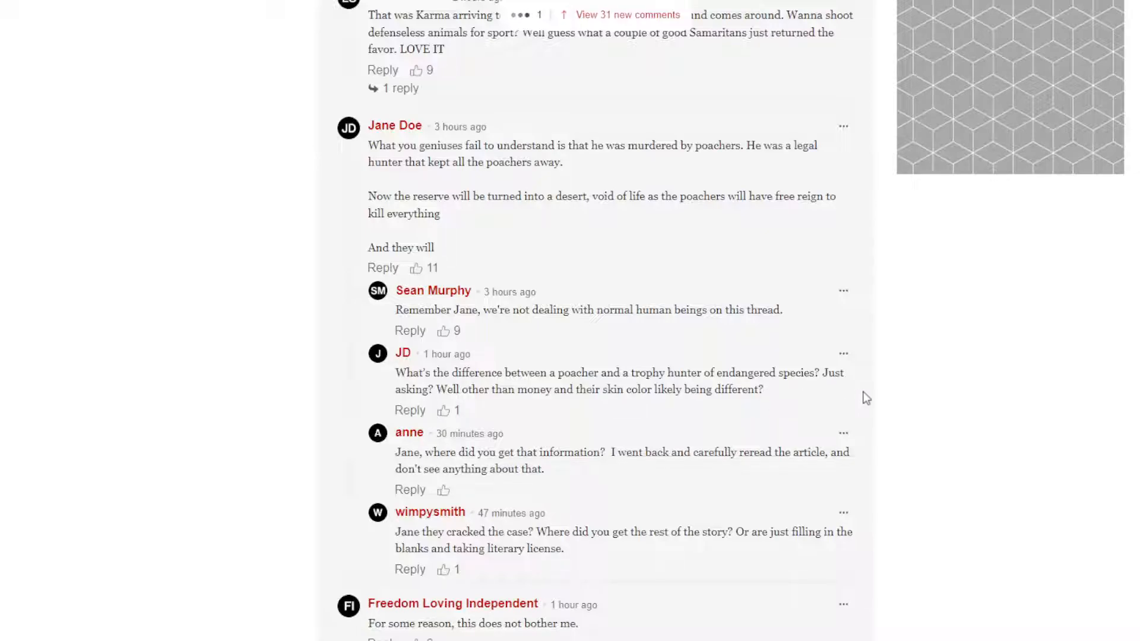
mouse_move(873, 439)
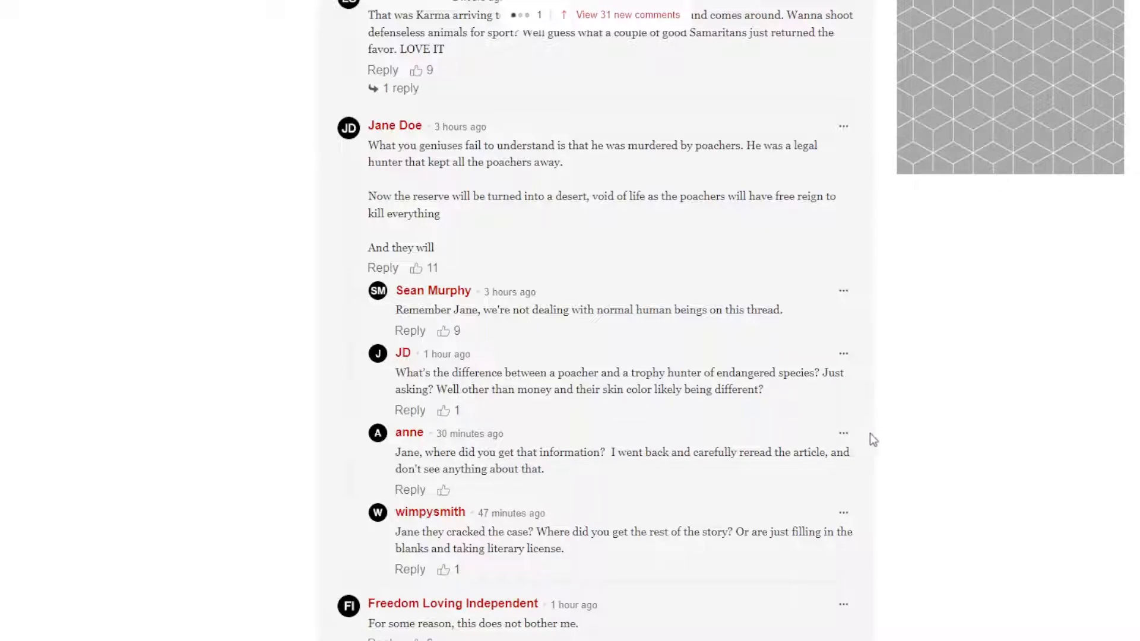
scroll("down", 3)
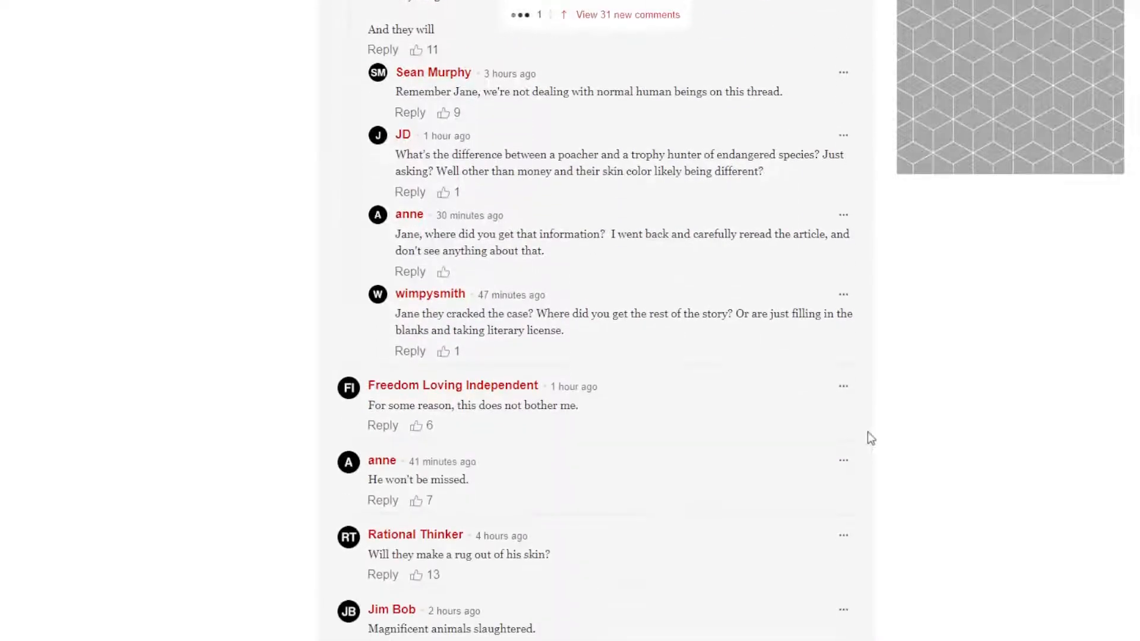
scroll("down", 3)
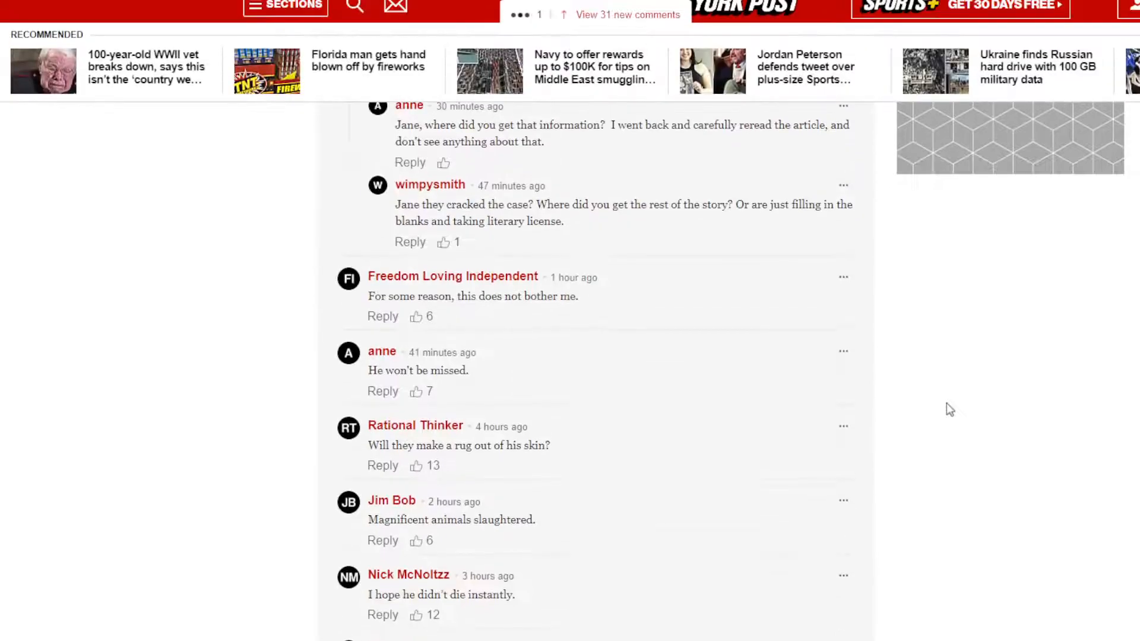
scroll("down", 3)
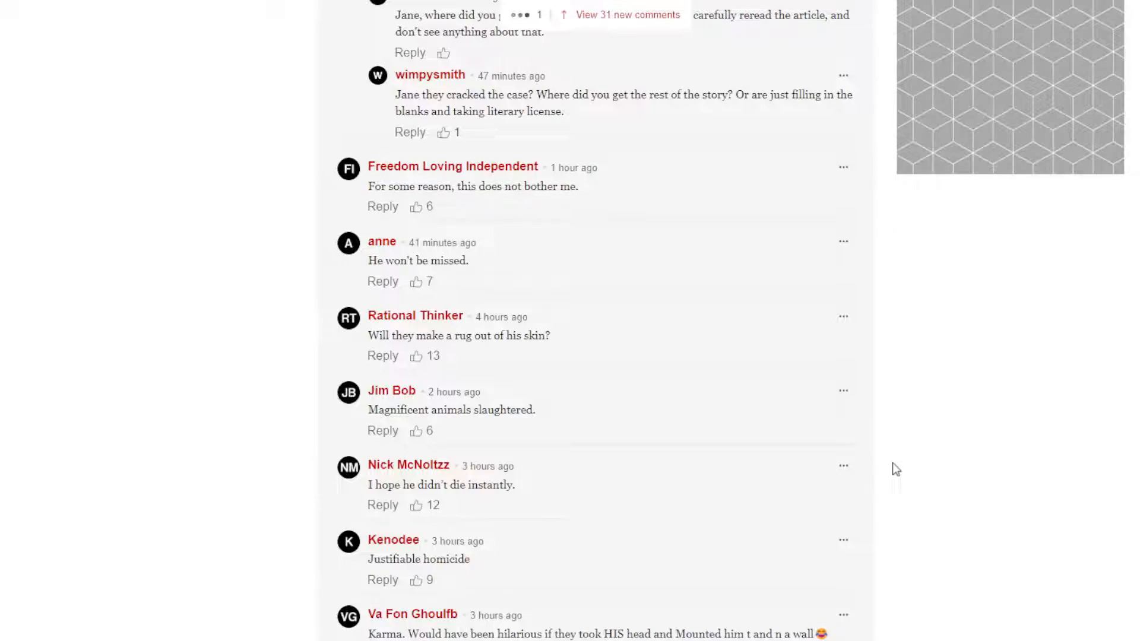
mouse_move(887, 471)
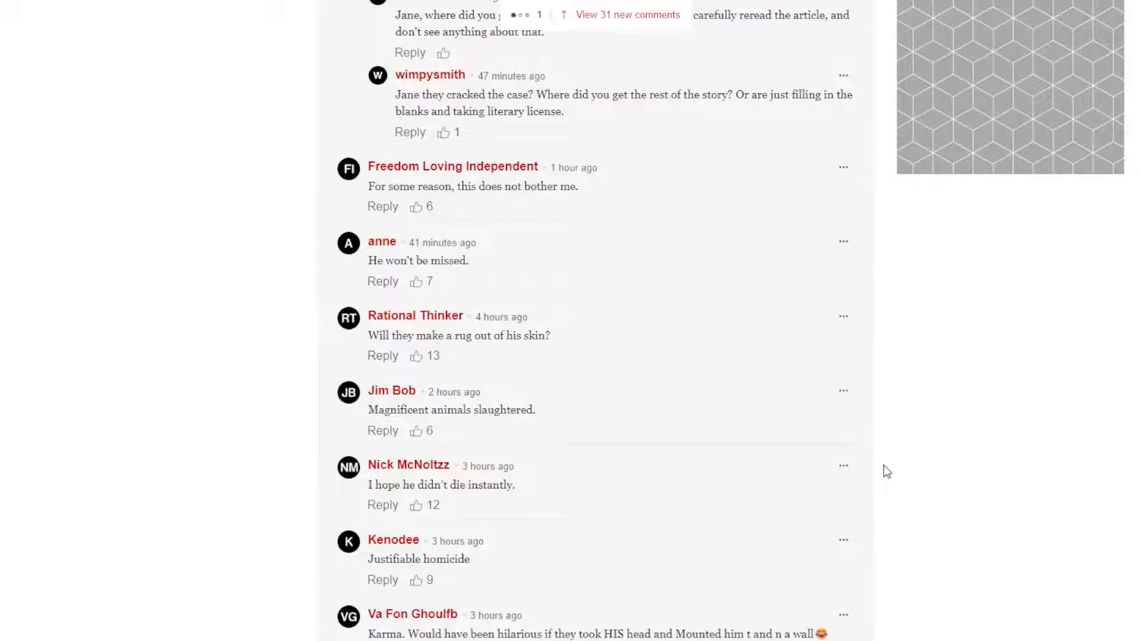
mouse_move(933, 526)
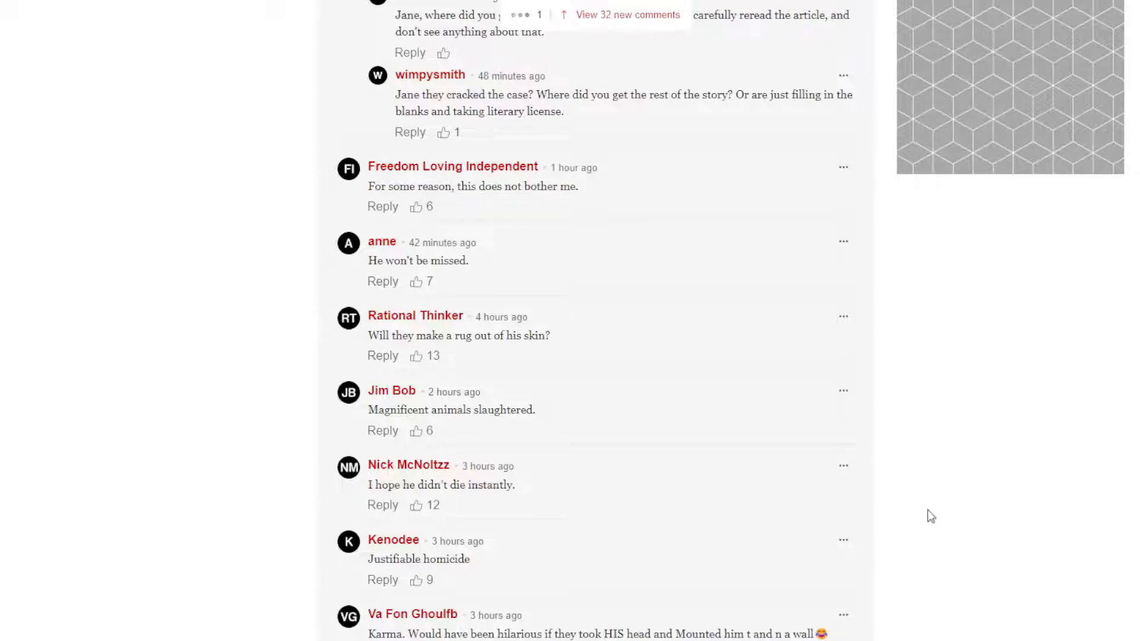
scroll("down", 3)
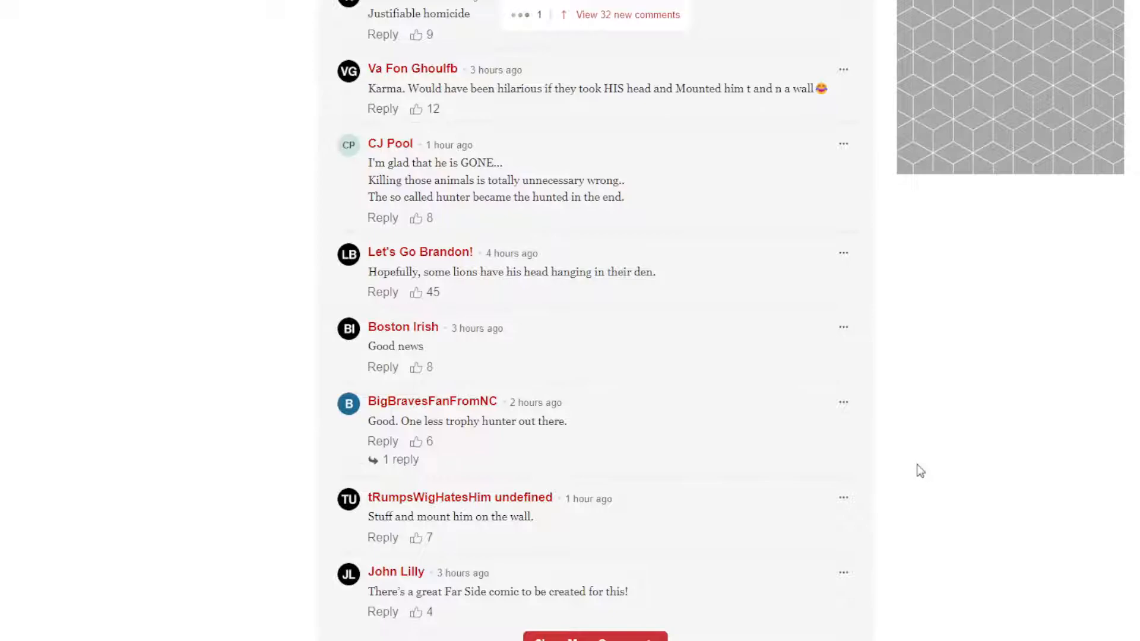
mouse_move(960, 455)
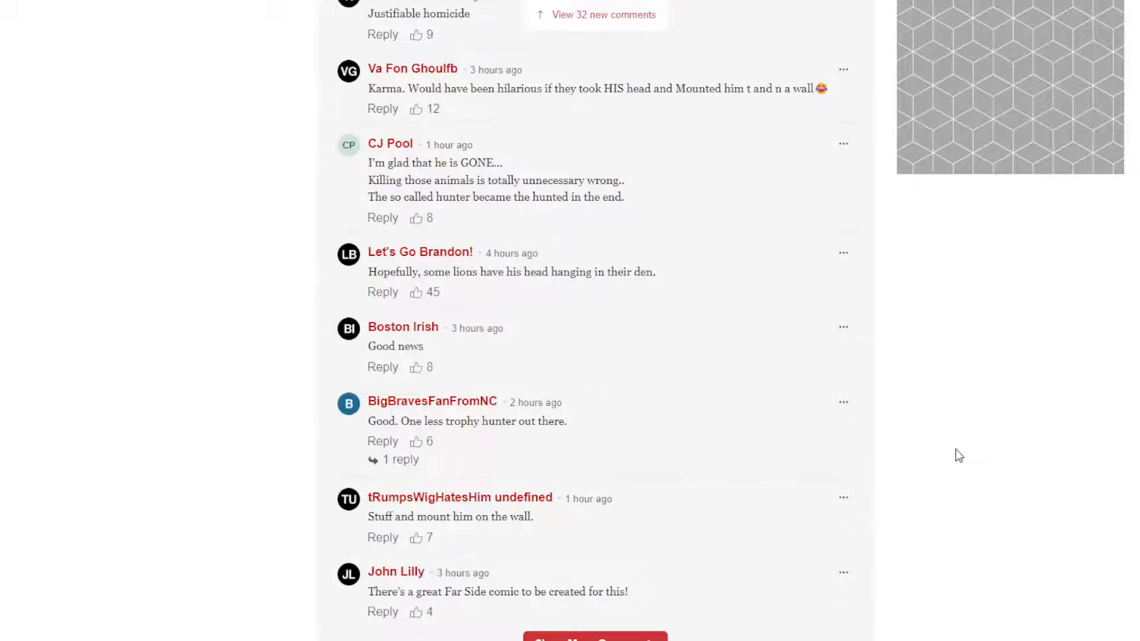
mouse_move(1008, 562)
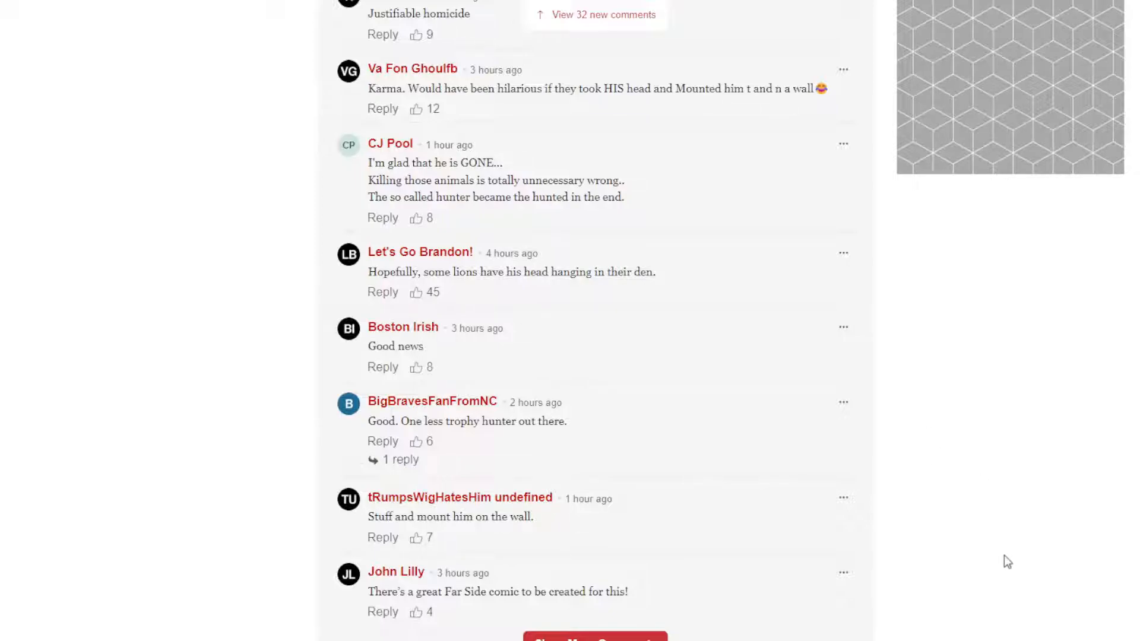
mouse_move(620, 616)
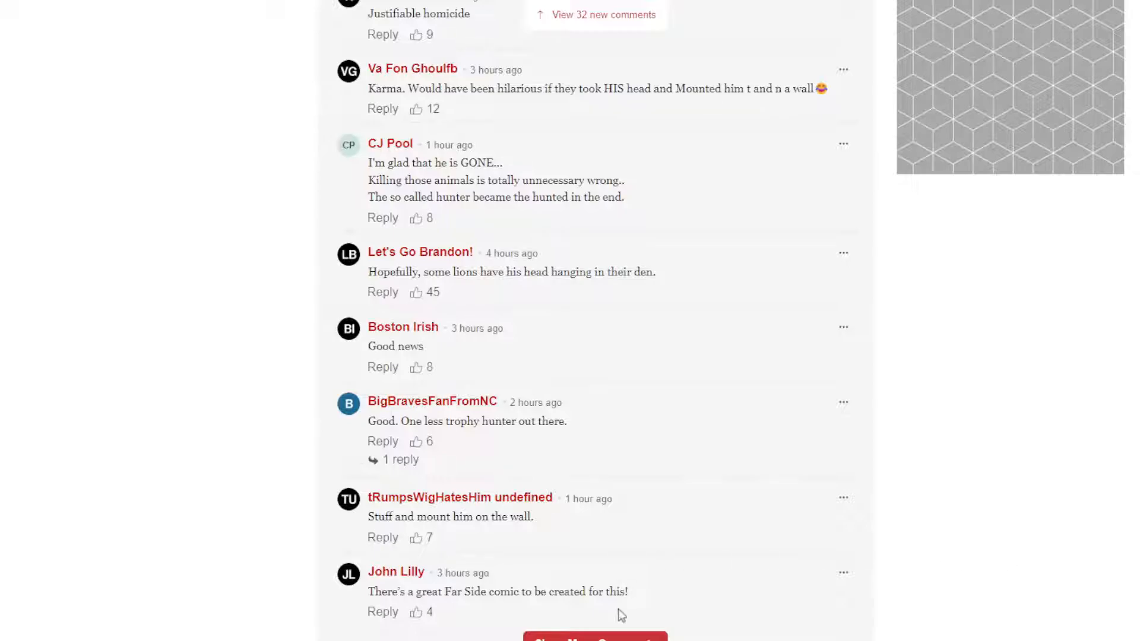
mouse_move(668, 596)
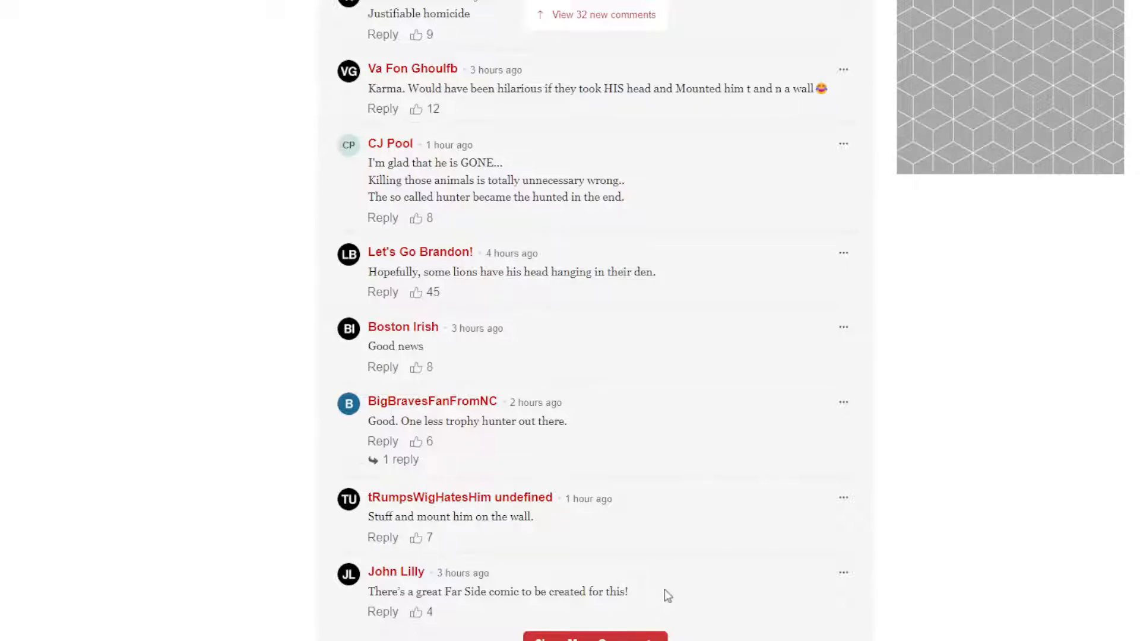
Step: Read down through the remaining loaded comments to the Show More Comments button
scroll("down", 3)
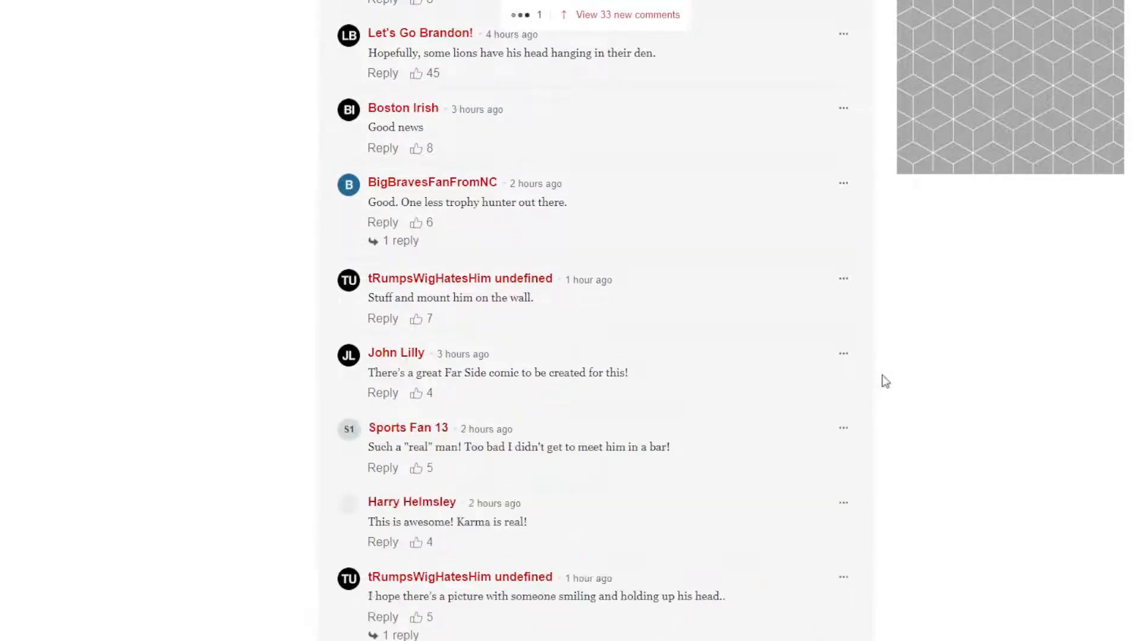
scroll("down", 3)
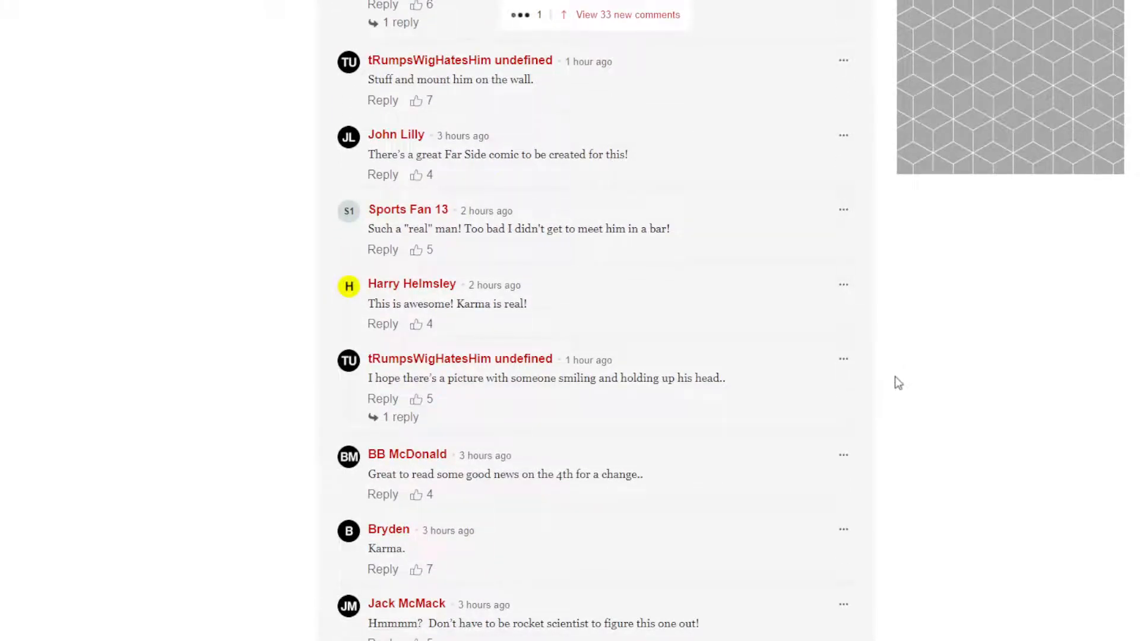
scroll("down", 3)
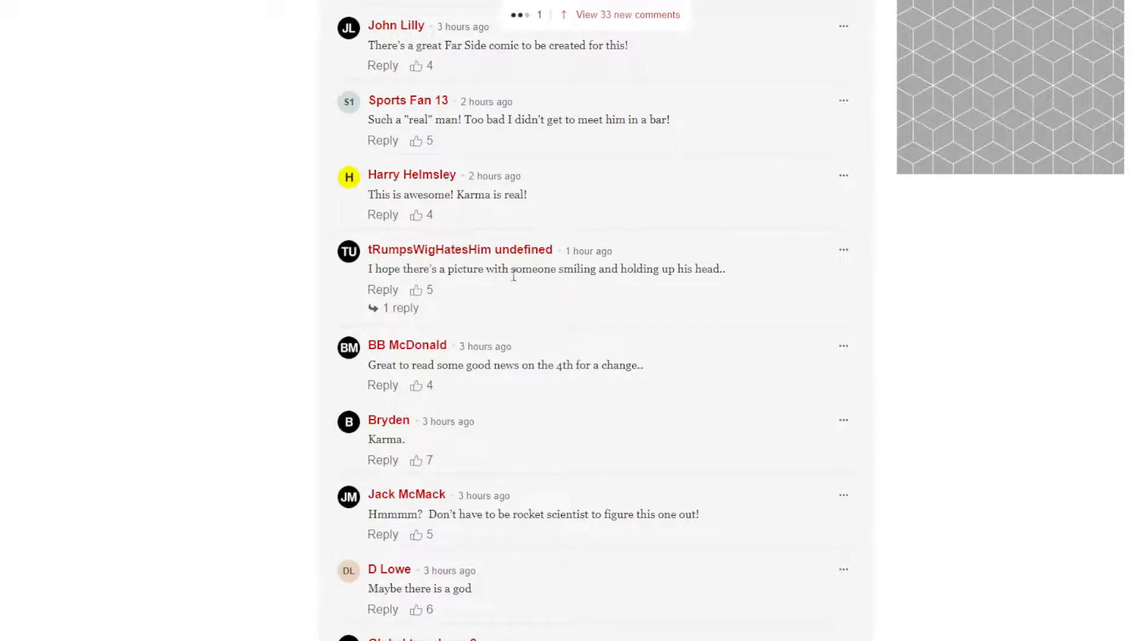
mouse_move(723, 291)
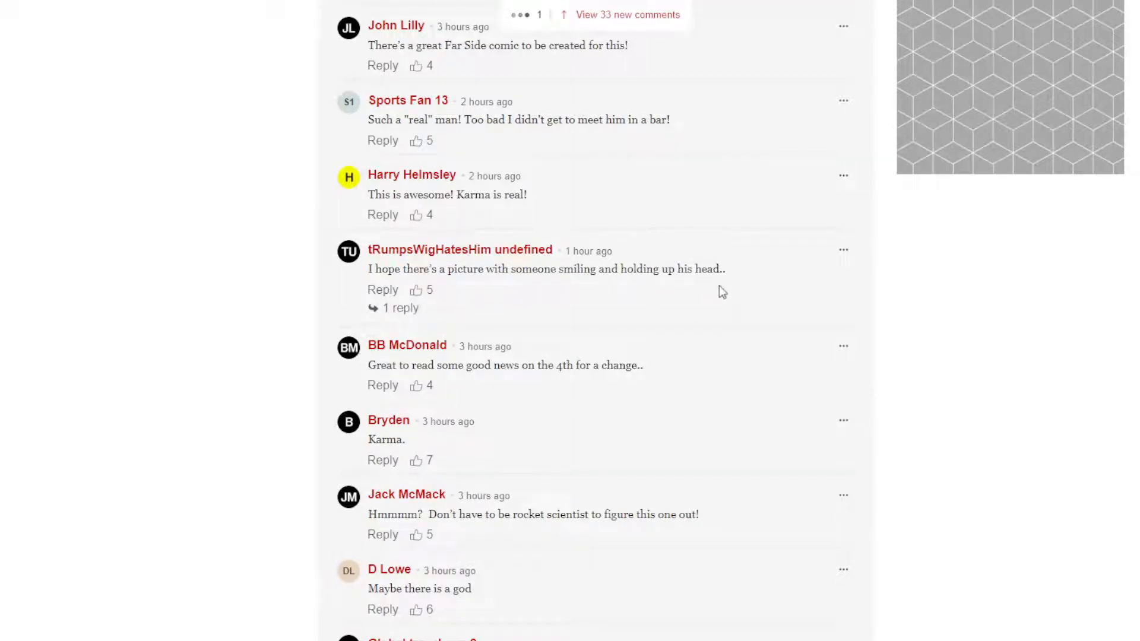
scroll("down", 3)
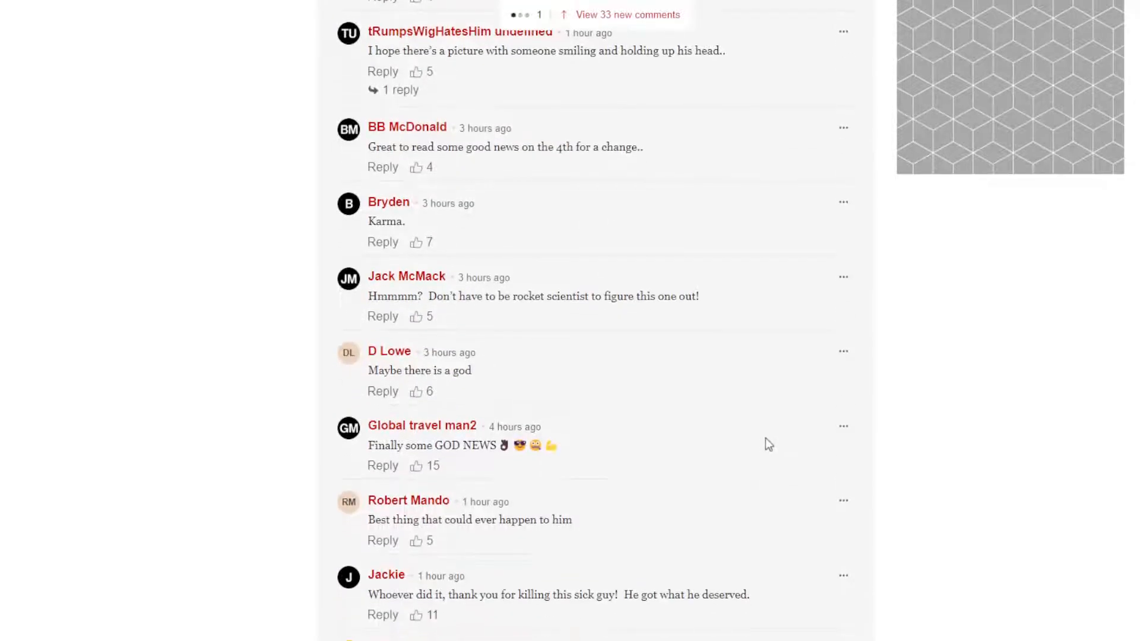
scroll("down", 3)
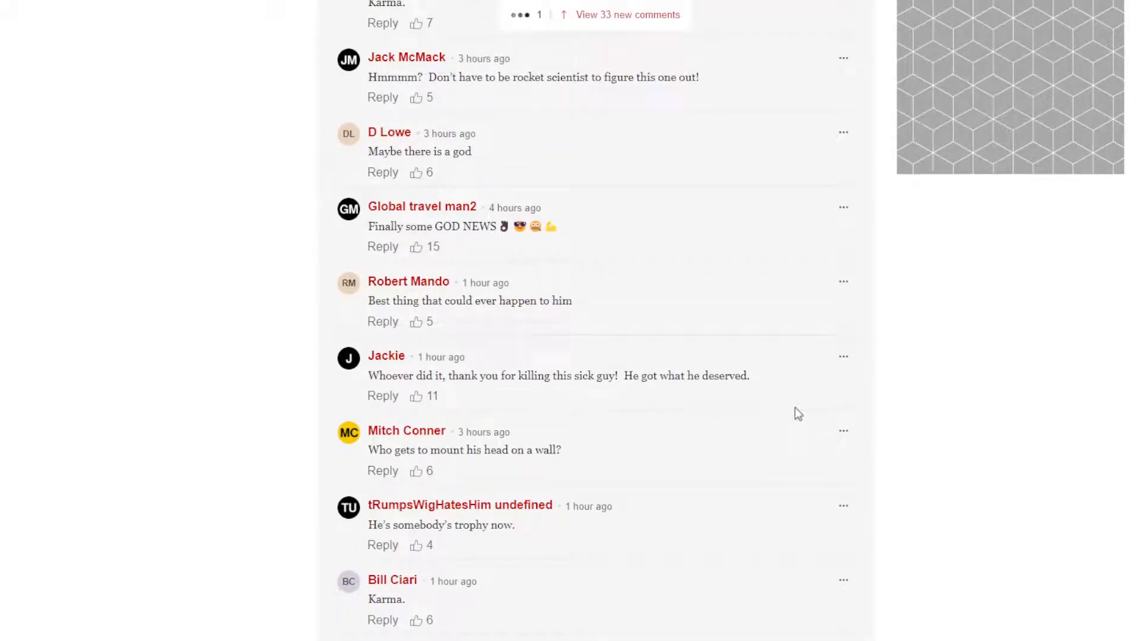
scroll("down", 3)
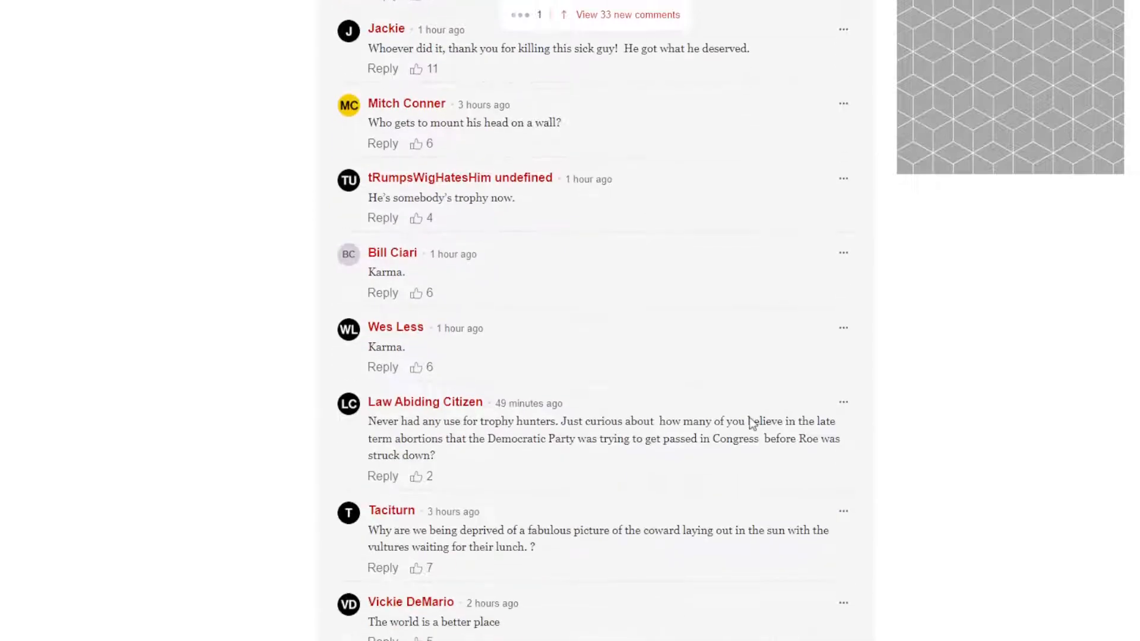
scroll("down", 3)
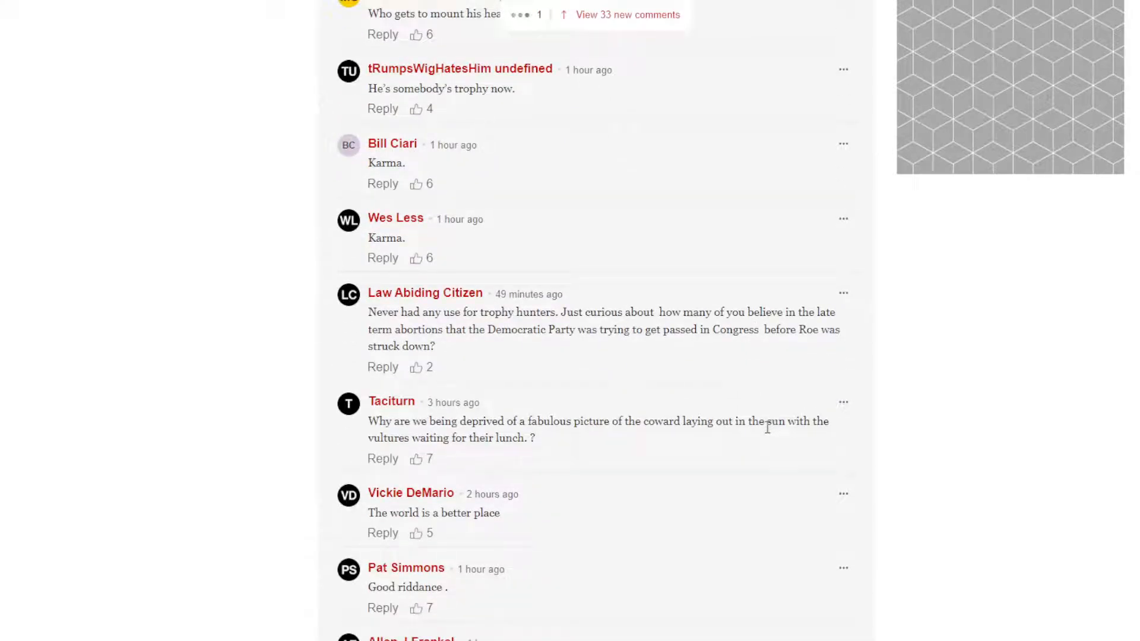
scroll("down", 3)
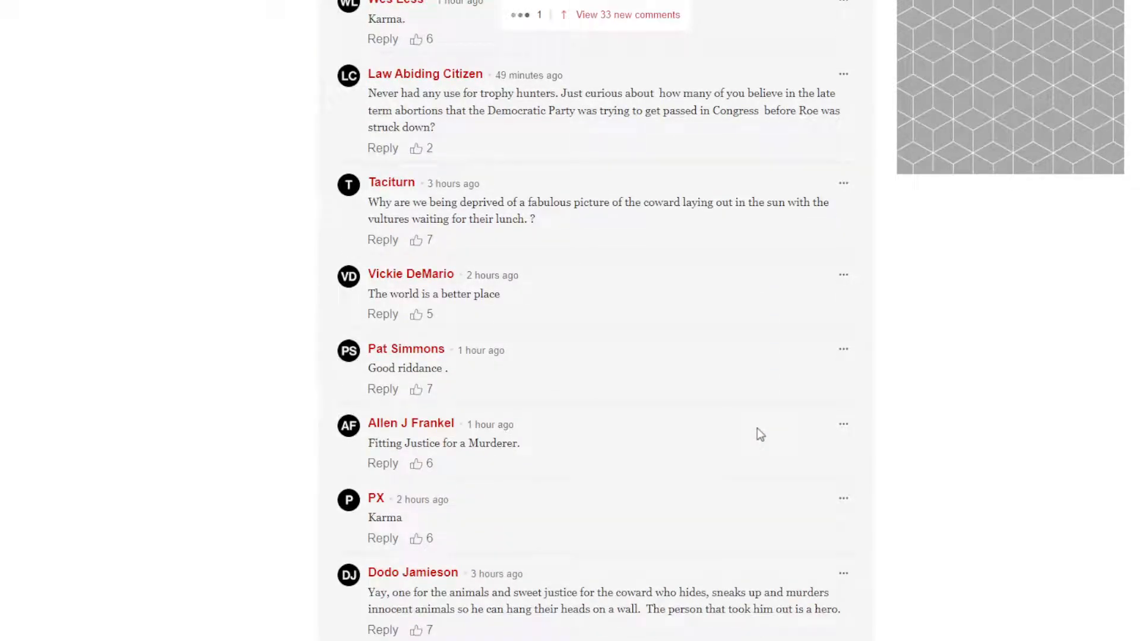
scroll("down", 3)
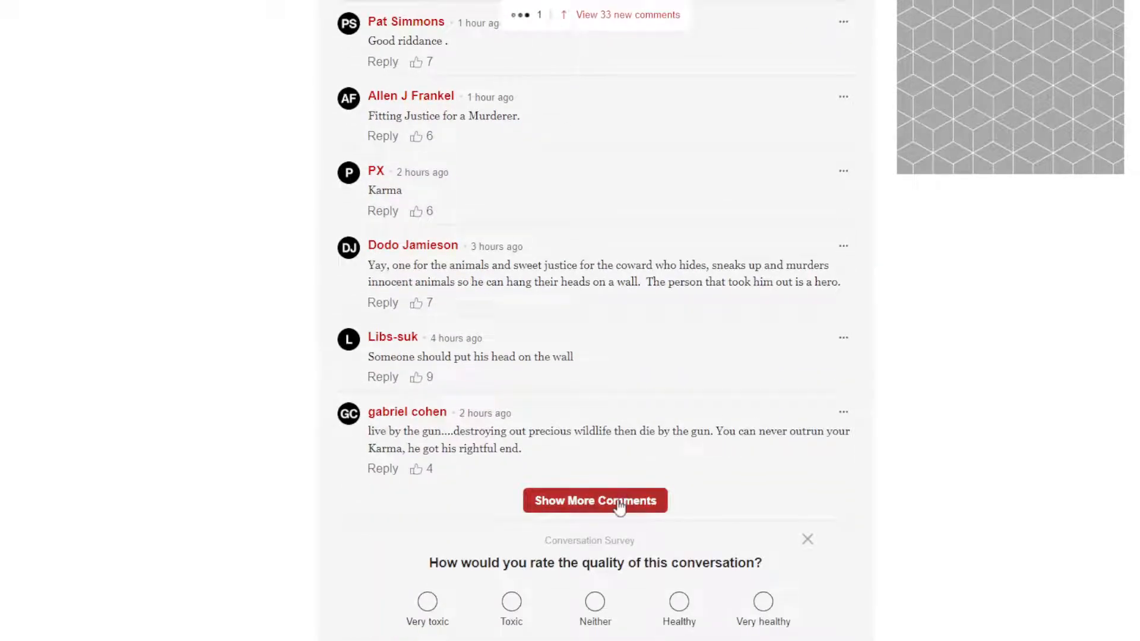
left_click(595, 500)
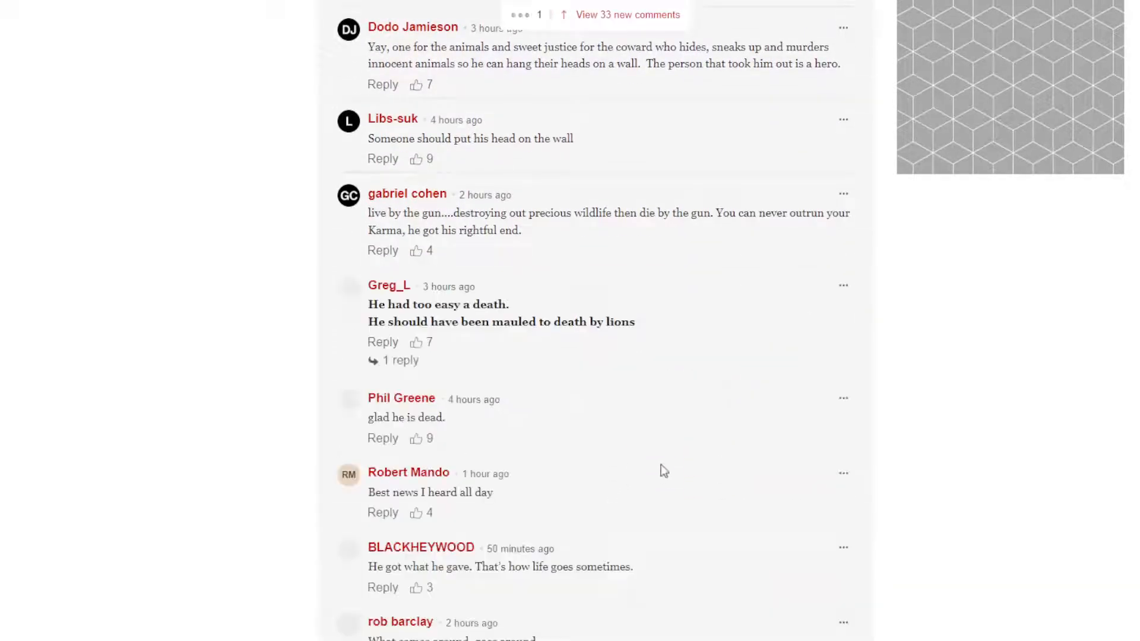
scroll("down", 3)
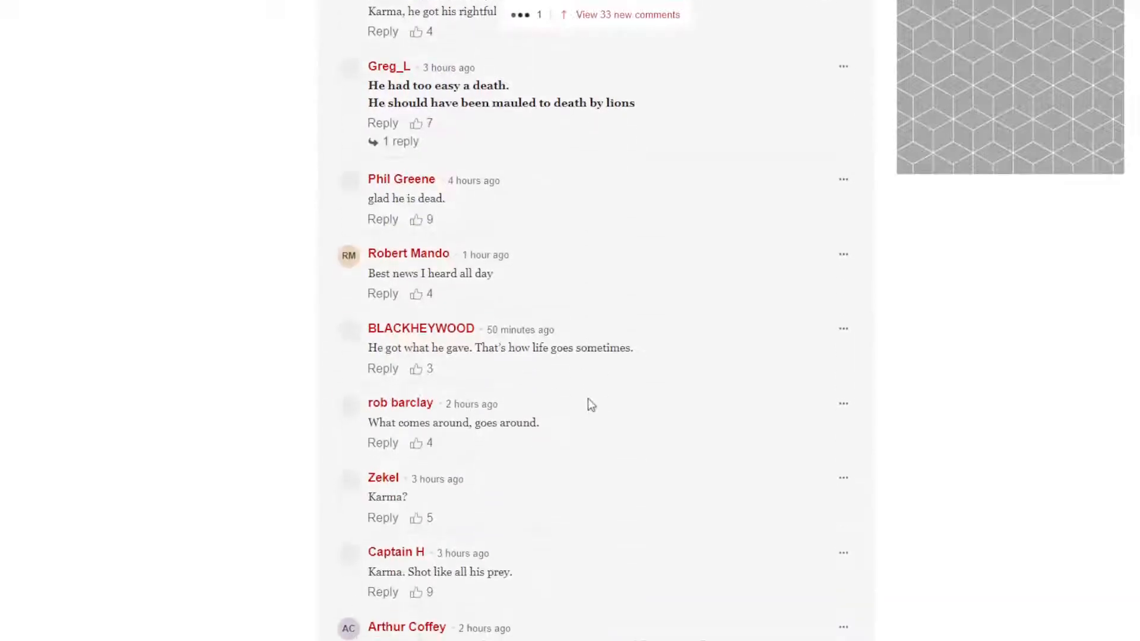
scroll("down", 3)
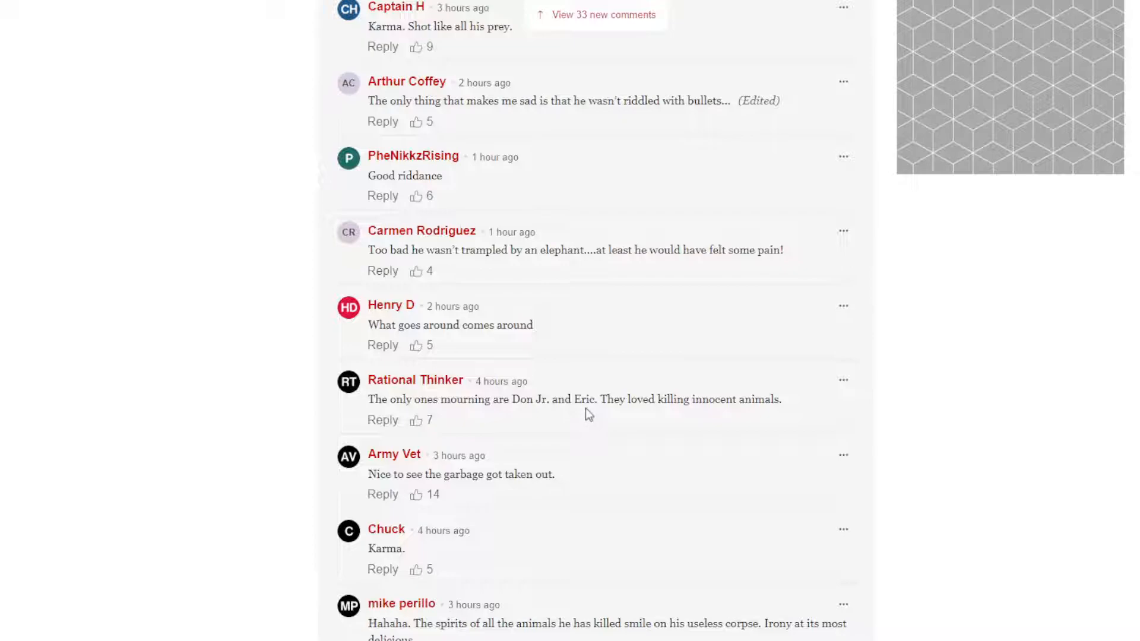
mouse_move(586, 458)
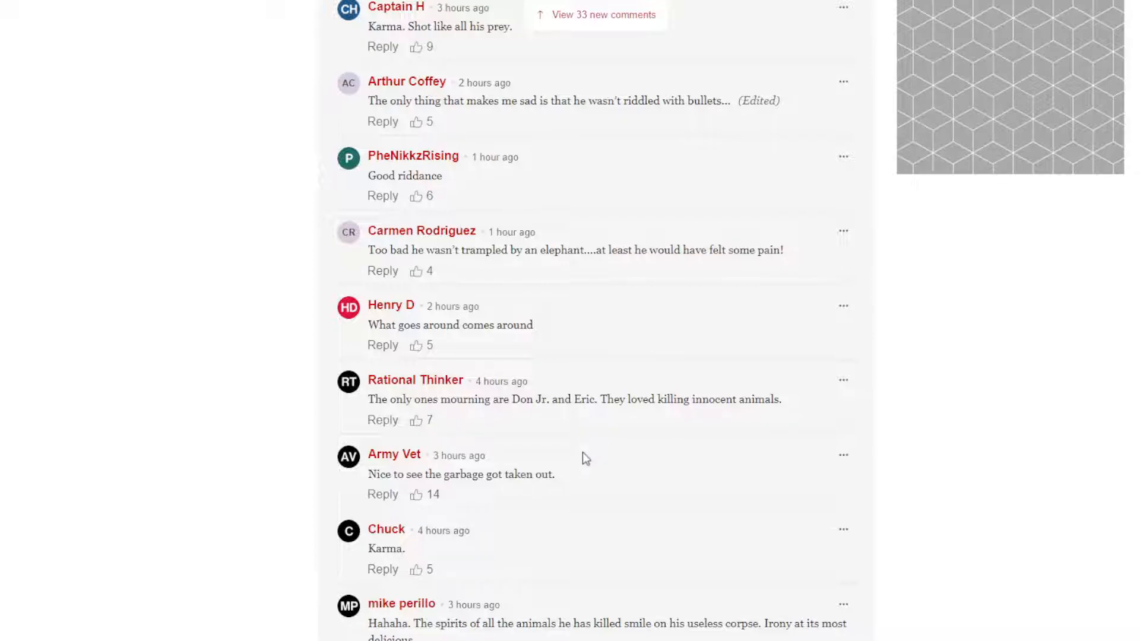
scroll("down", 3)
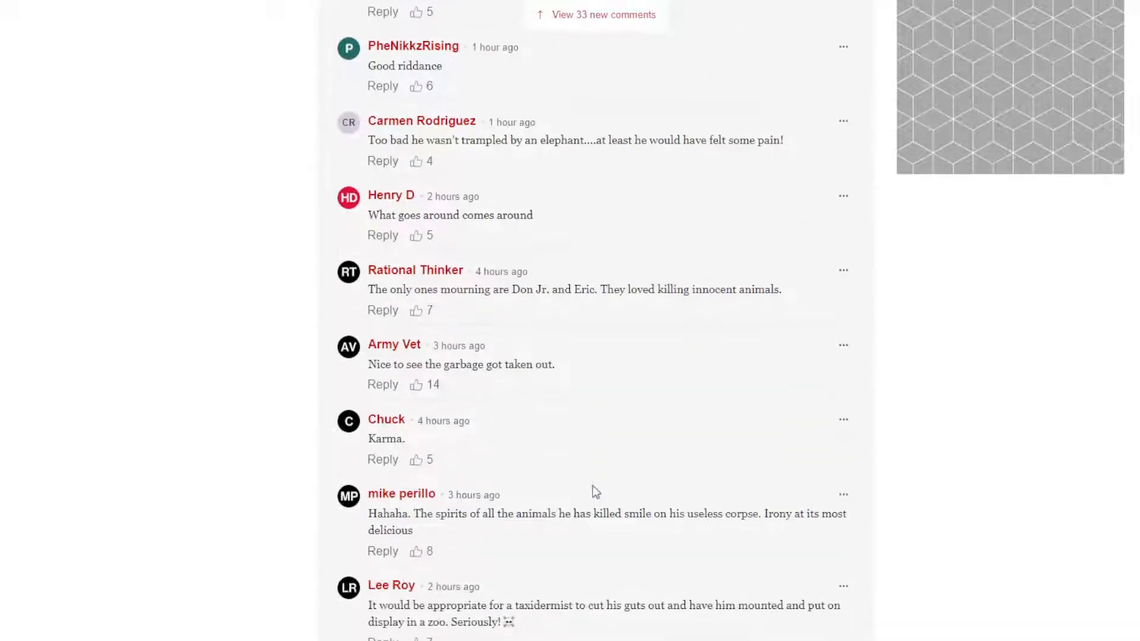
scroll("down", 3)
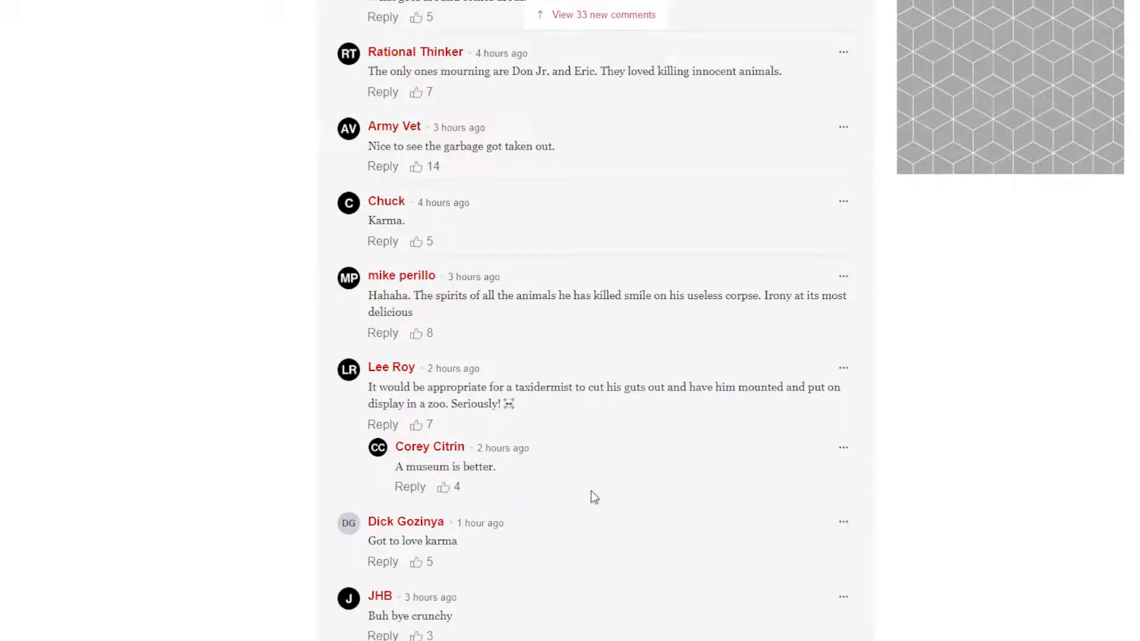
mouse_move(569, 427)
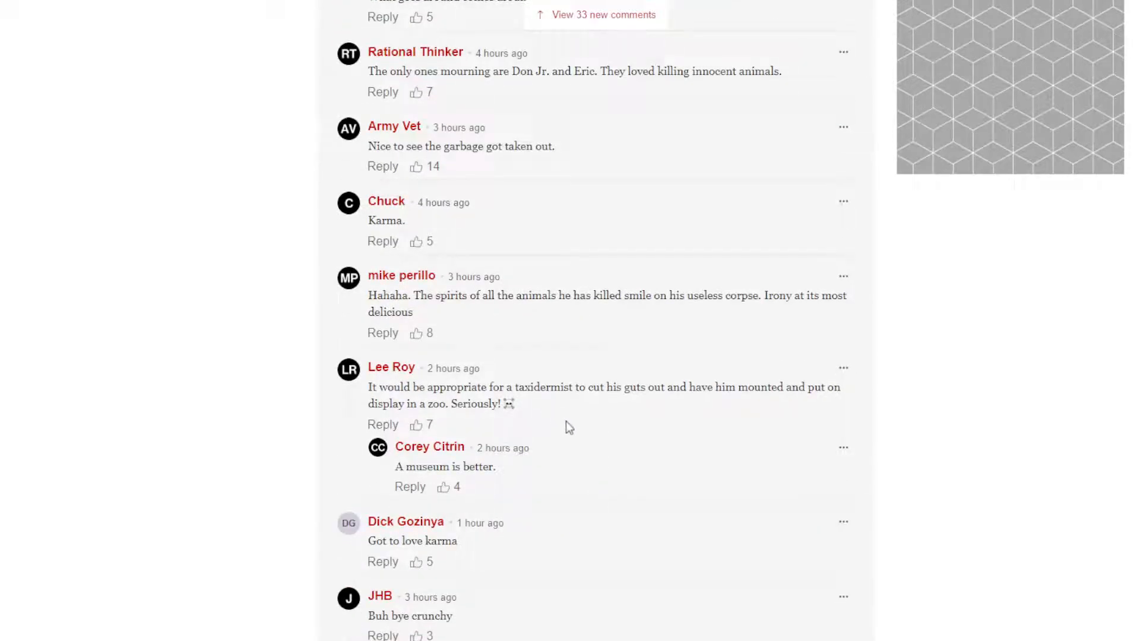
scroll("down", 3)
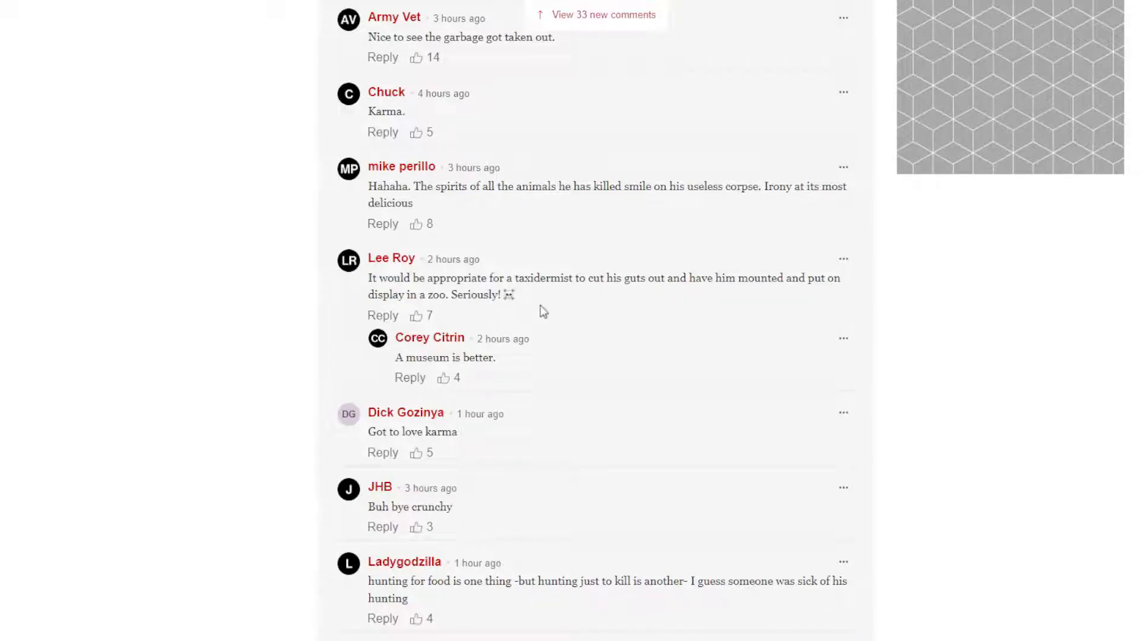
mouse_move(670, 349)
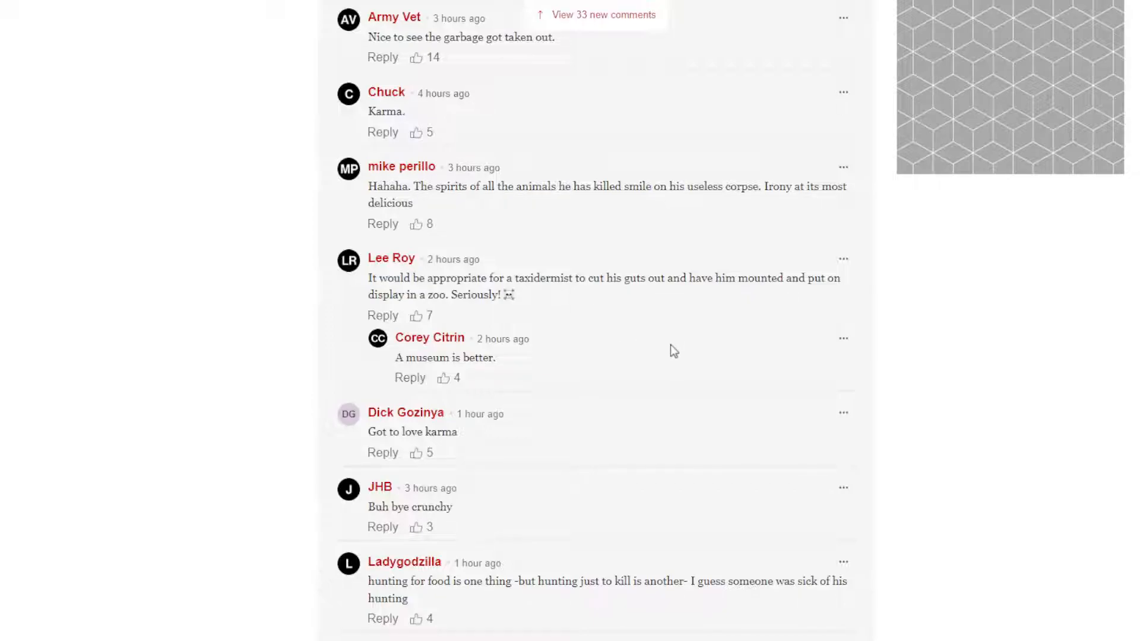
scroll("down", 3)
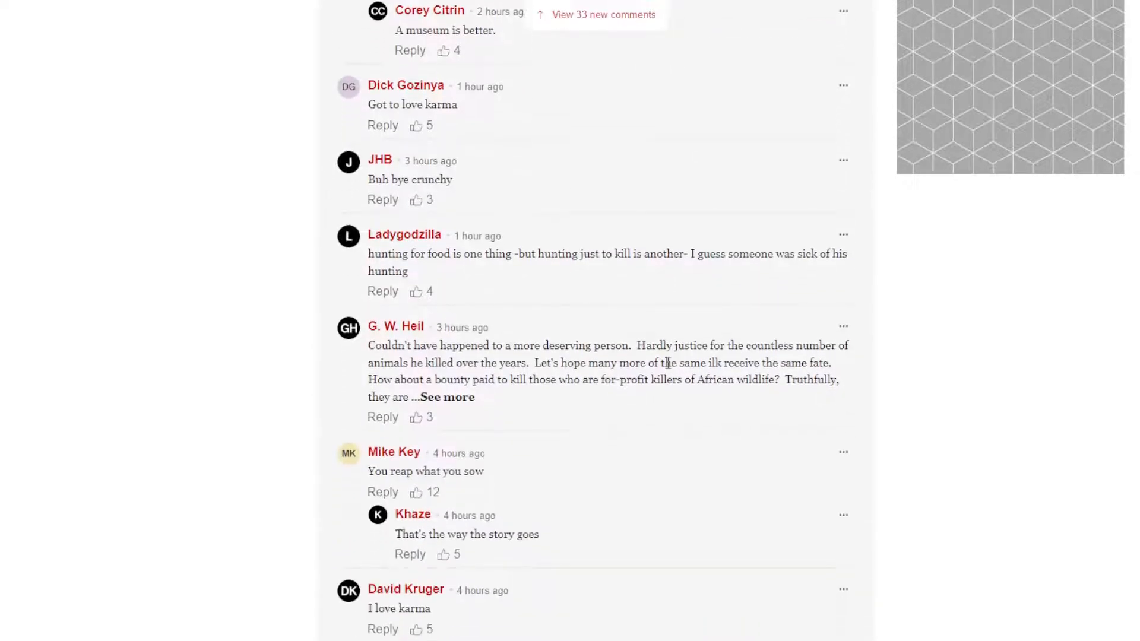
scroll("down", 3)
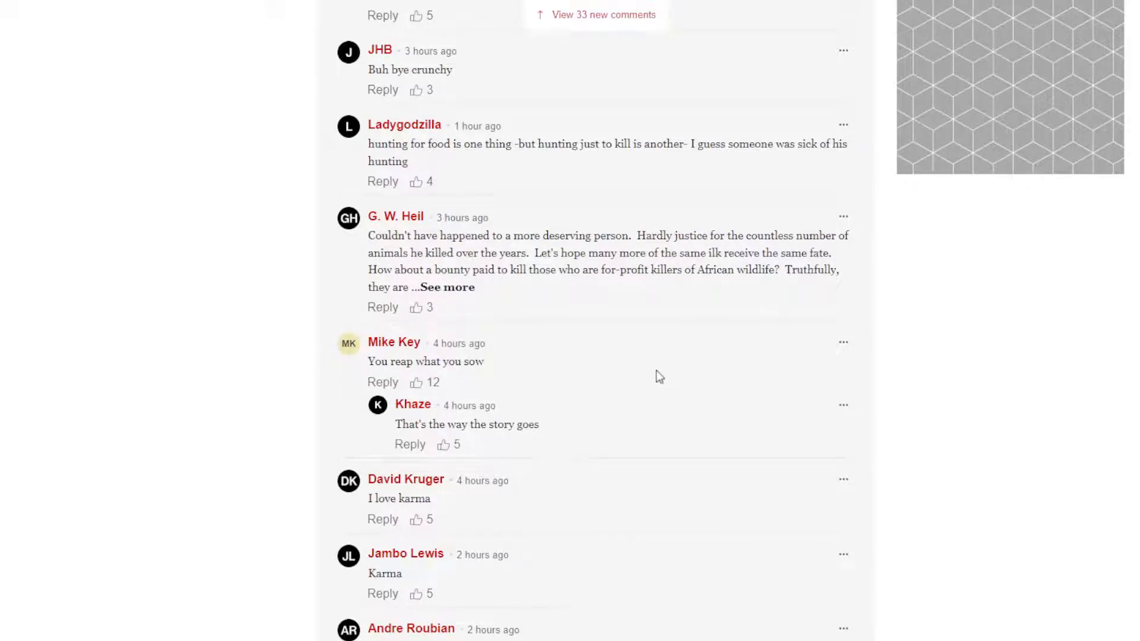
mouse_move(655, 378)
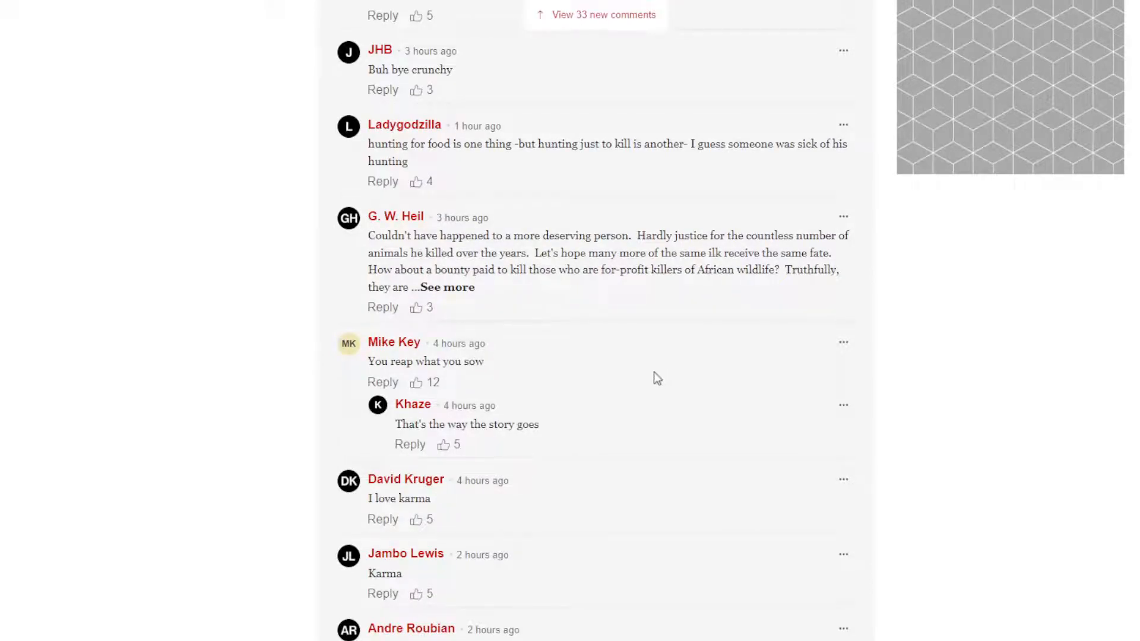
scroll("down", 3)
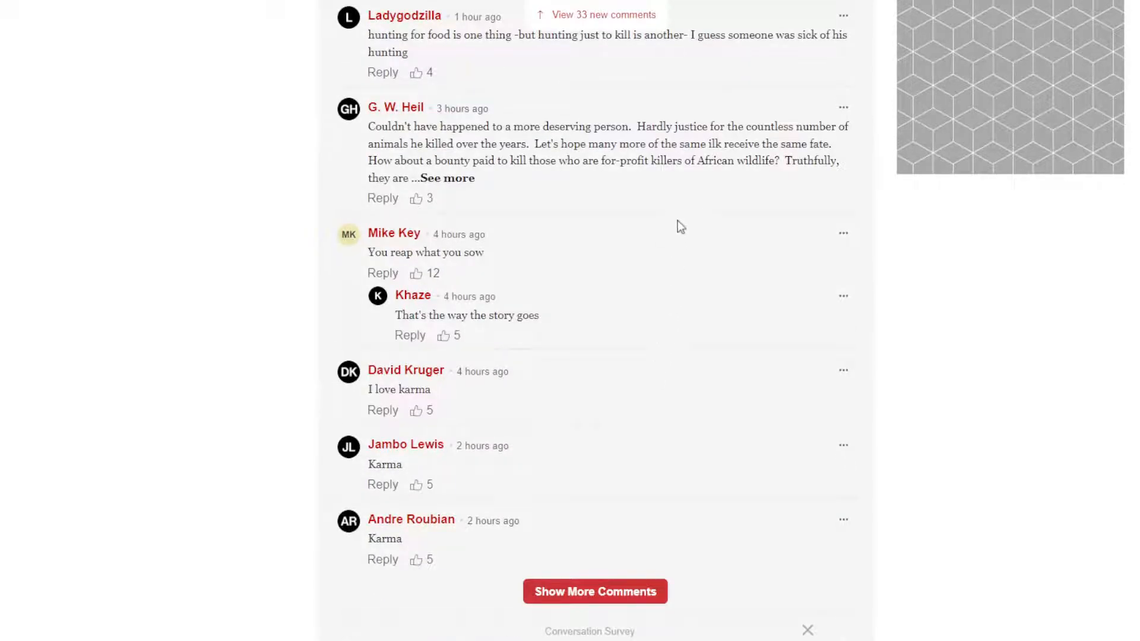
left_click(447, 177)
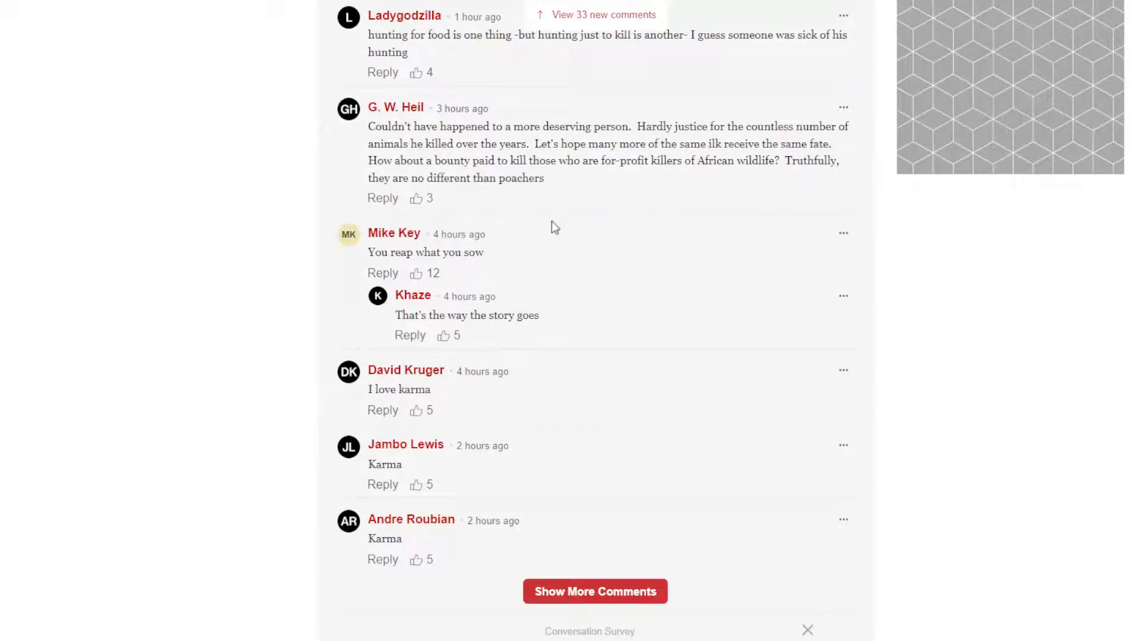
mouse_move(627, 581)
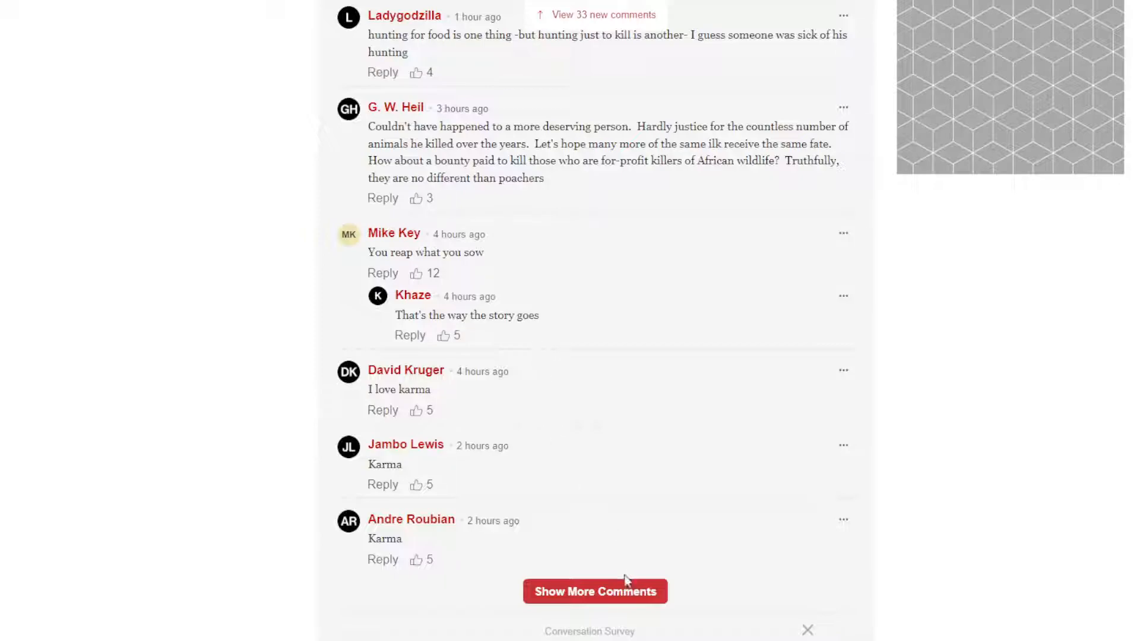
mouse_move(678, 409)
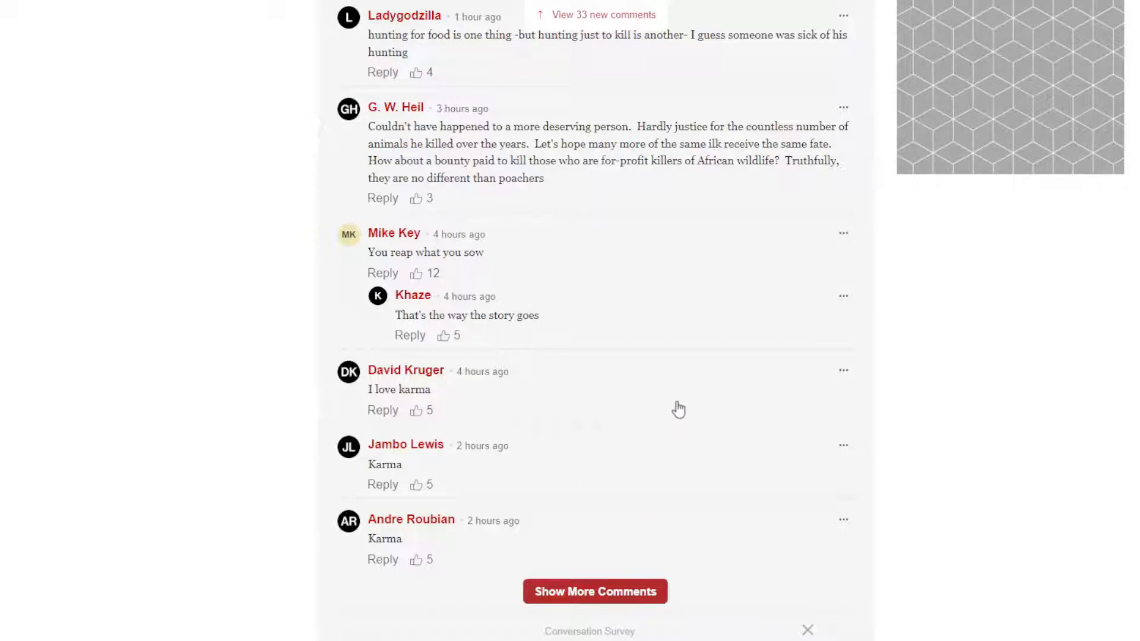
left_click(595, 592)
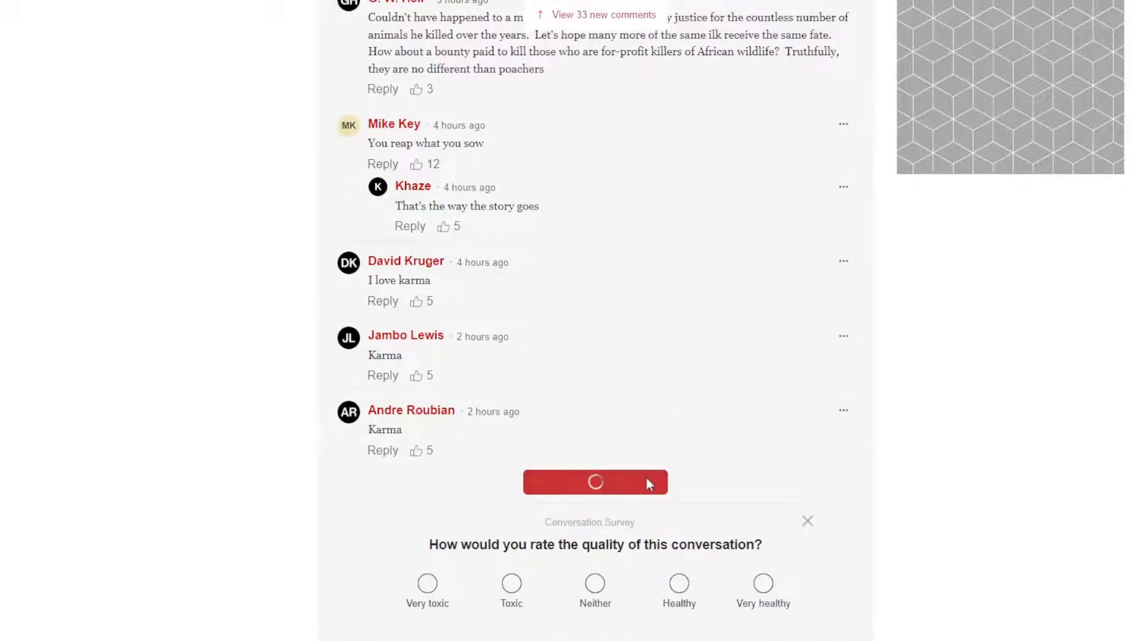
scroll("down", 3)
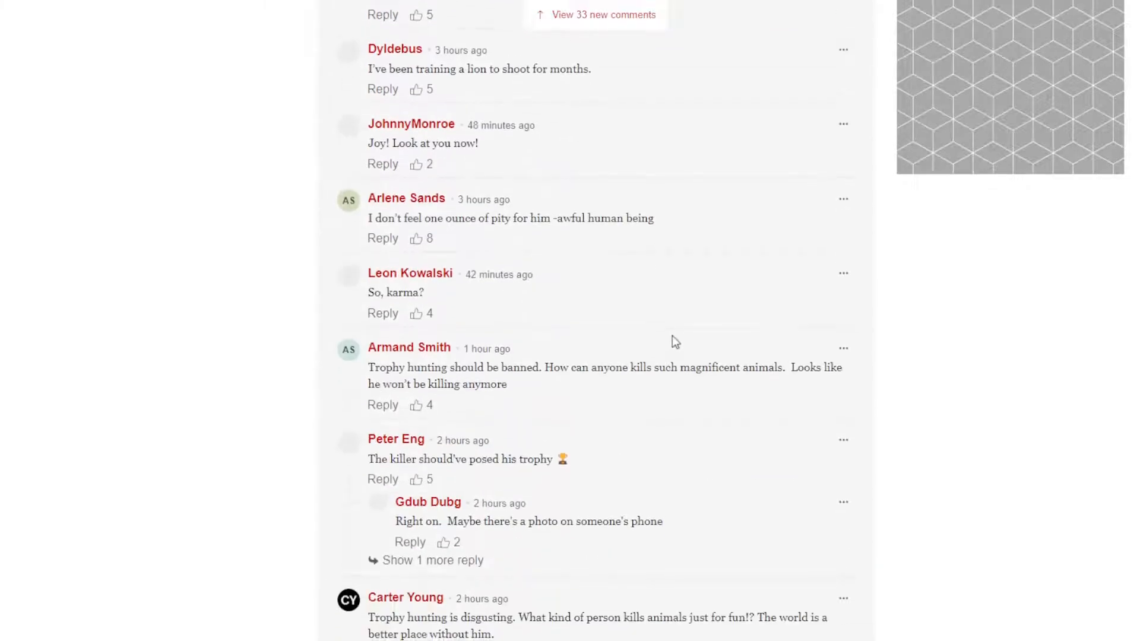
scroll("down", 3)
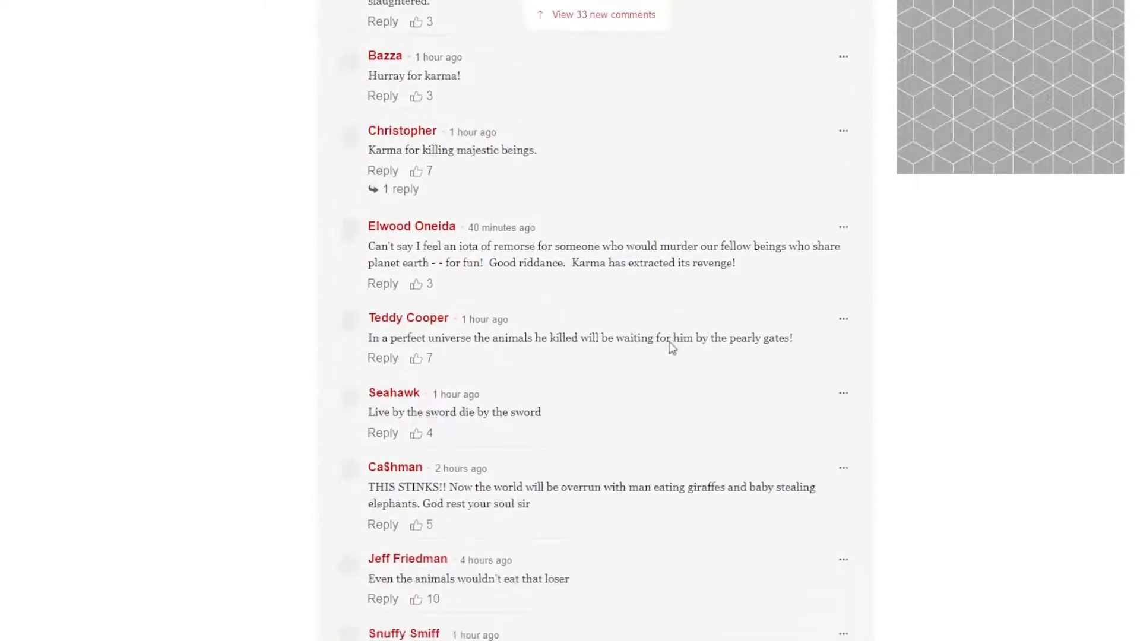
scroll("down", 3)
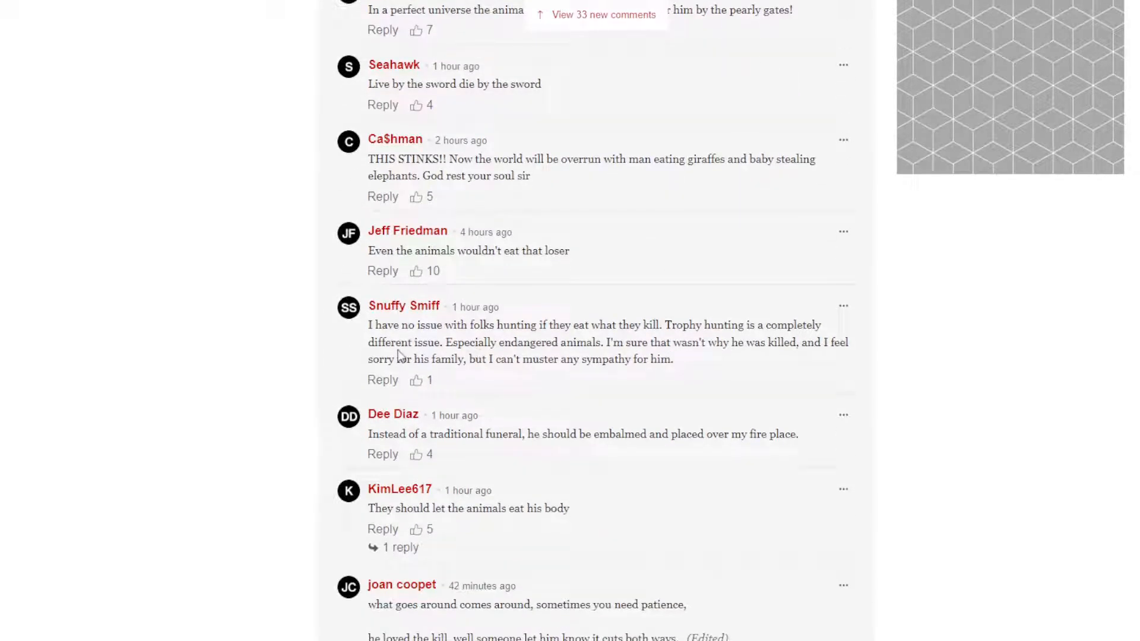
mouse_move(644, 339)
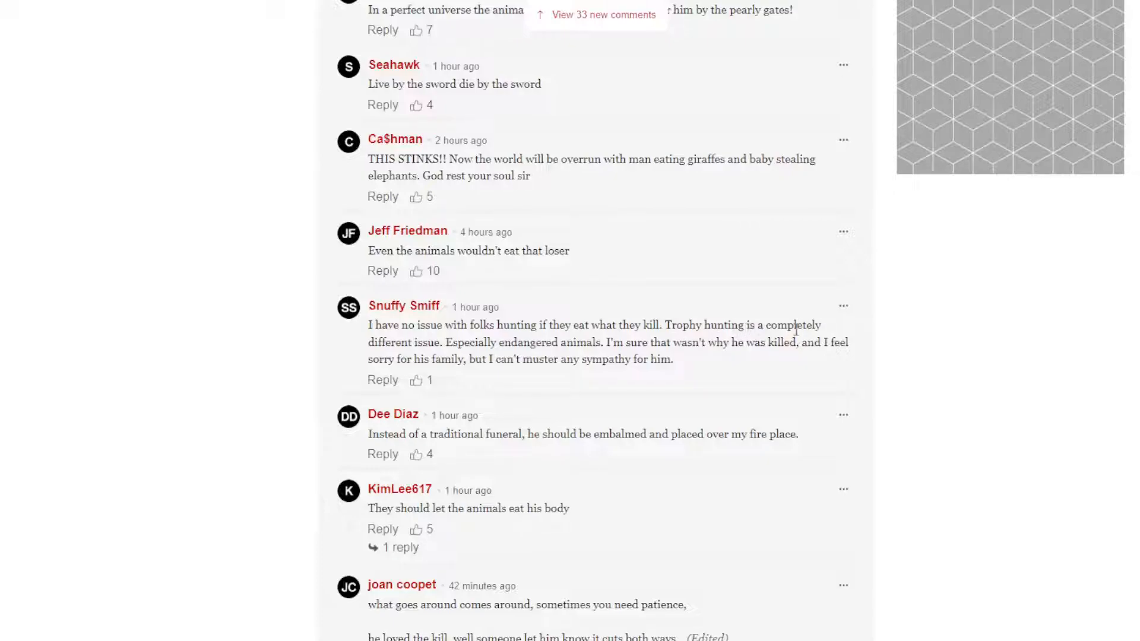
mouse_move(534, 352)
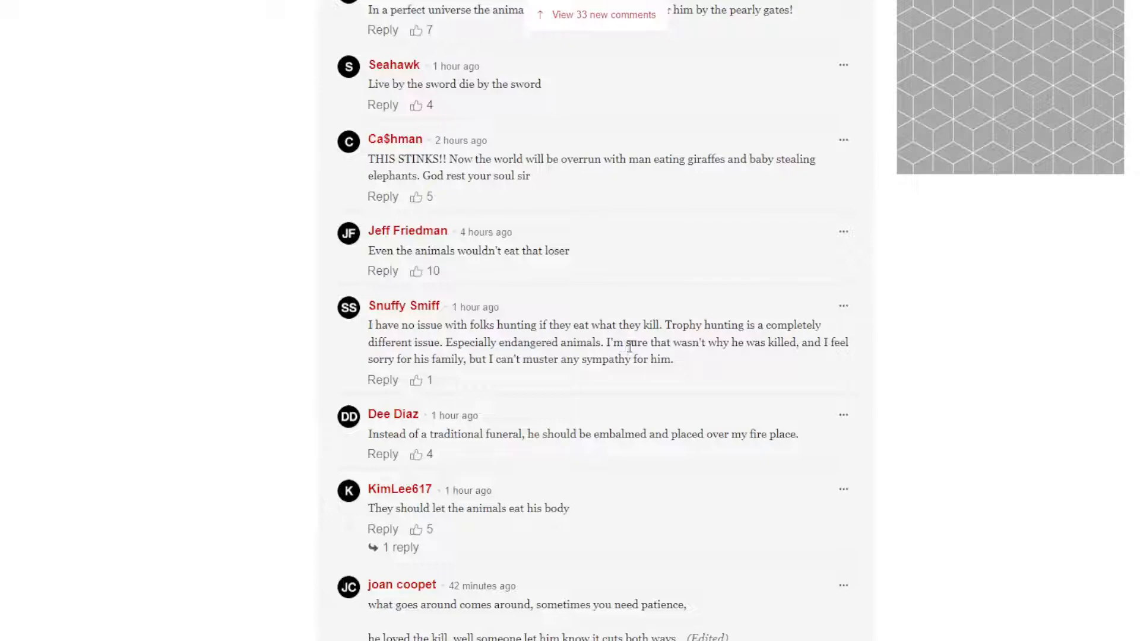
mouse_move(850, 348)
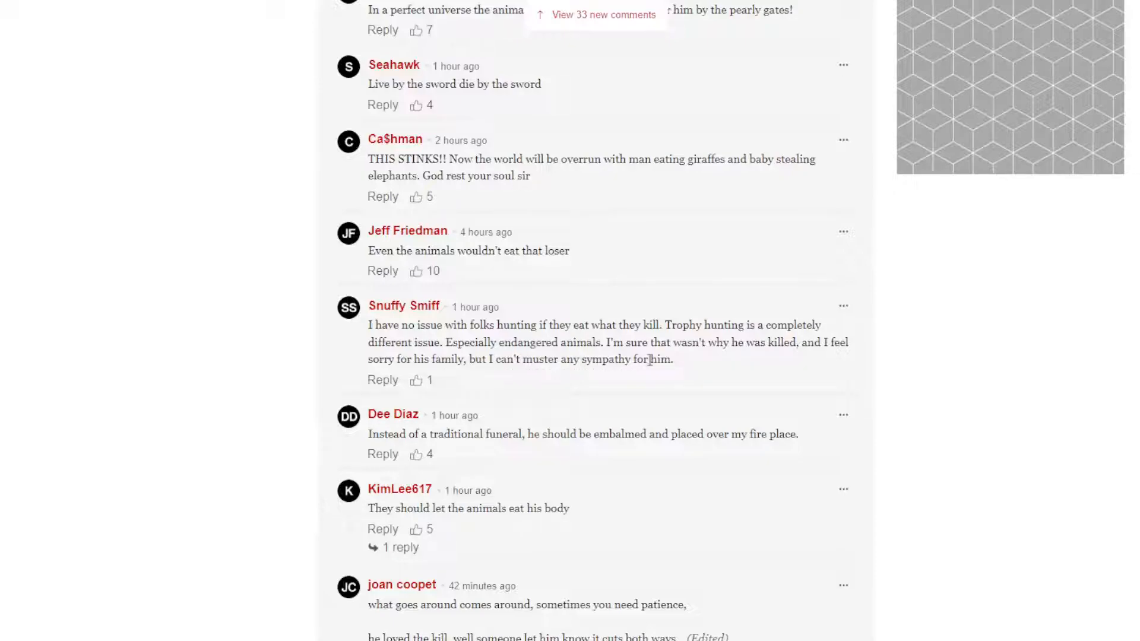
mouse_move(670, 365)
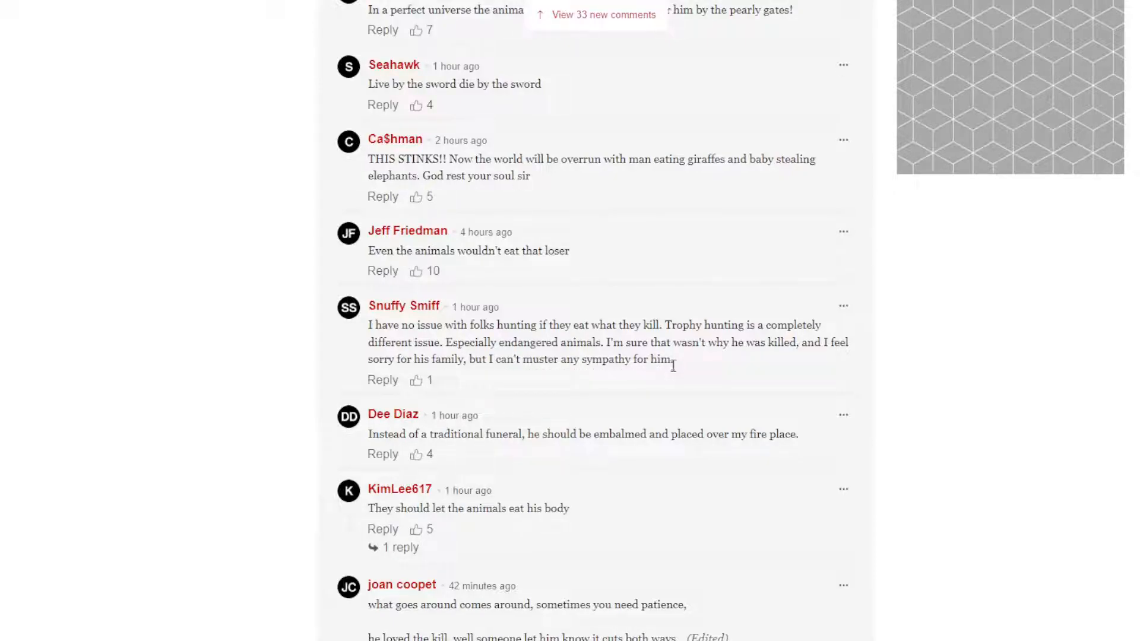
Step: Highlight Snuffy Smiff's remark that trophy hunting differs from hunting for food, reading on to Johnny Ranger's 'KARMA'
left_click_drag(368, 326, 670, 358)
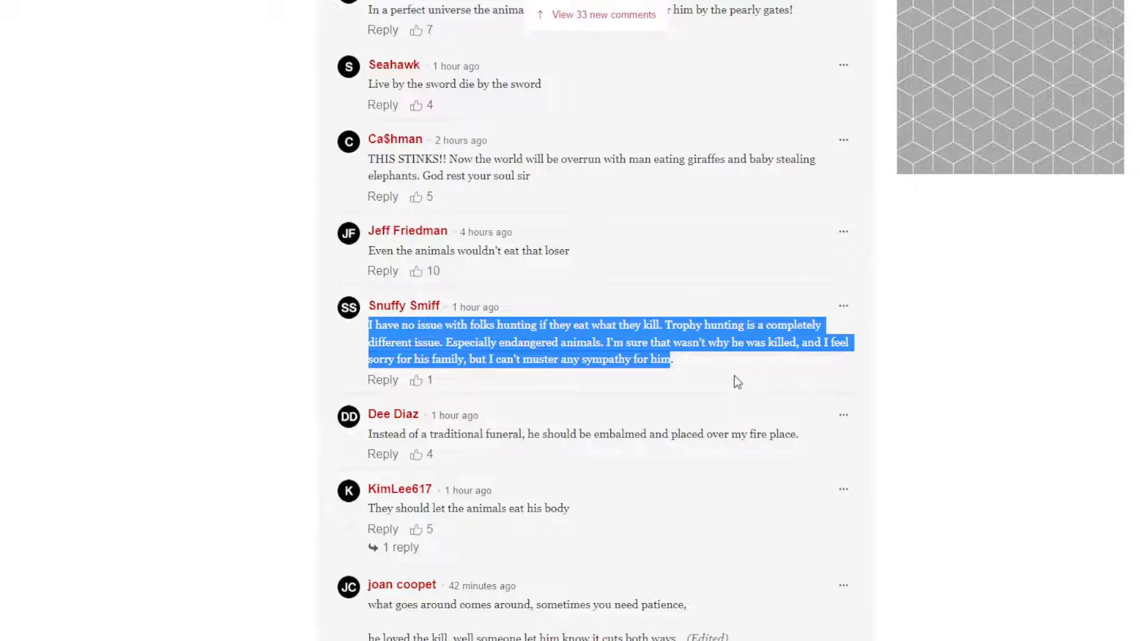
mouse_move(688, 376)
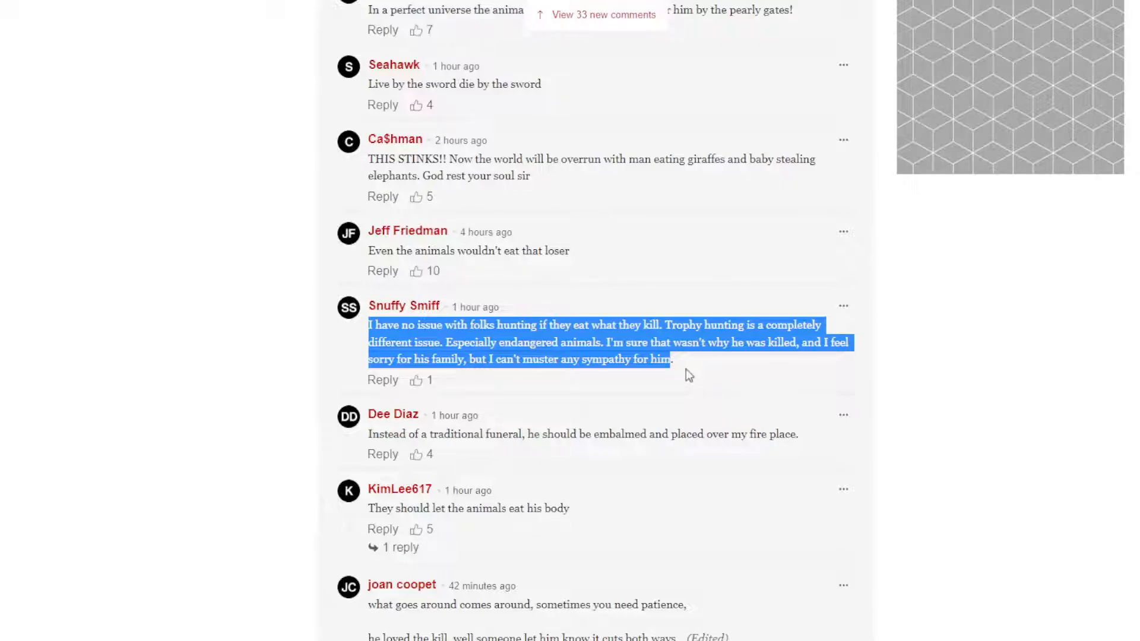
mouse_move(730, 471)
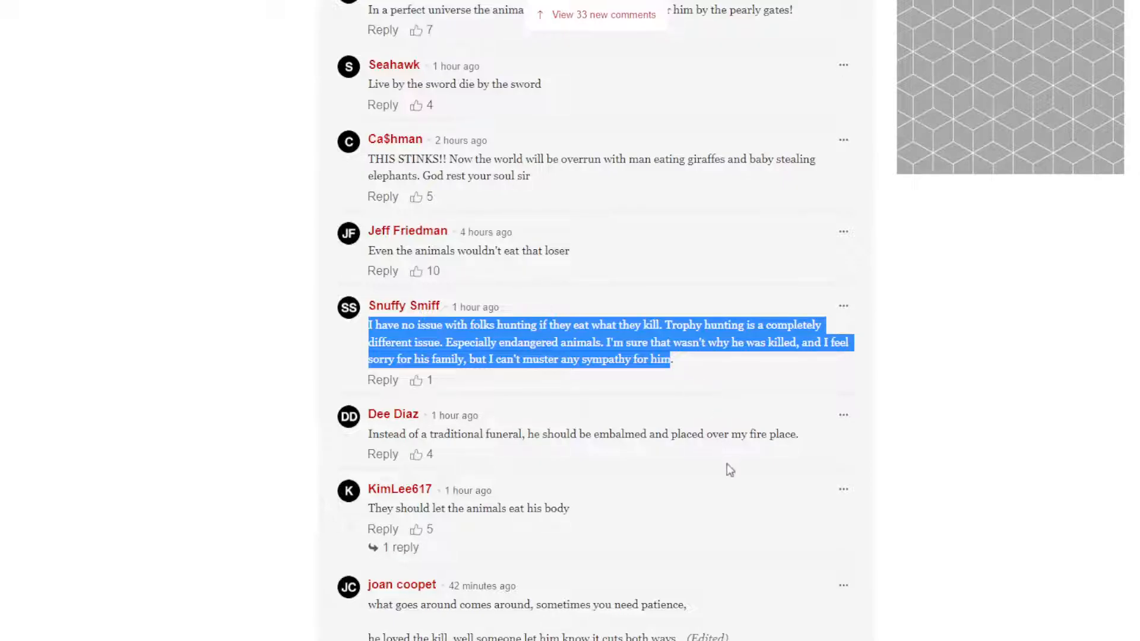
scroll("down", 3)
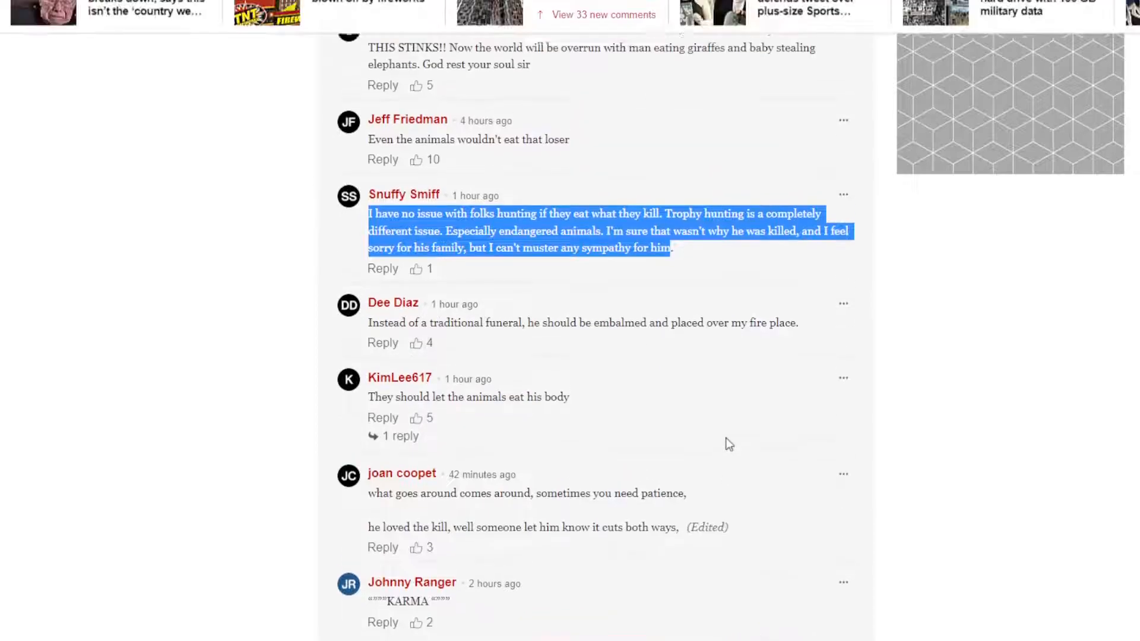